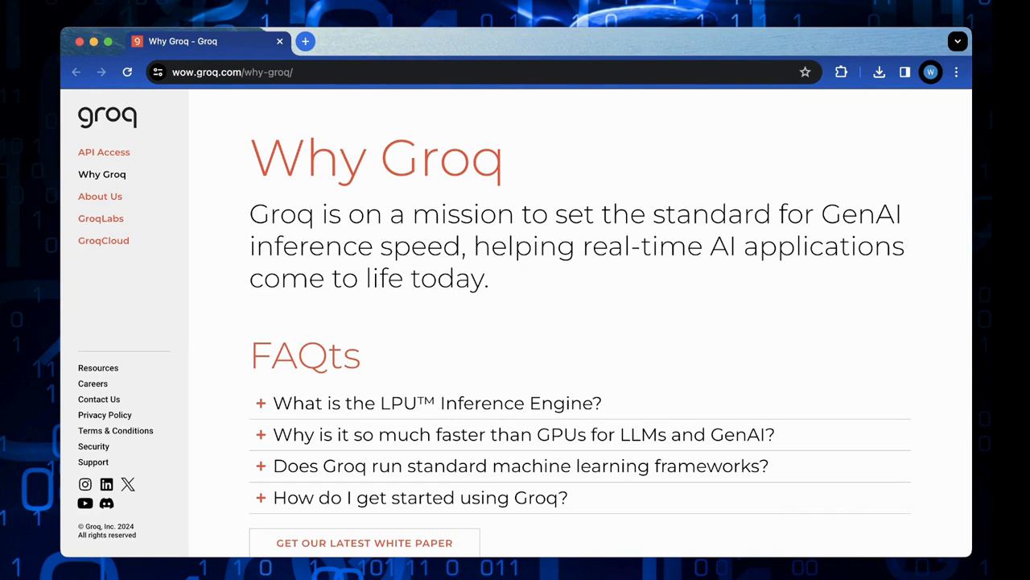
Scroll the Why Groq page to the news section and open the Catch Me If You Can demo.
scroll("down", 3)
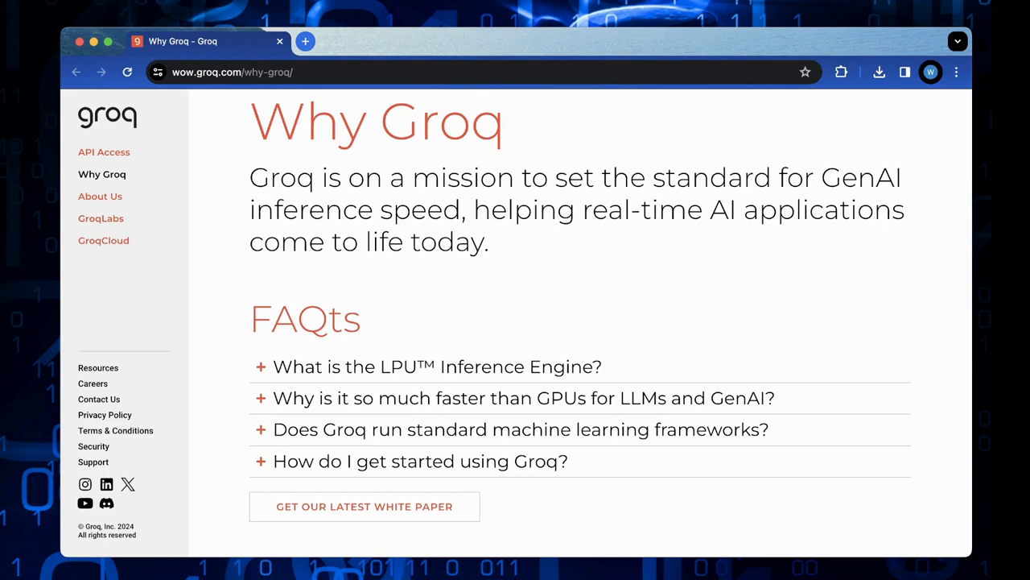
scroll("down", 3)
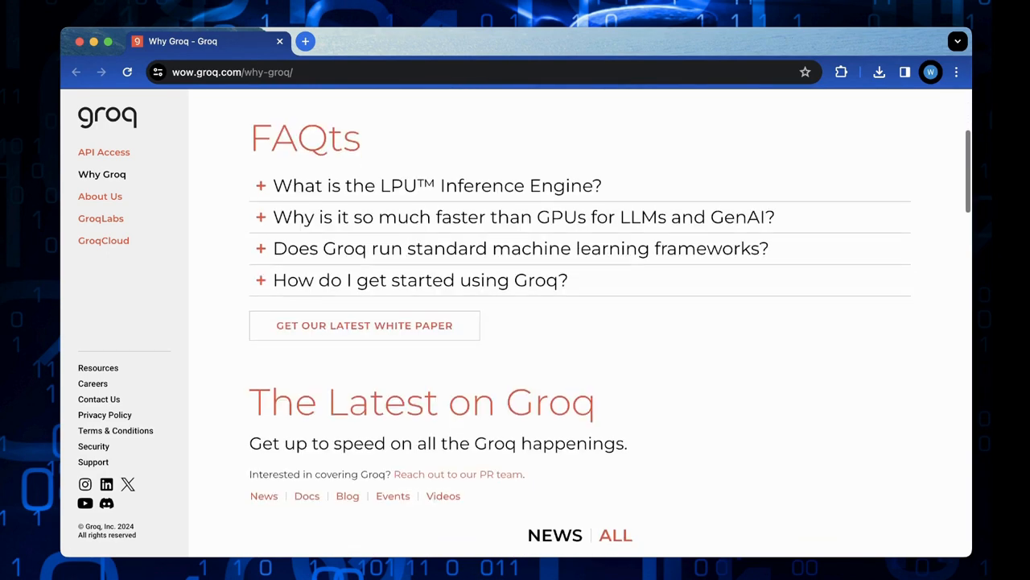
scroll("down", 3)
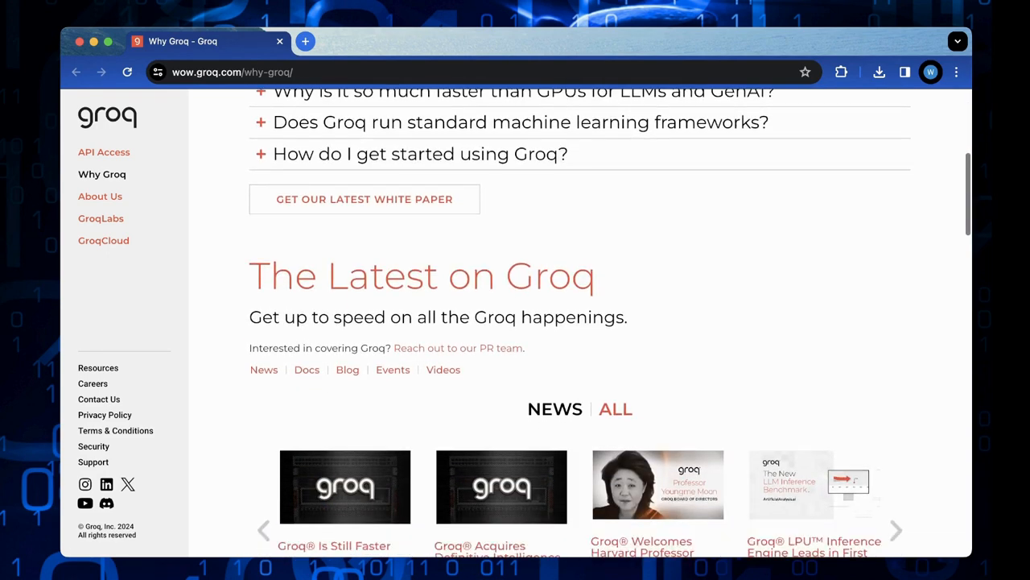
scroll("down", 3)
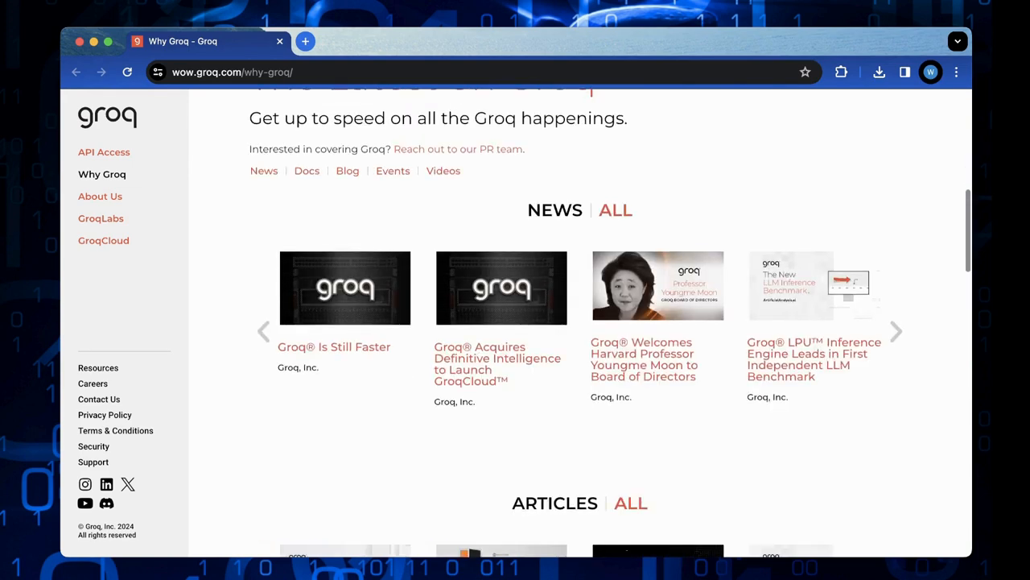
left_click(374, 41)
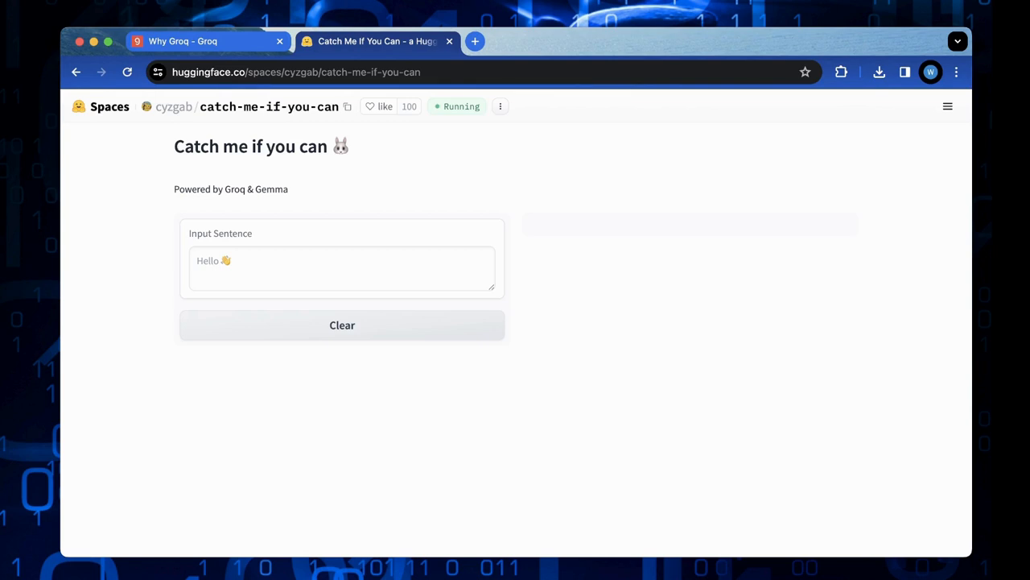
Enter 'Write a blog post about Bohol island' in the demo's Input Sentence box.
left_click(341, 268)
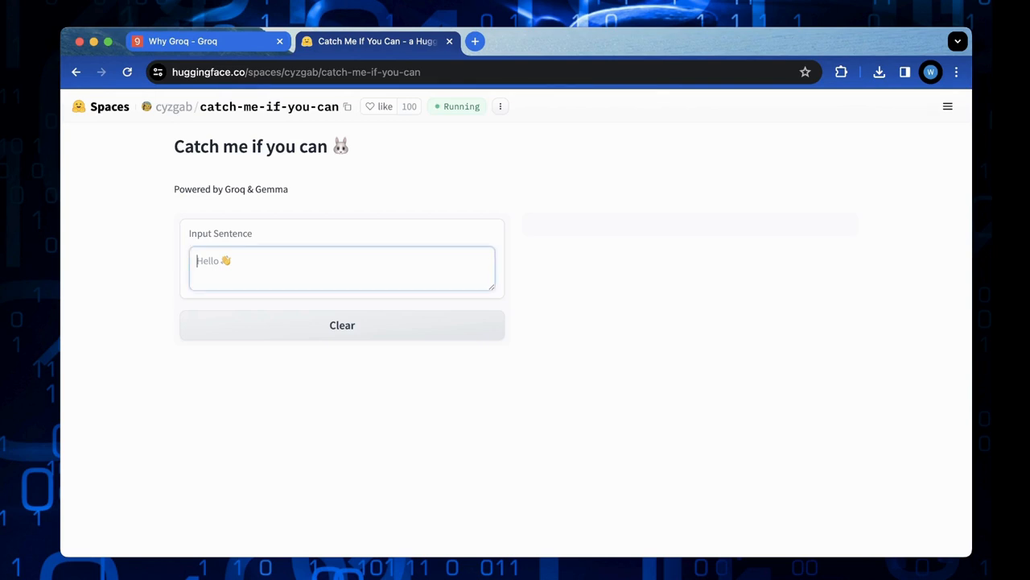
type("Write")
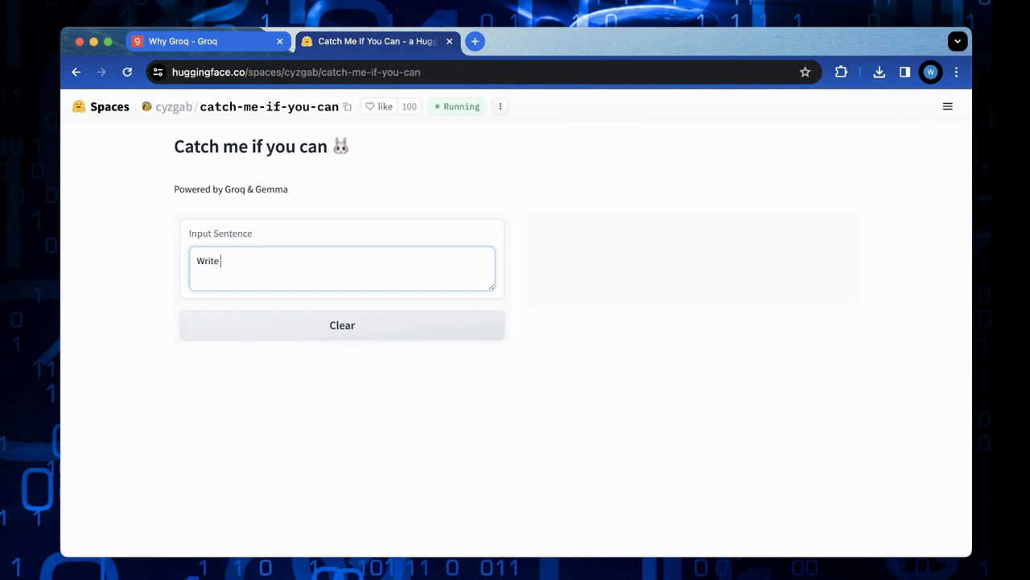
type("a blog")
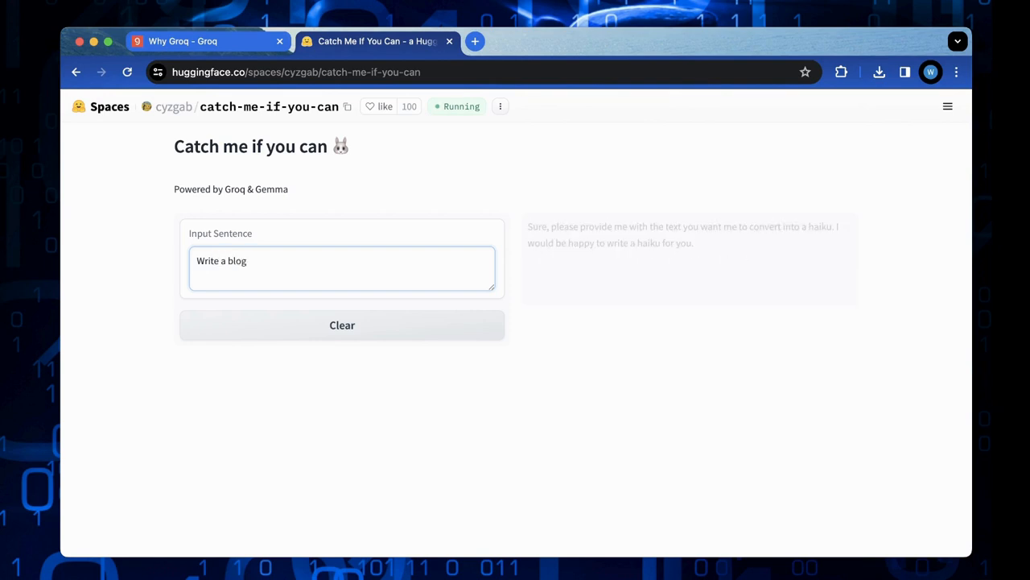
type("oo")
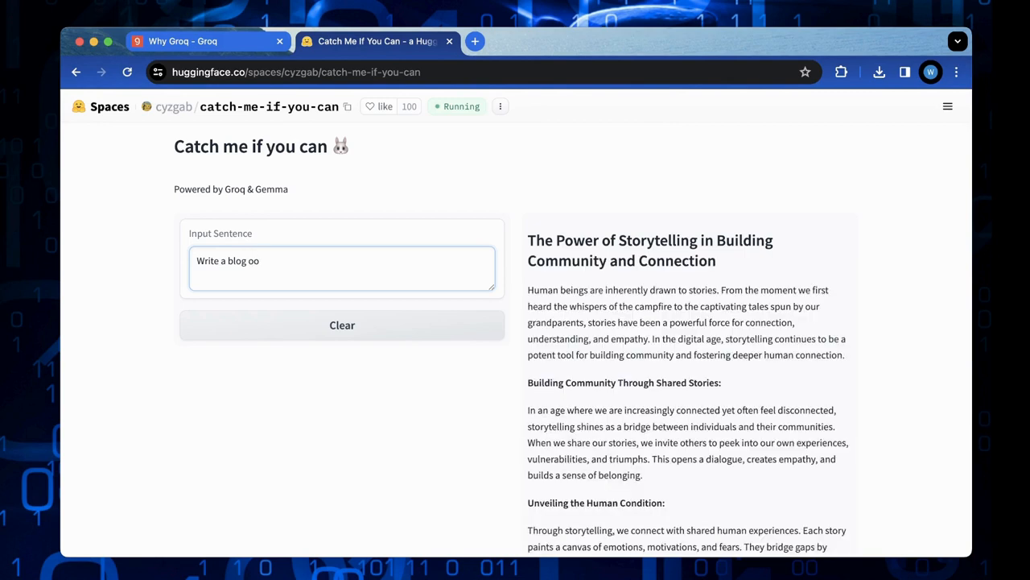
type("st")
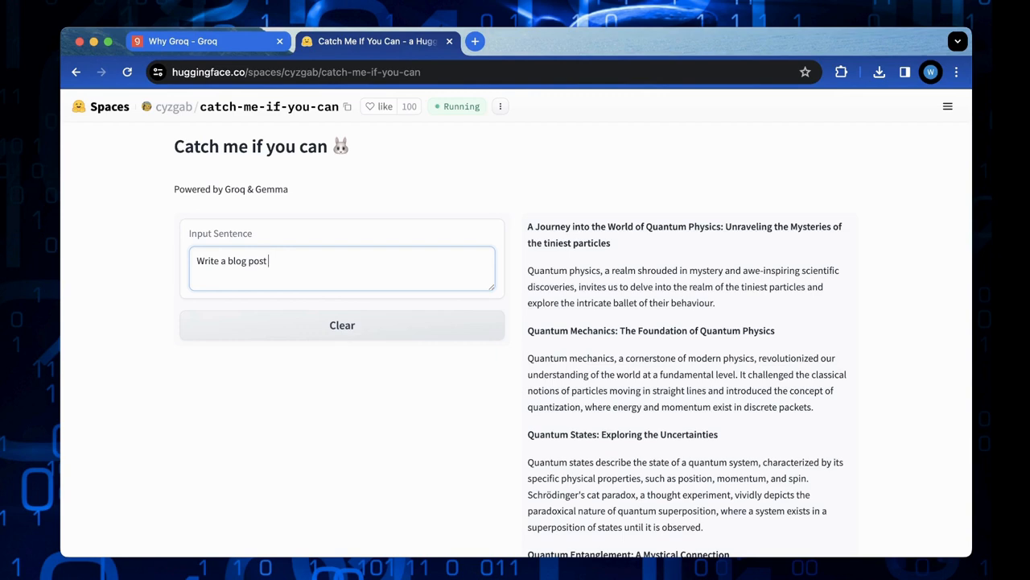
type("about")
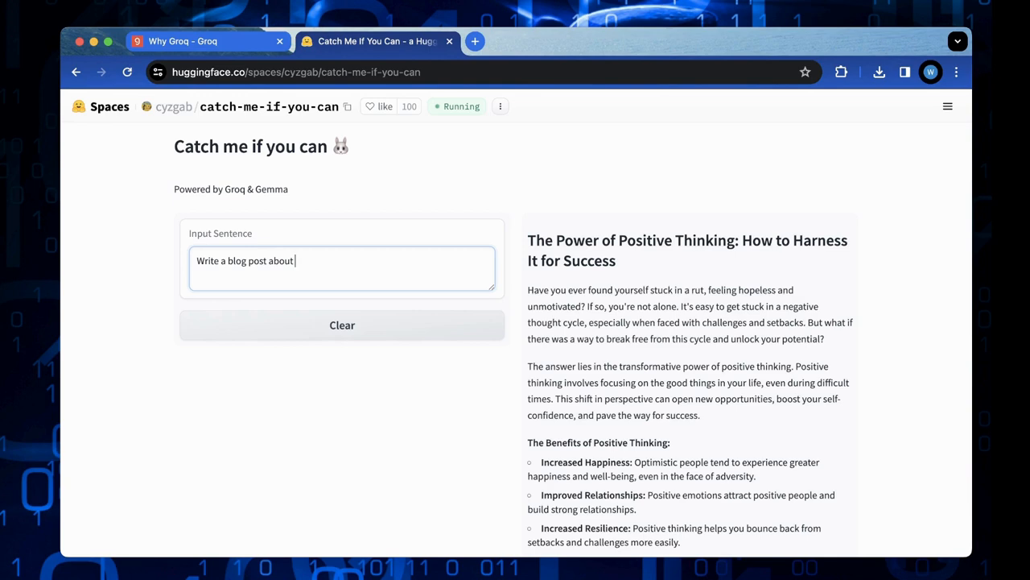
type("Boho")
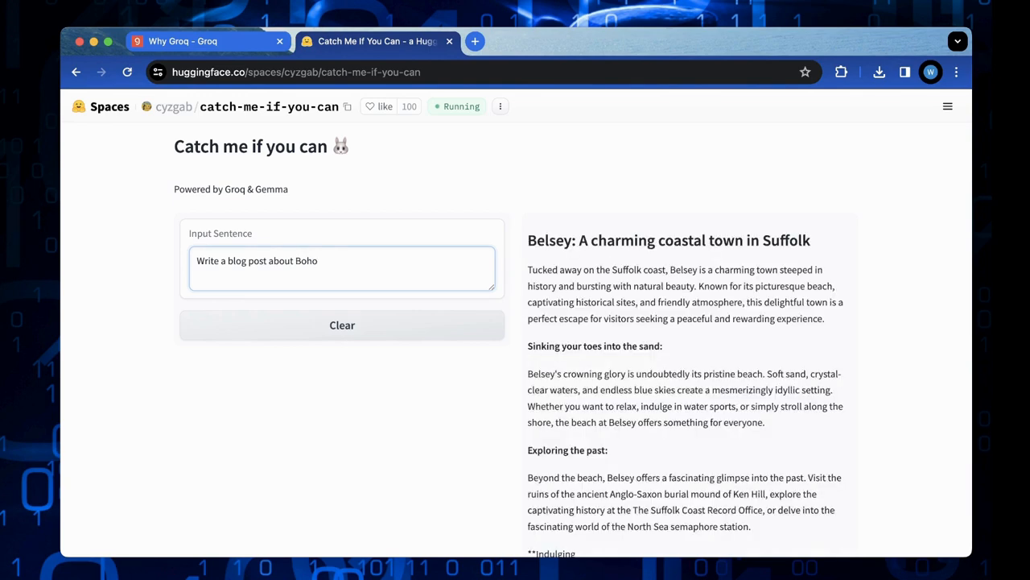
type("l island")
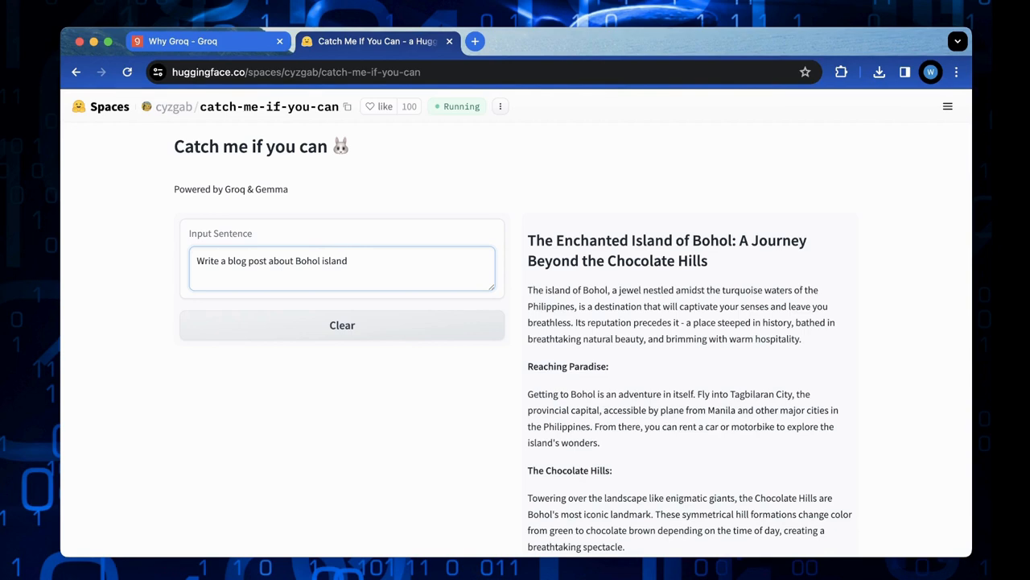
Scroll through the generated Bohol island blog post.
scroll("down", 3)
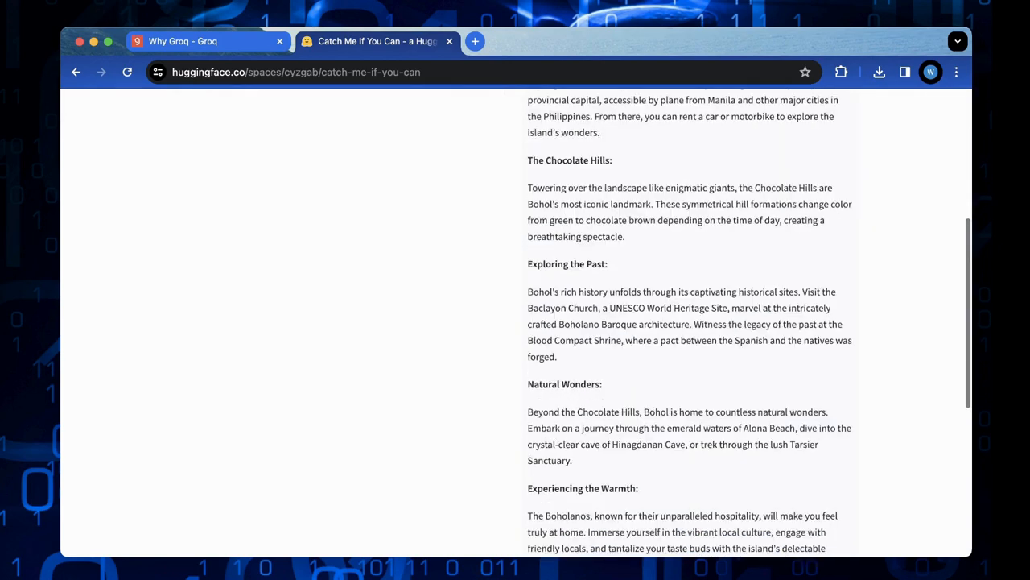
scroll("down", 3)
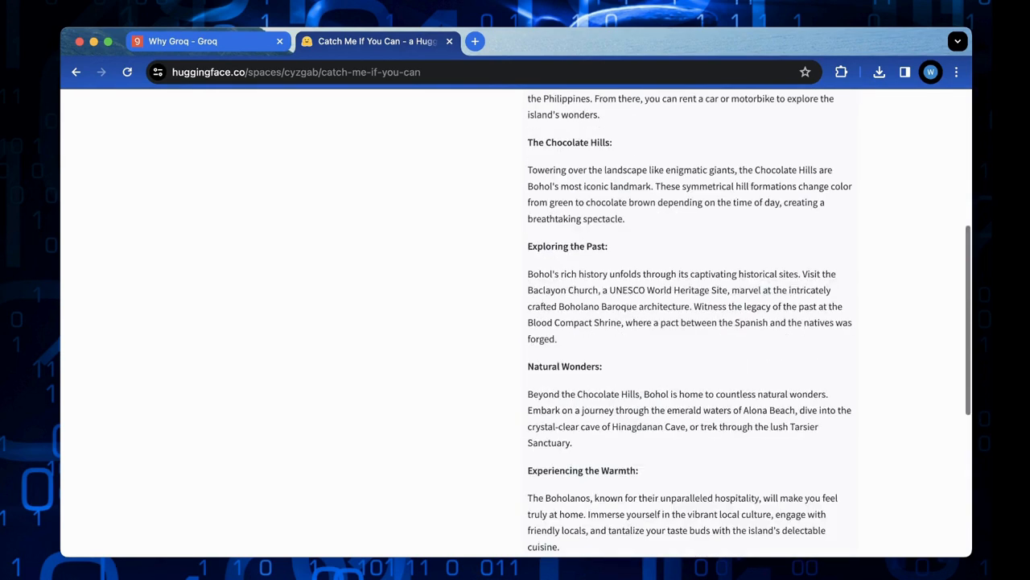
scroll("up", 3)
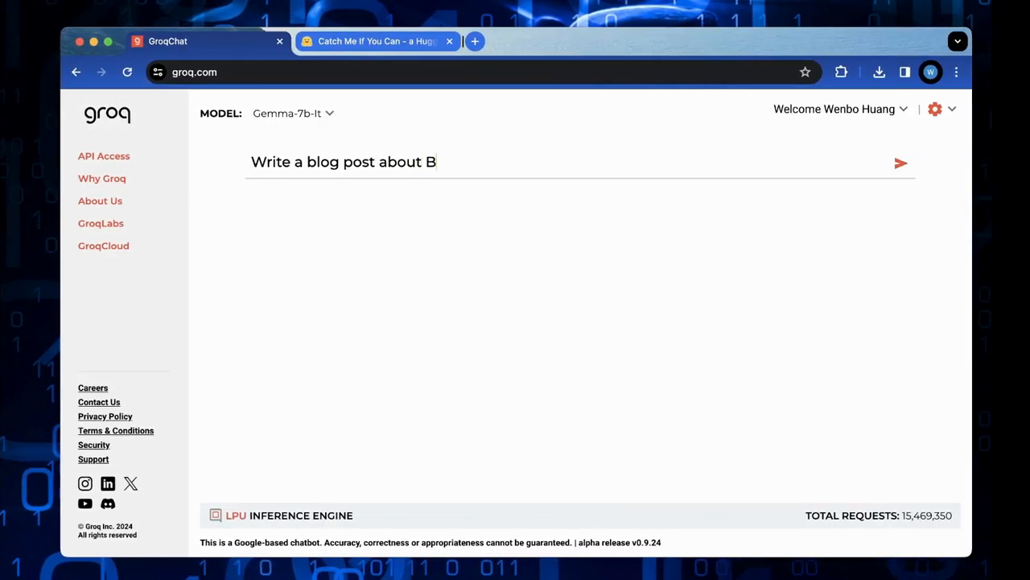
Finish the prompt 'Write a blog post about Bohol Island' in GroqChat and send it.
type("ohol Is")
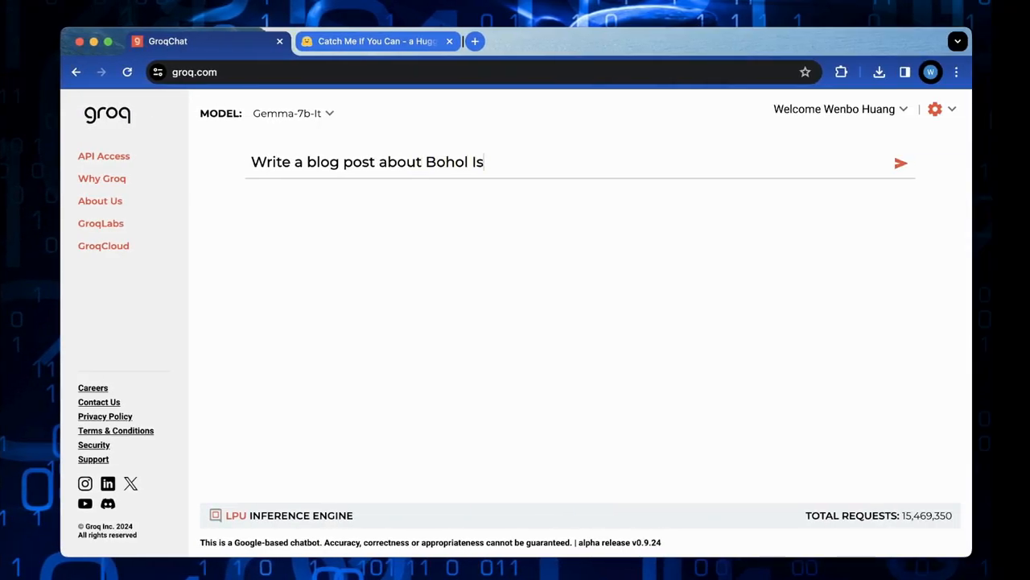
left_click(901, 163)
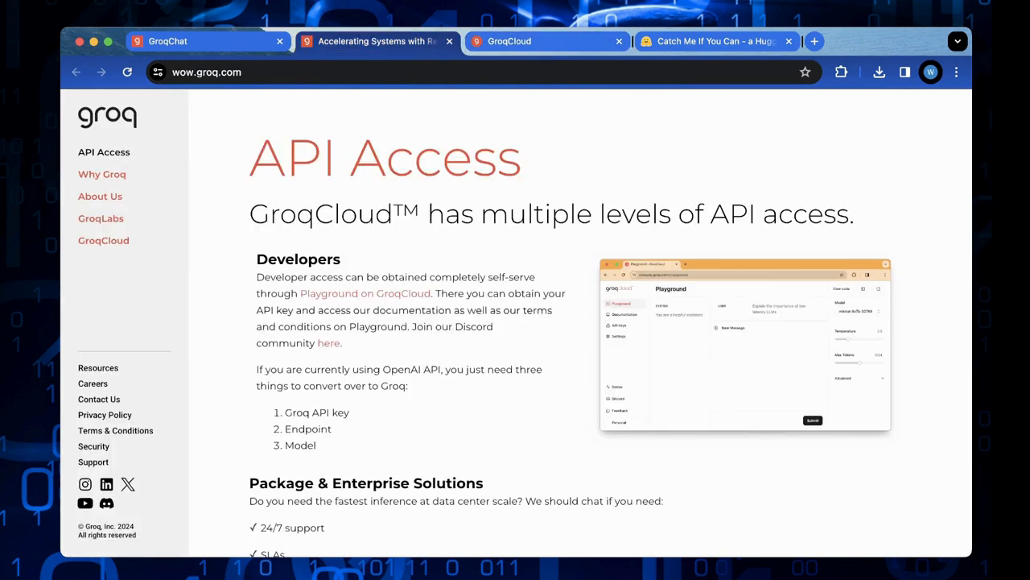
Scroll the API Access page down to the per-million-token price table.
scroll("down", 3)
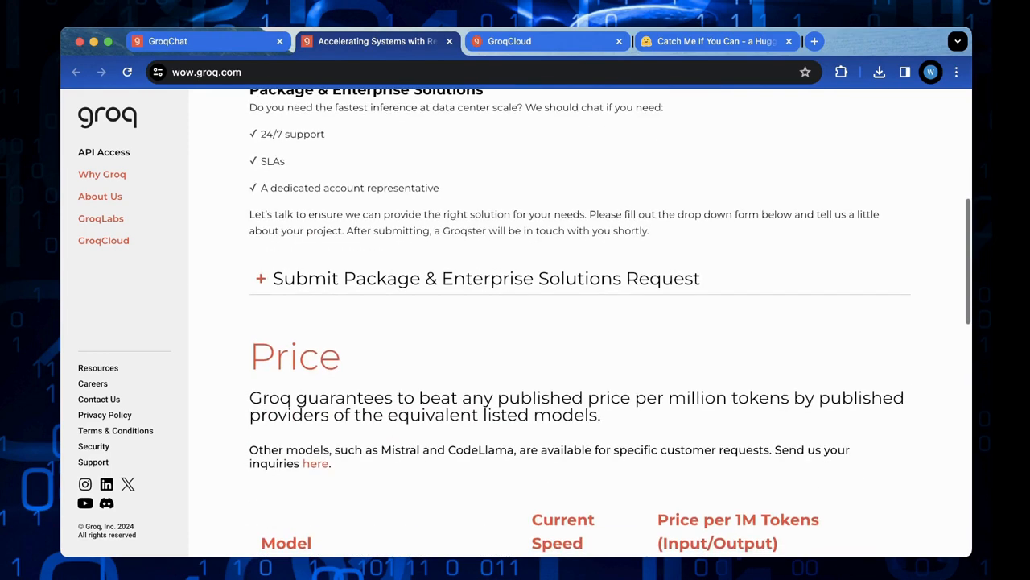
scroll("down", 3)
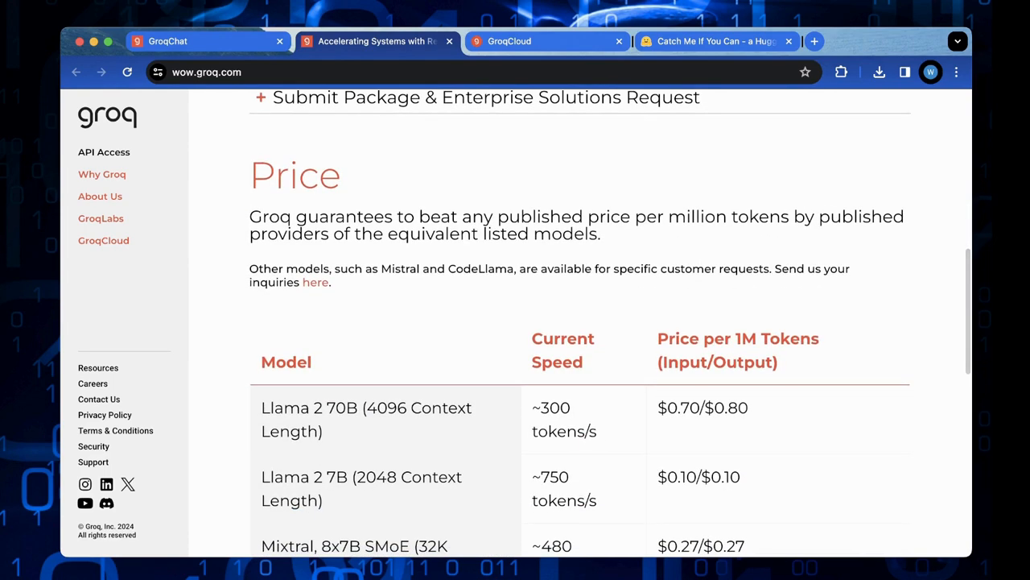
scroll("down", 3)
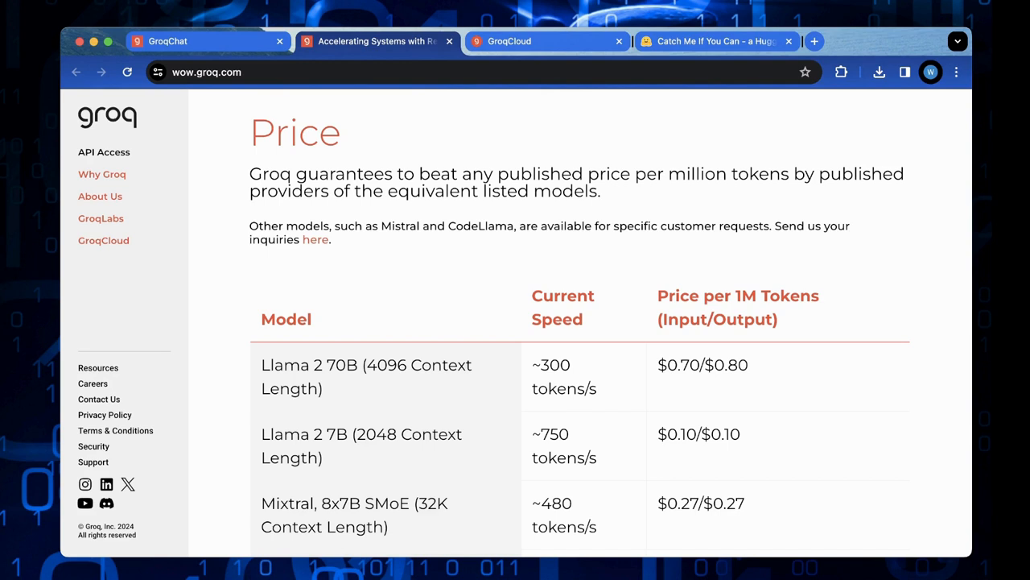
scroll("down", 3)
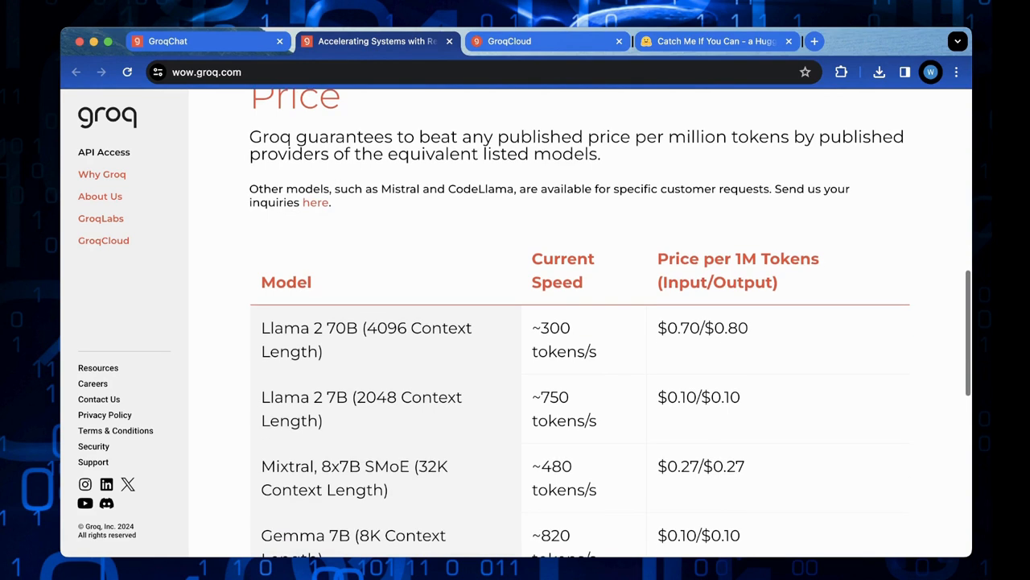
scroll("down", 3)
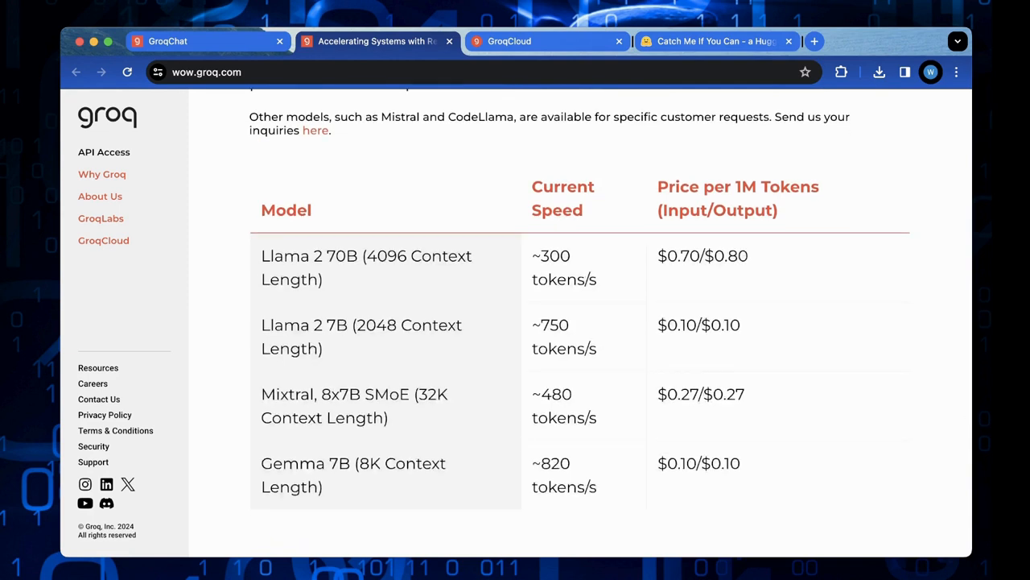
scroll("down", 3)
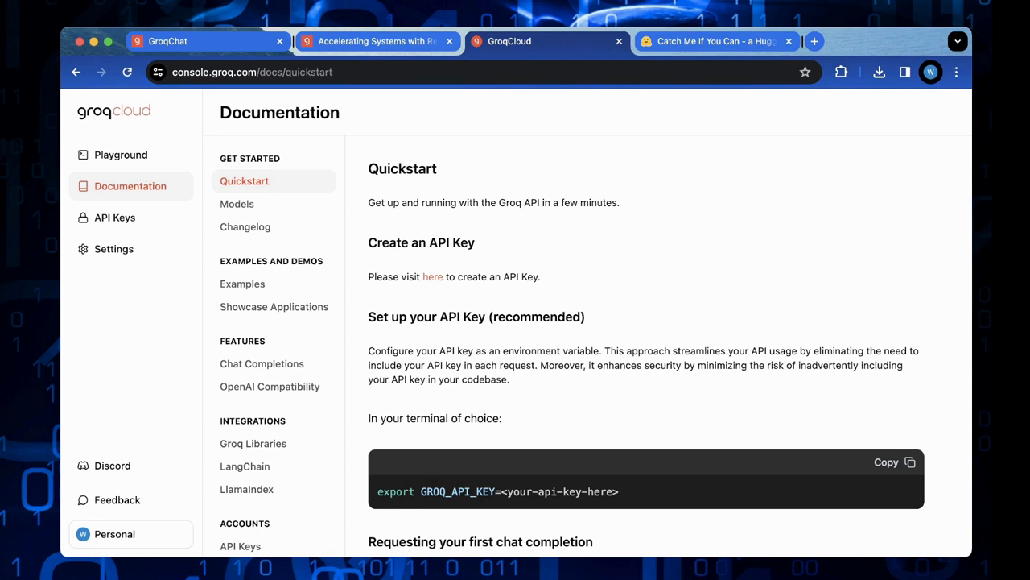
Scroll to the 'Performing a Chat Completion' Python example and select words in its code.
scroll("down", 3)
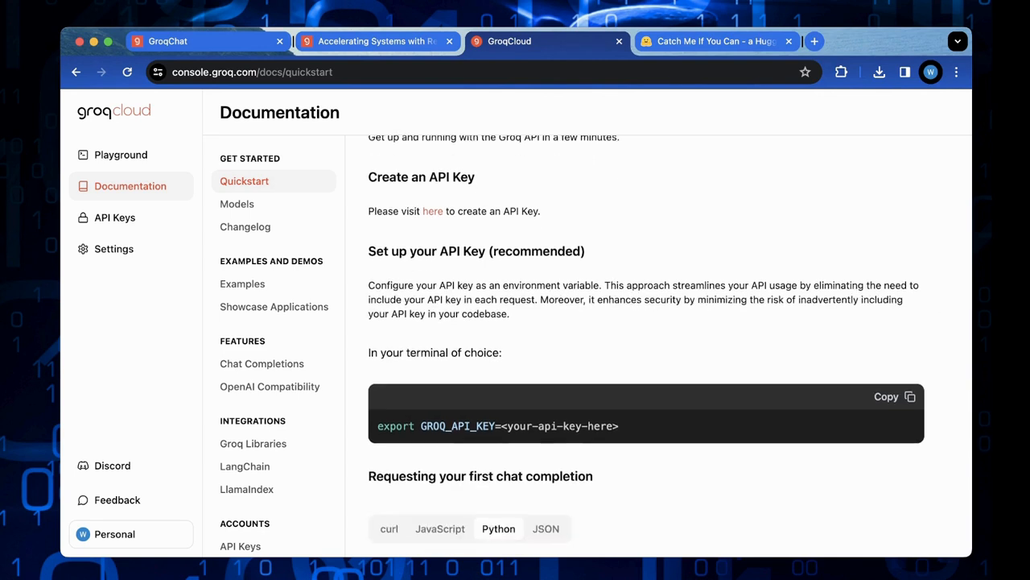
scroll("down", 3)
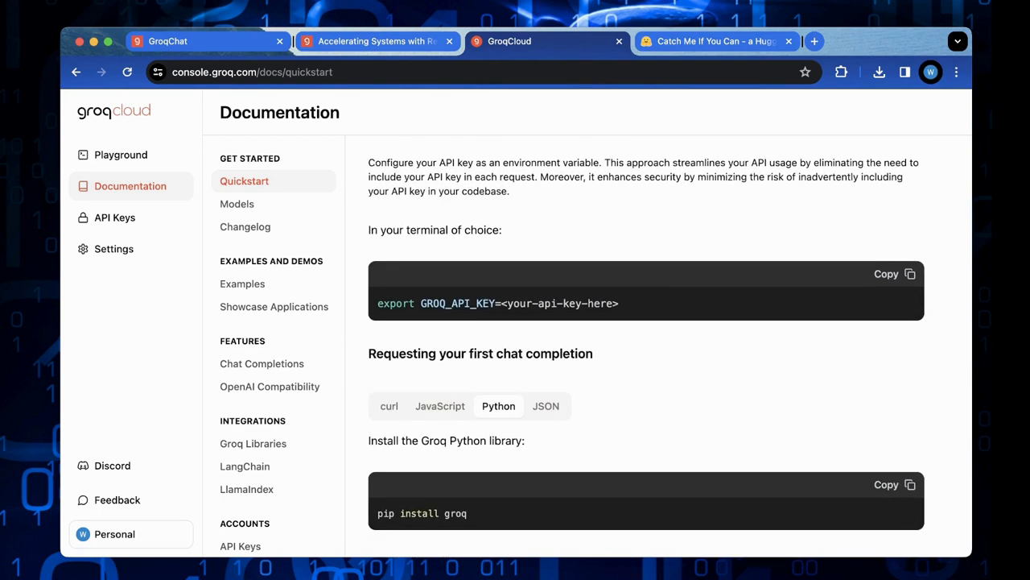
scroll("down", 3)
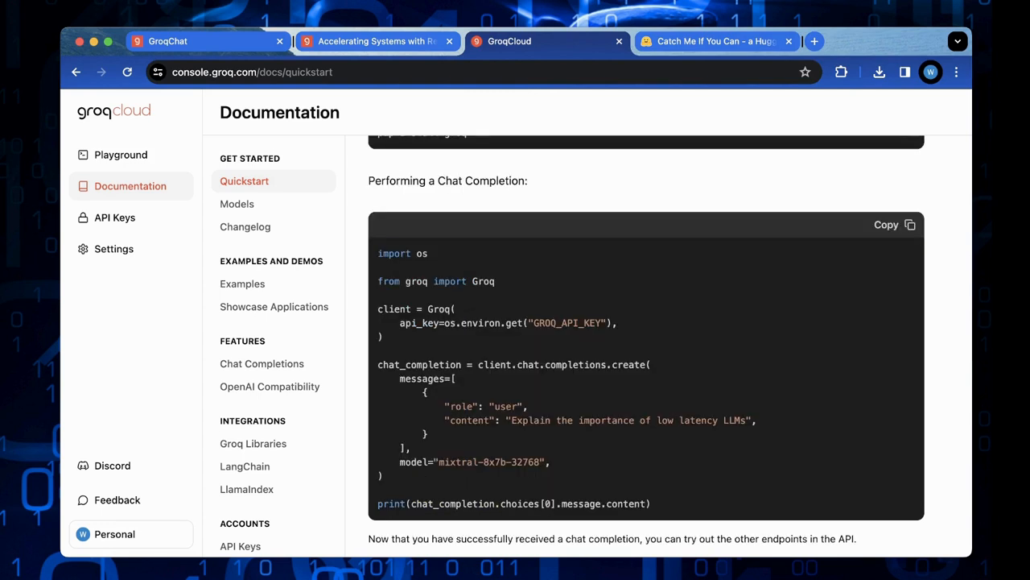
double_click(438, 308)
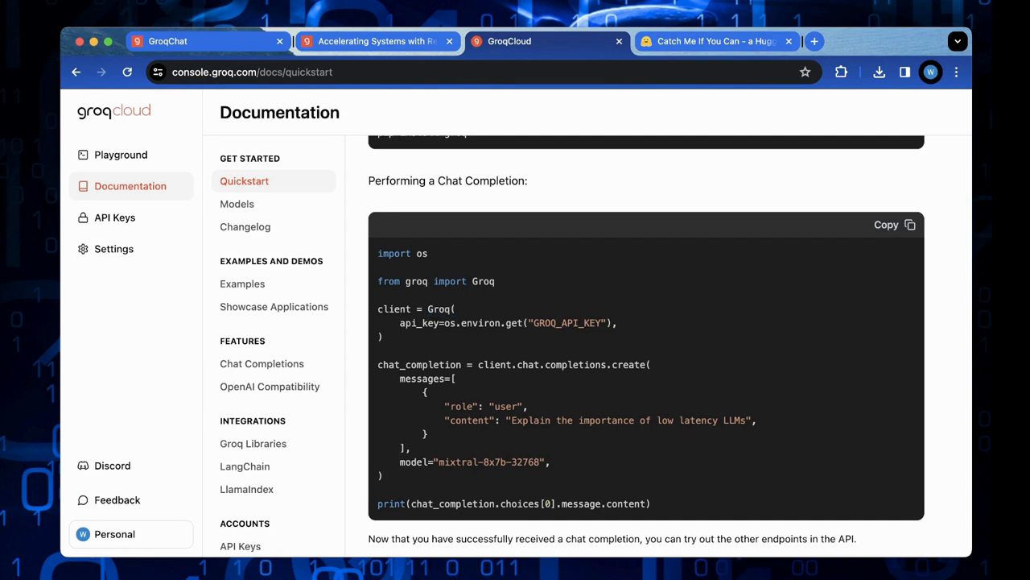
double_click(568, 322)
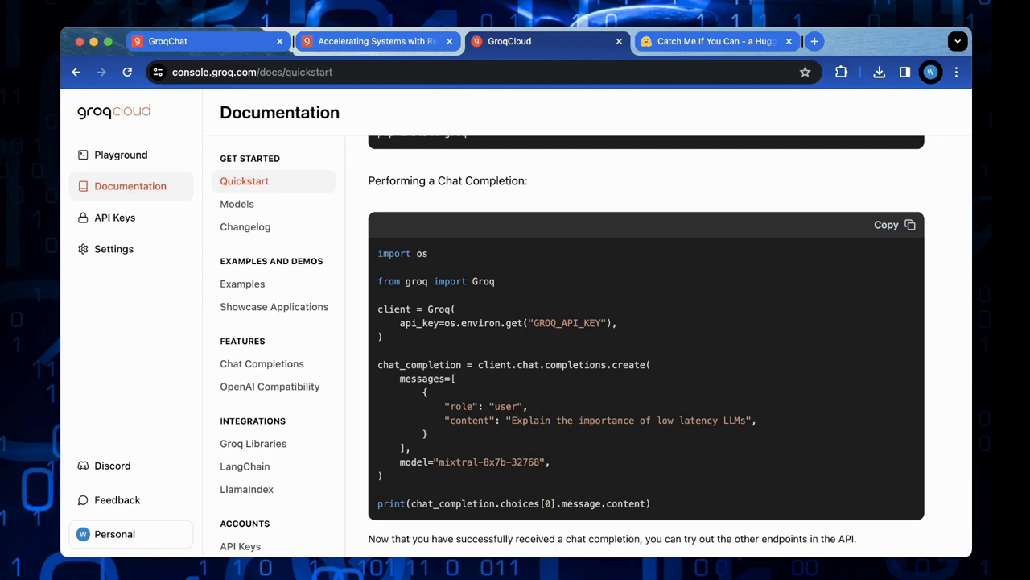
scroll("down", 3)
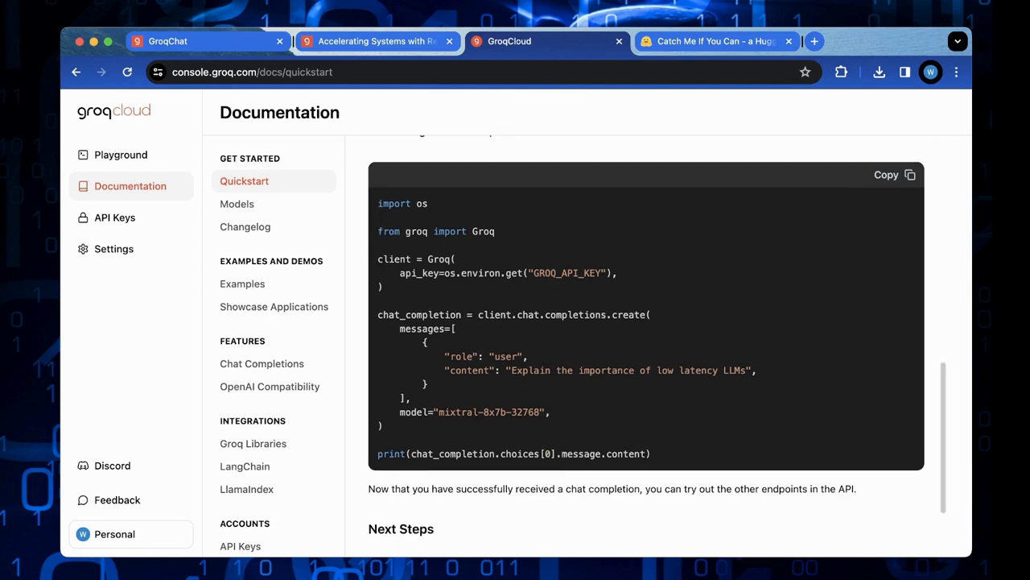
double_click(490, 412)
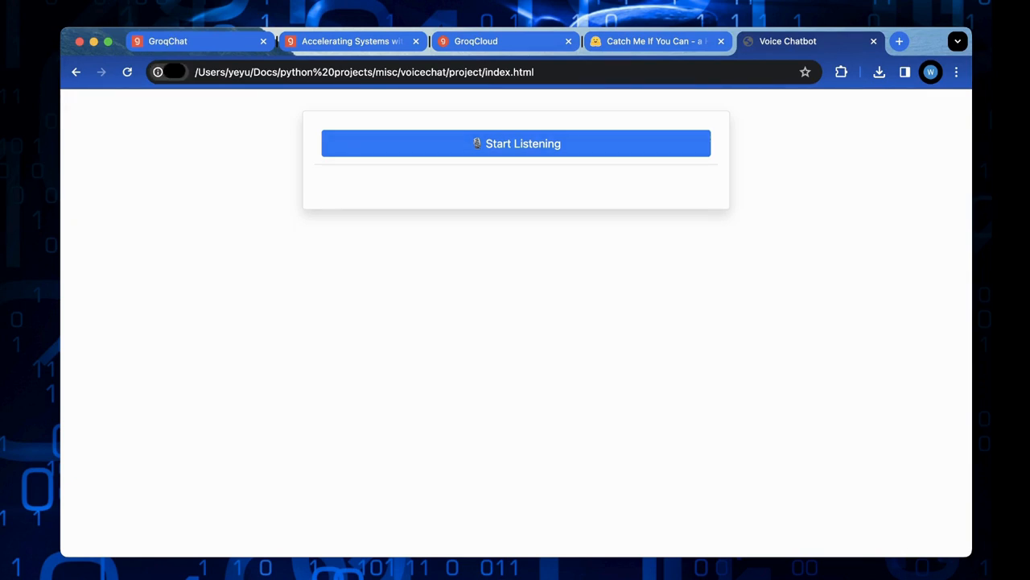
Open the voicechat project's index.html as the Voice Chatbot tab in Chrome.
left_click(515, 143)
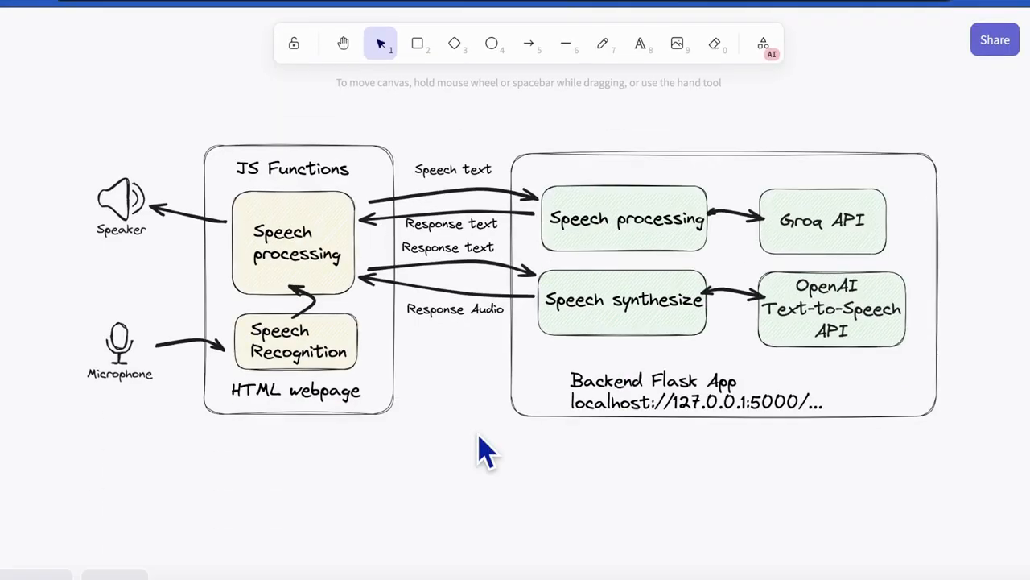
mouse_move(332, 252)
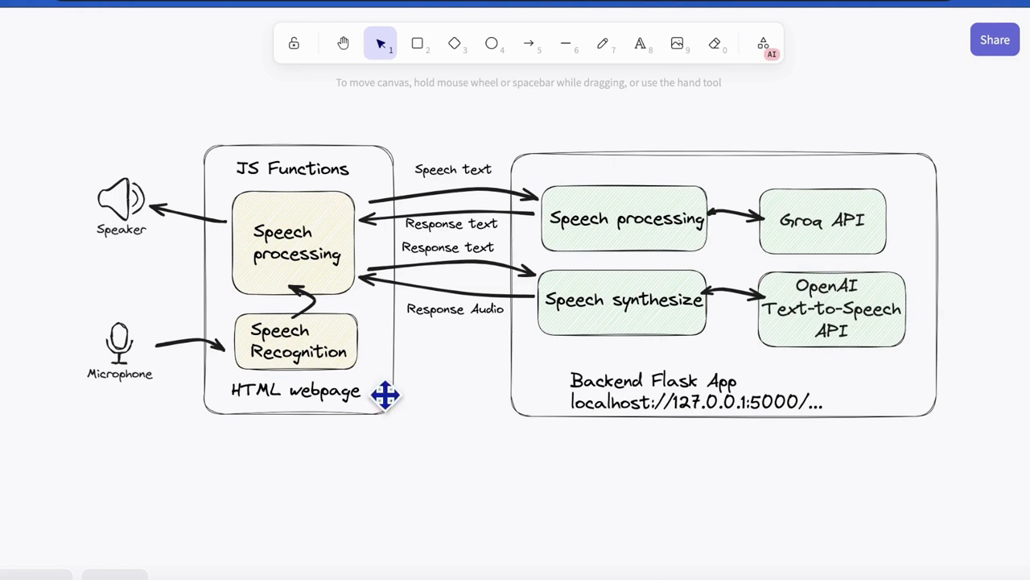
mouse_move(232, 412)
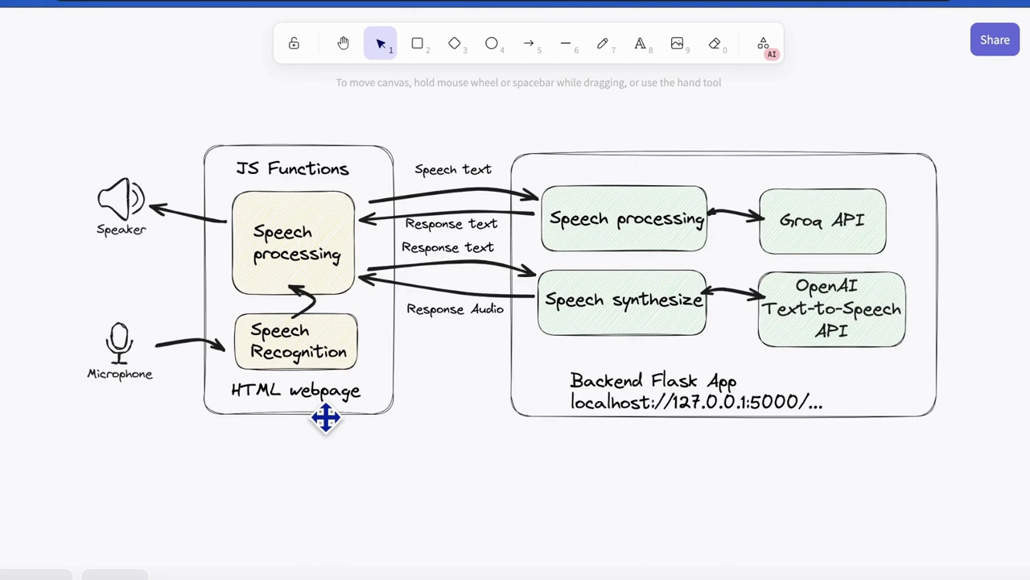
mouse_move(252, 147)
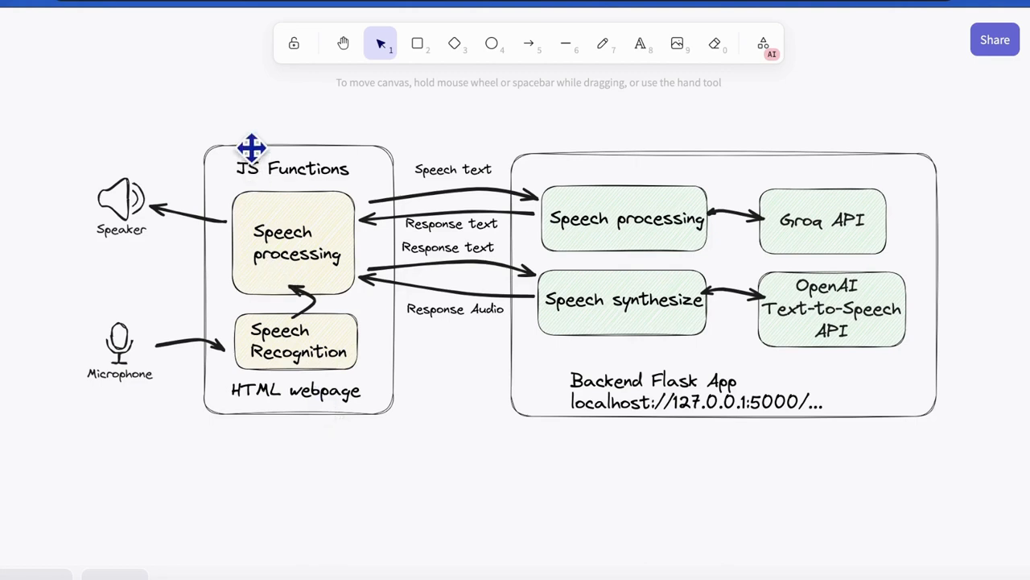
mouse_move(200, 161)
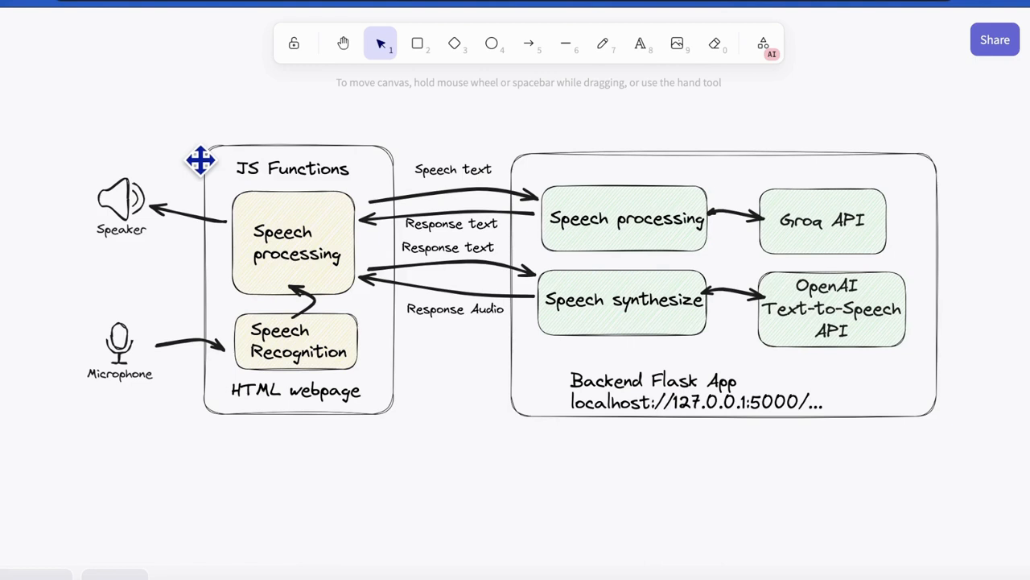
mouse_move(288, 207)
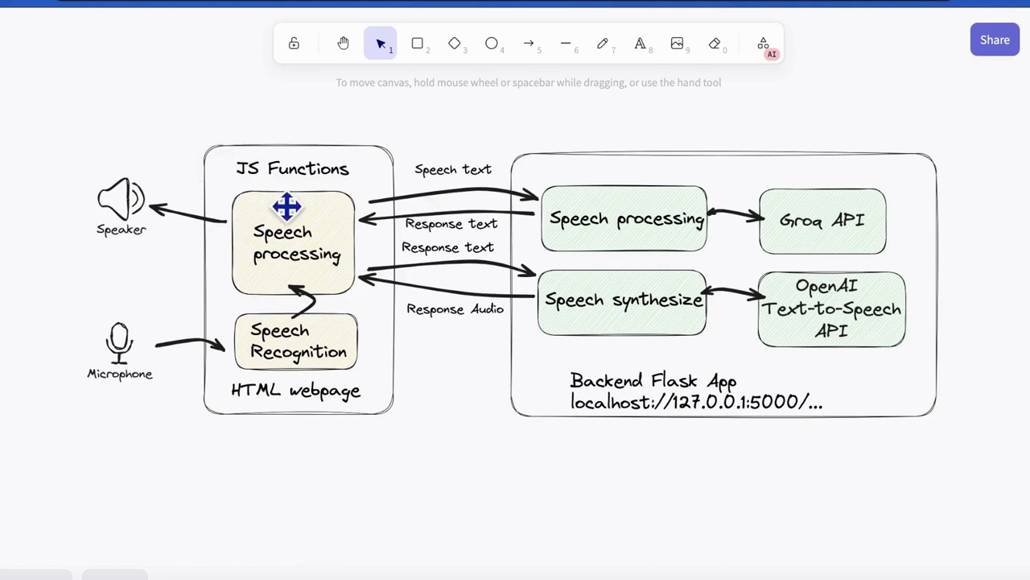
mouse_move(279, 353)
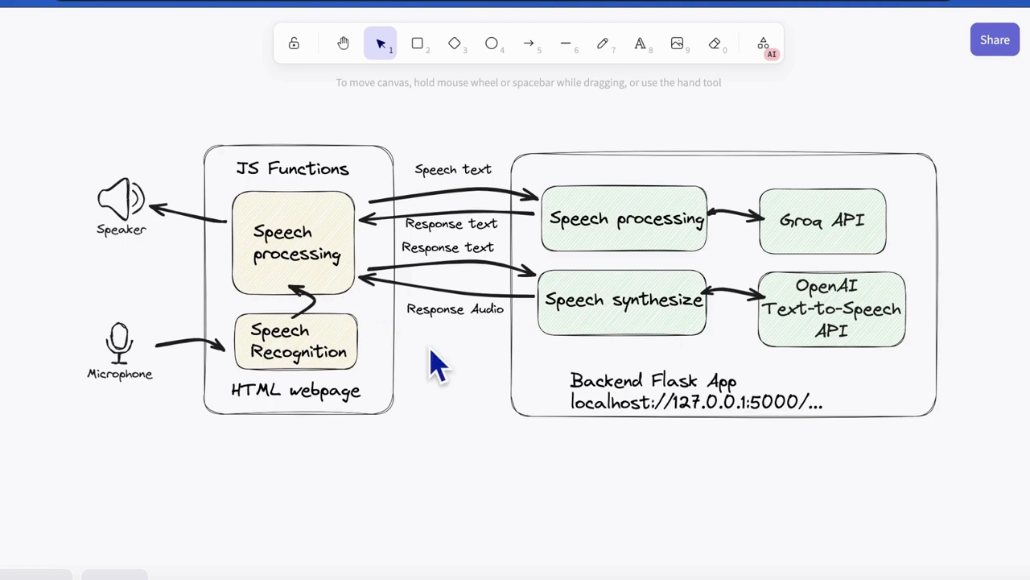
mouse_move(574, 199)
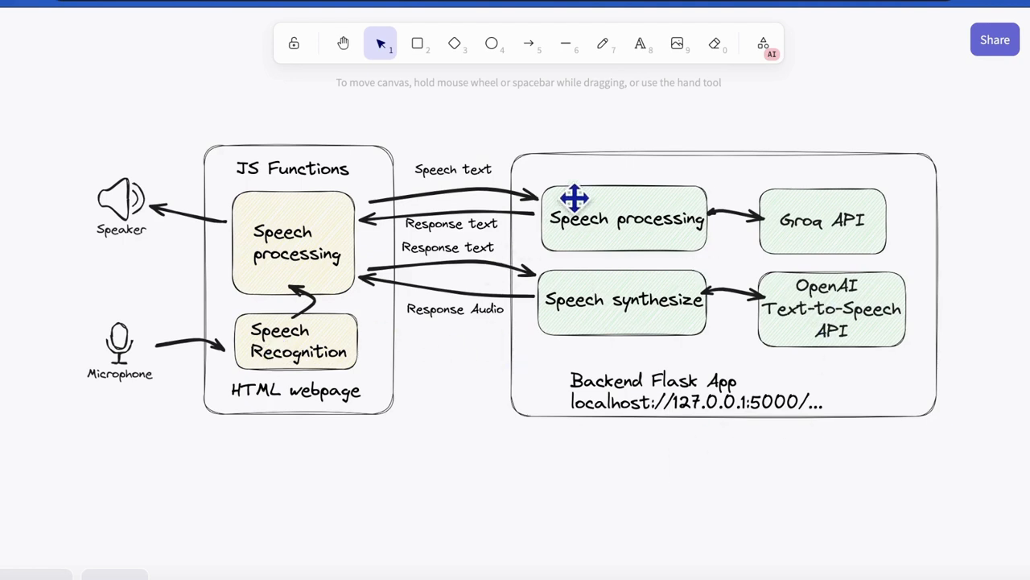
mouse_move(868, 338)
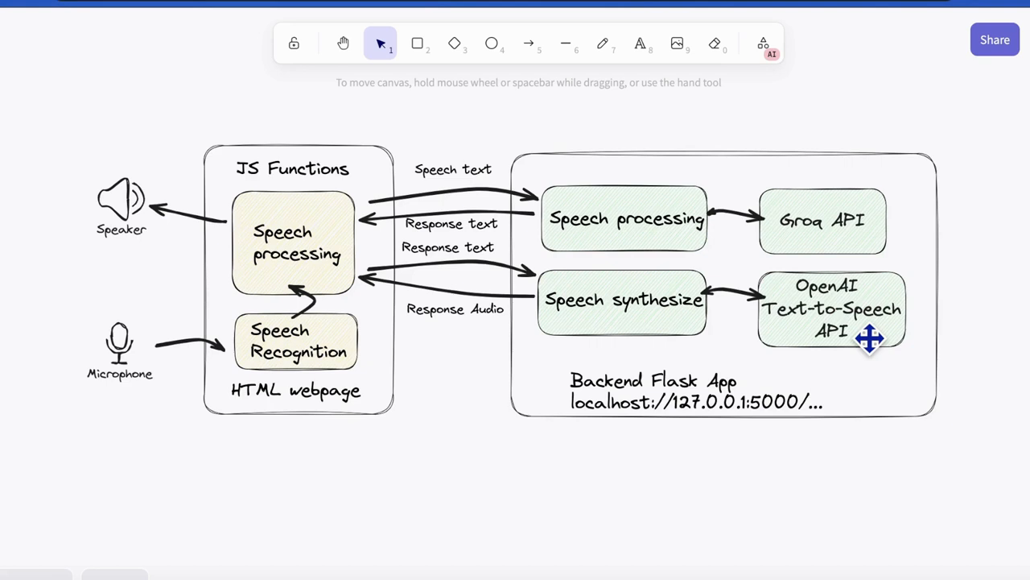
mouse_move(769, 192)
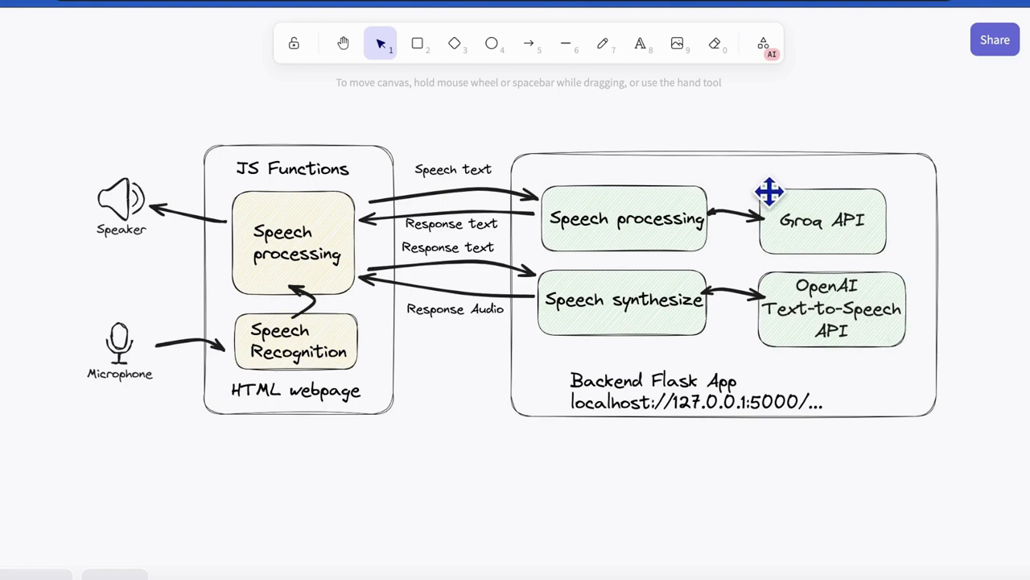
mouse_move(873, 157)
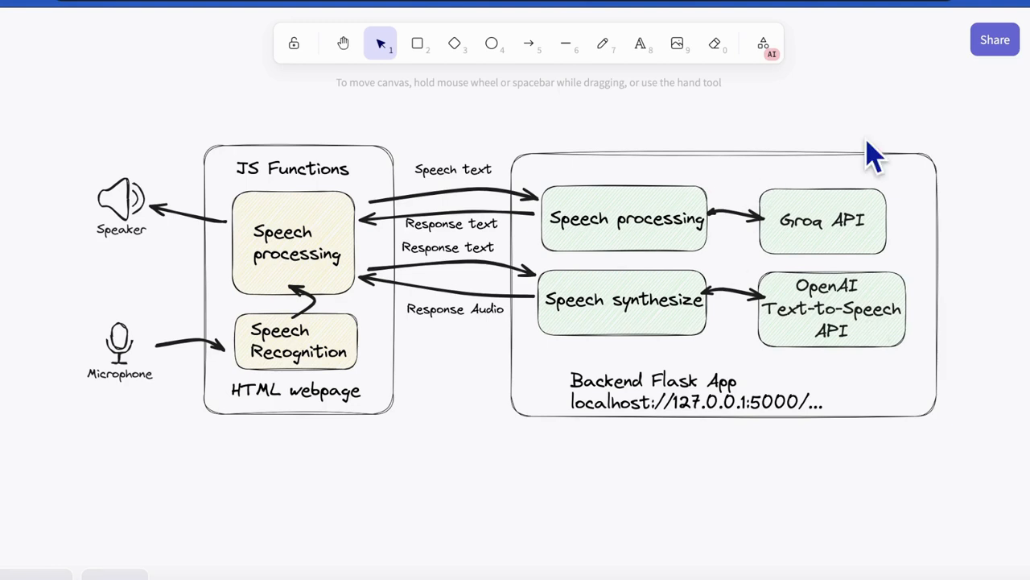
mouse_move(254, 273)
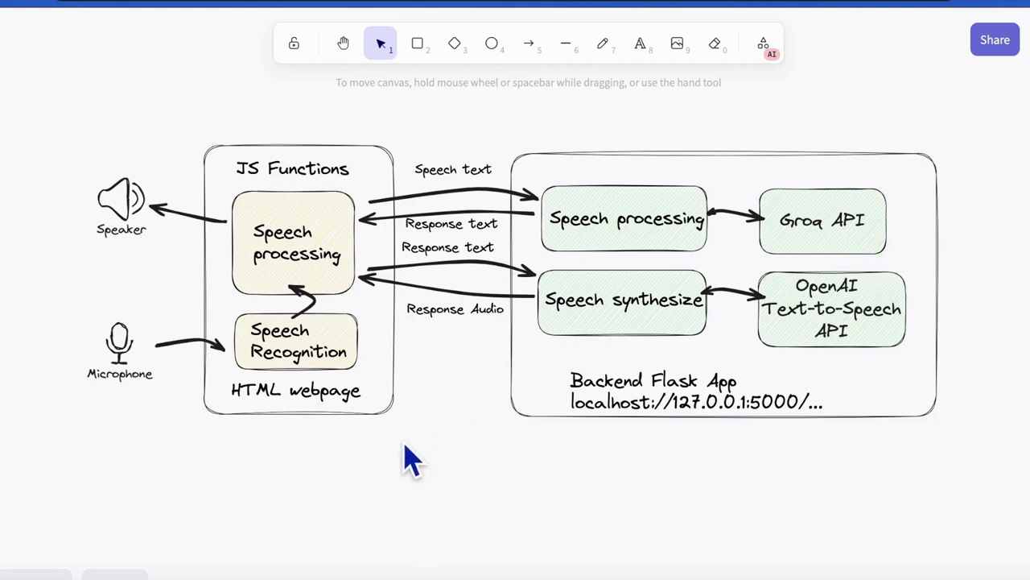
mouse_move(97, 350)
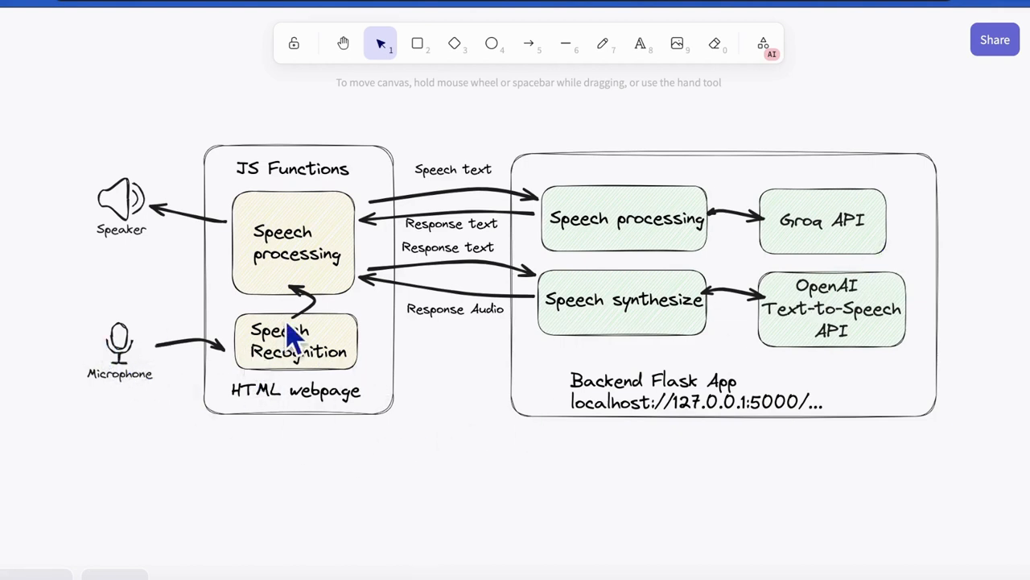
mouse_move(785, 249)
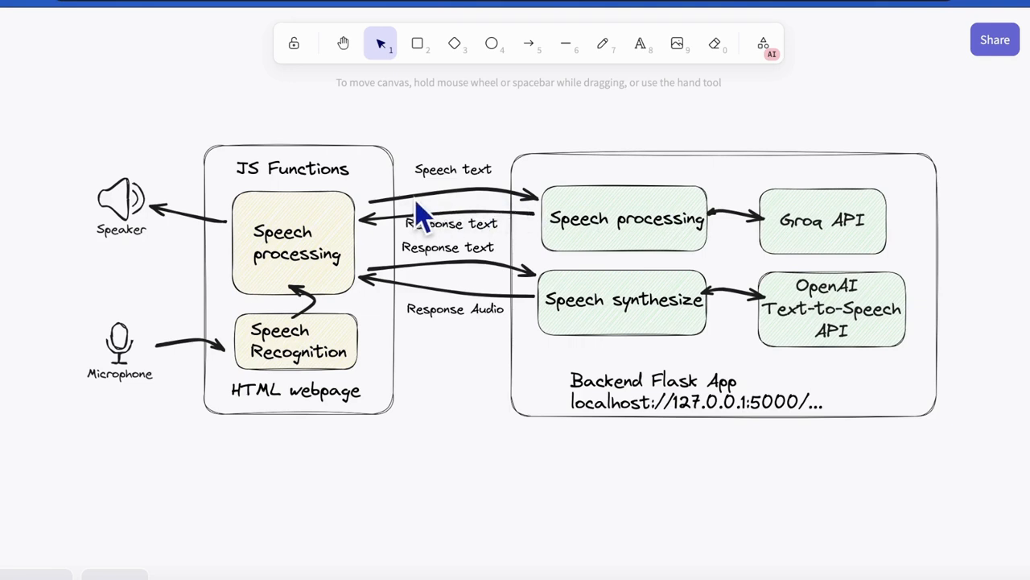
mouse_move(540, 298)
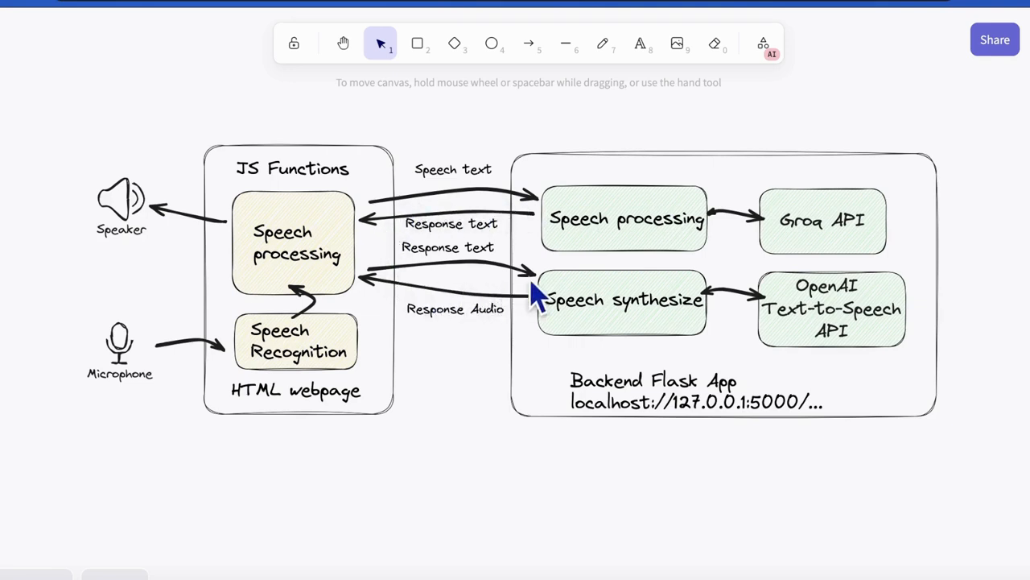
mouse_move(379, 278)
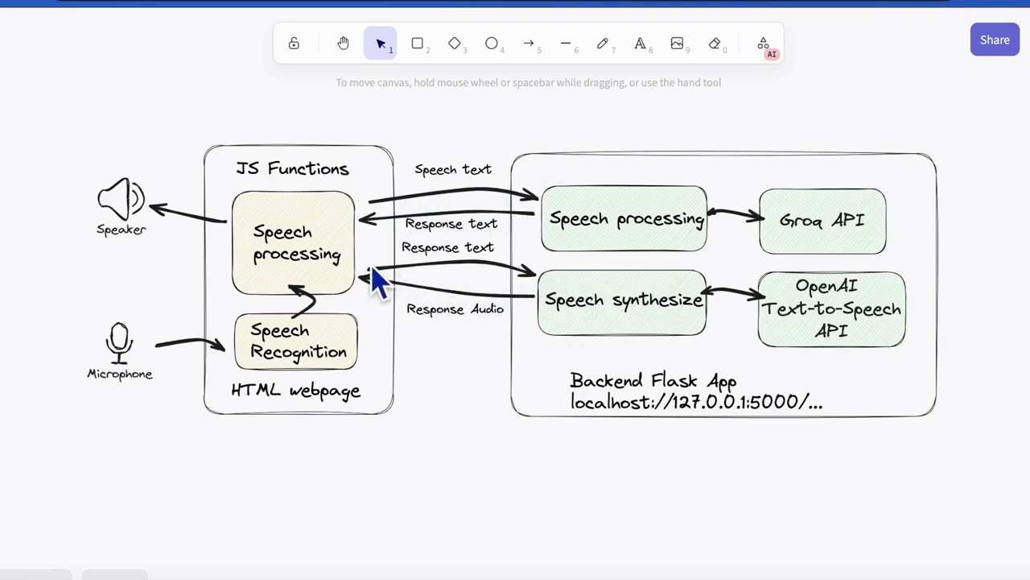
mouse_move(314, 290)
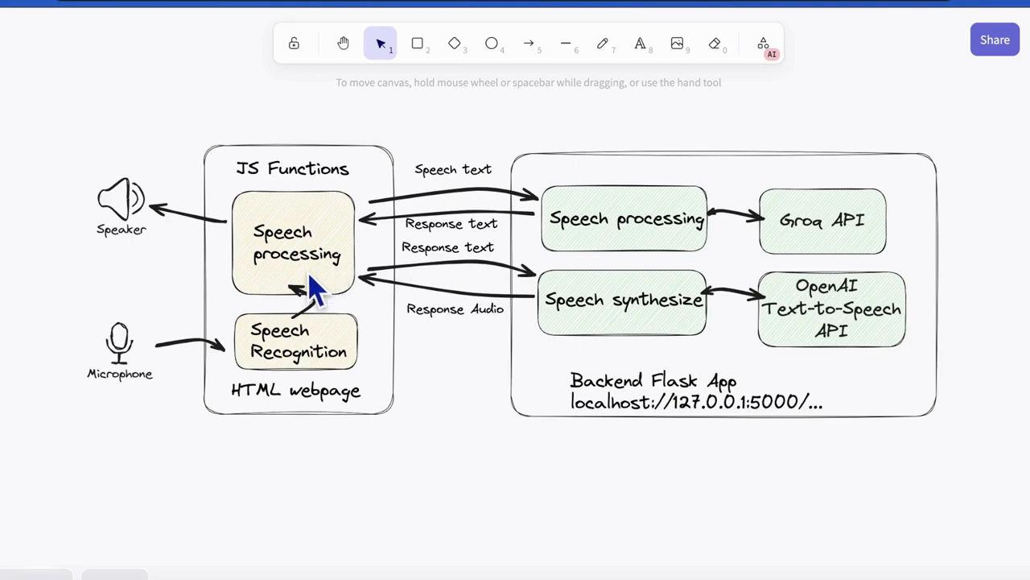
mouse_move(797, 198)
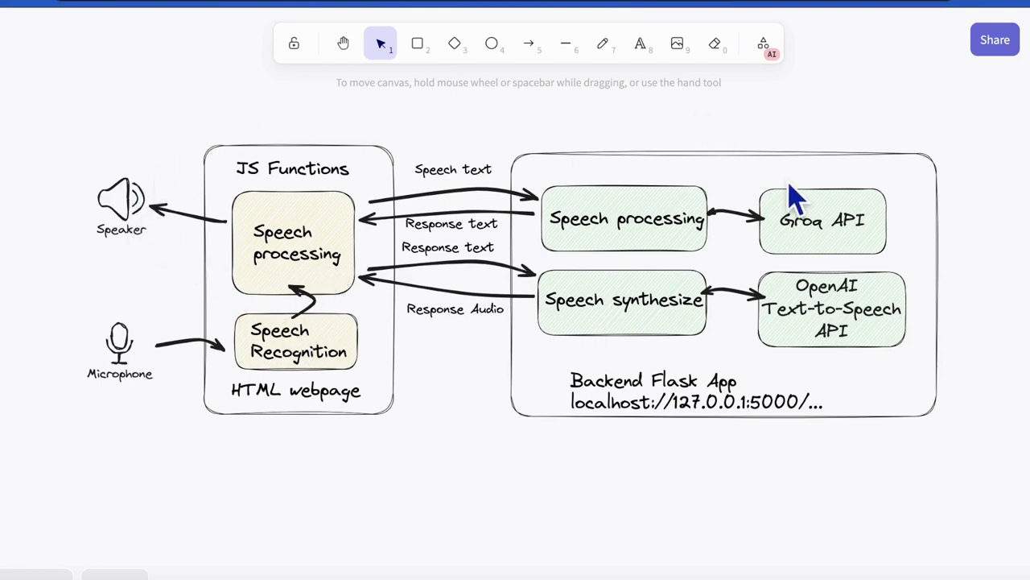
mouse_move(322, 302)
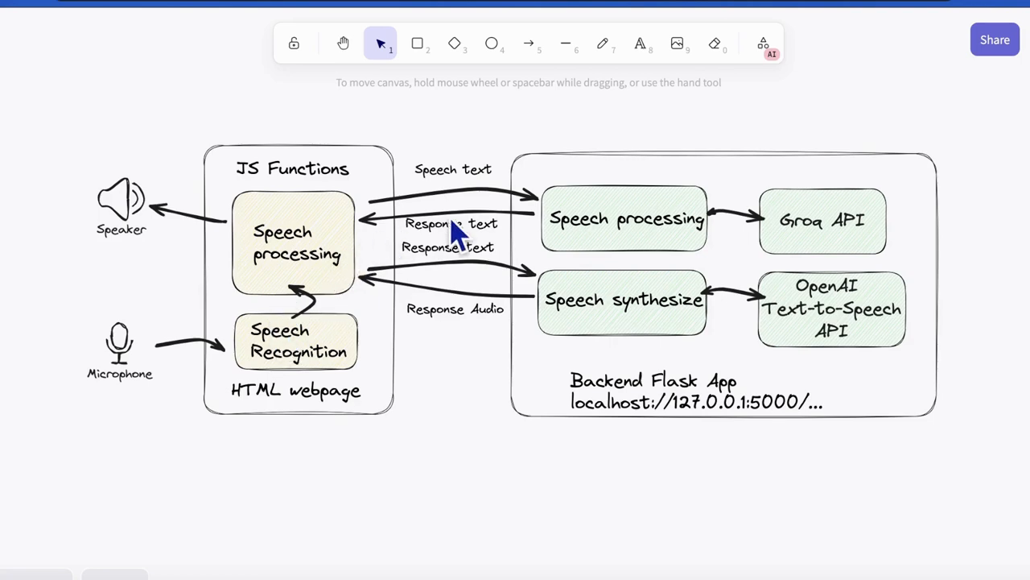
mouse_move(350, 362)
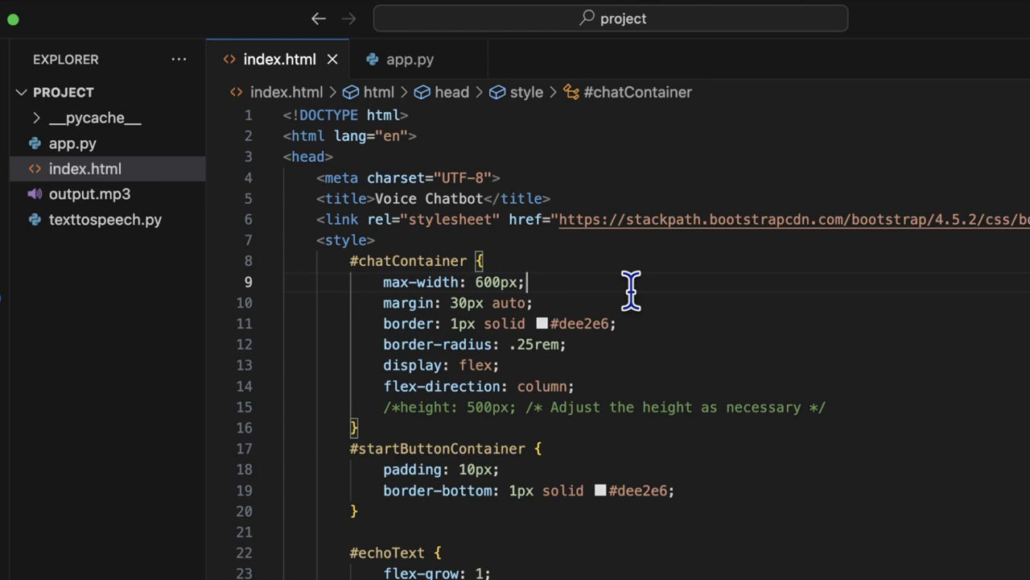
mouse_move(578, 309)
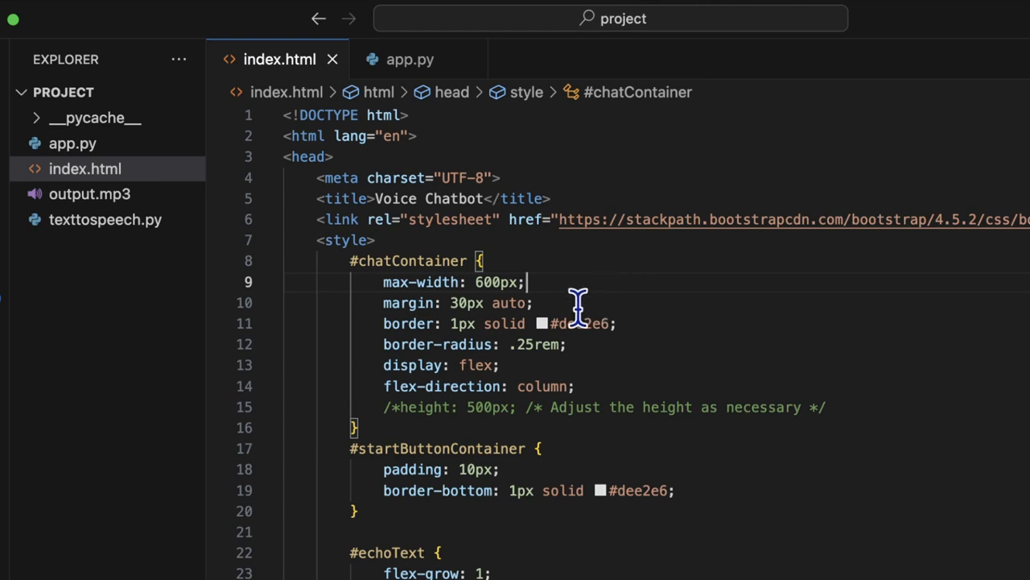
Change the .talk-btn rule's width to 100% in index.html.
scroll("right", 3)
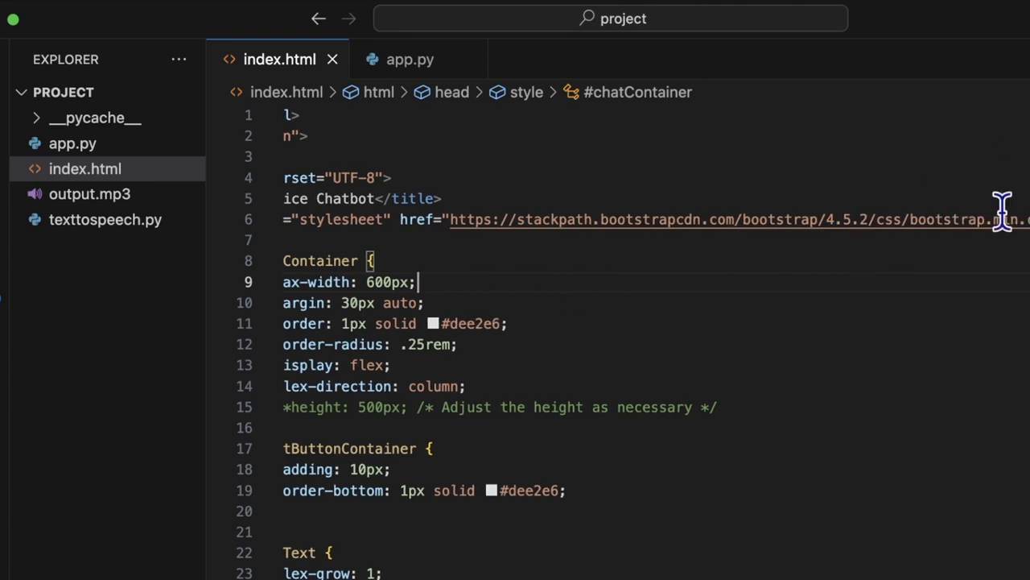
mouse_move(878, 241)
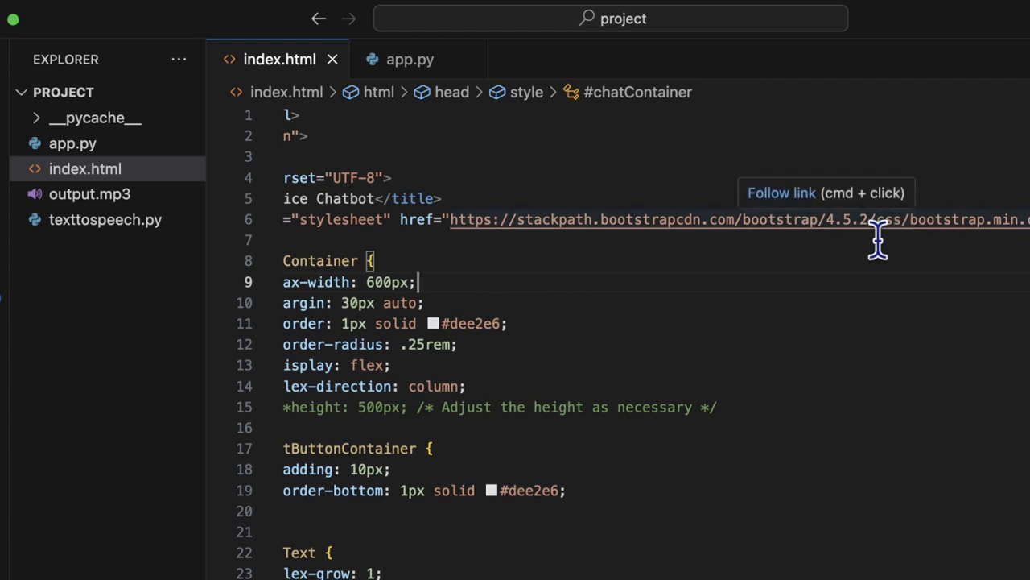
mouse_move(769, 254)
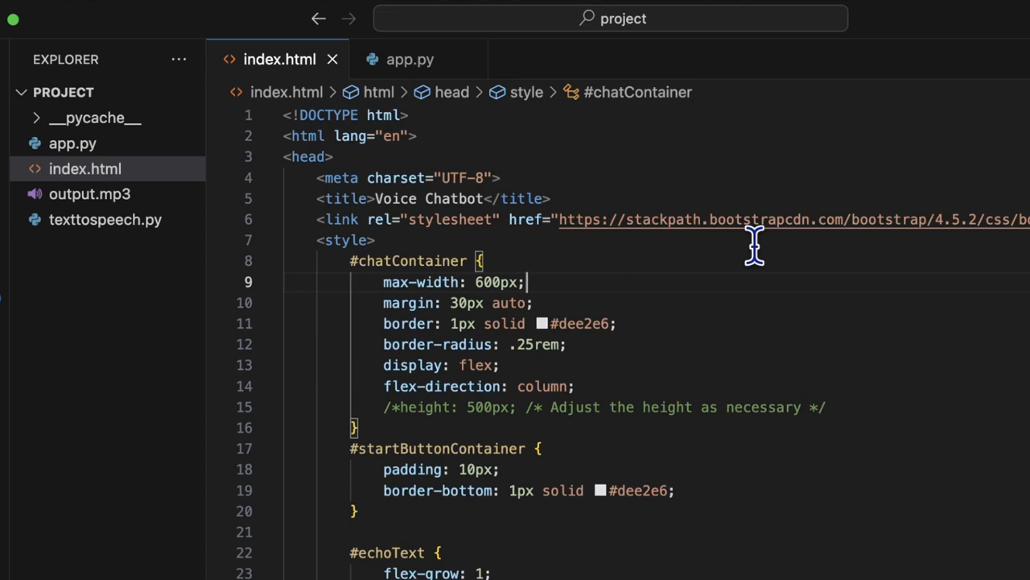
mouse_move(614, 258)
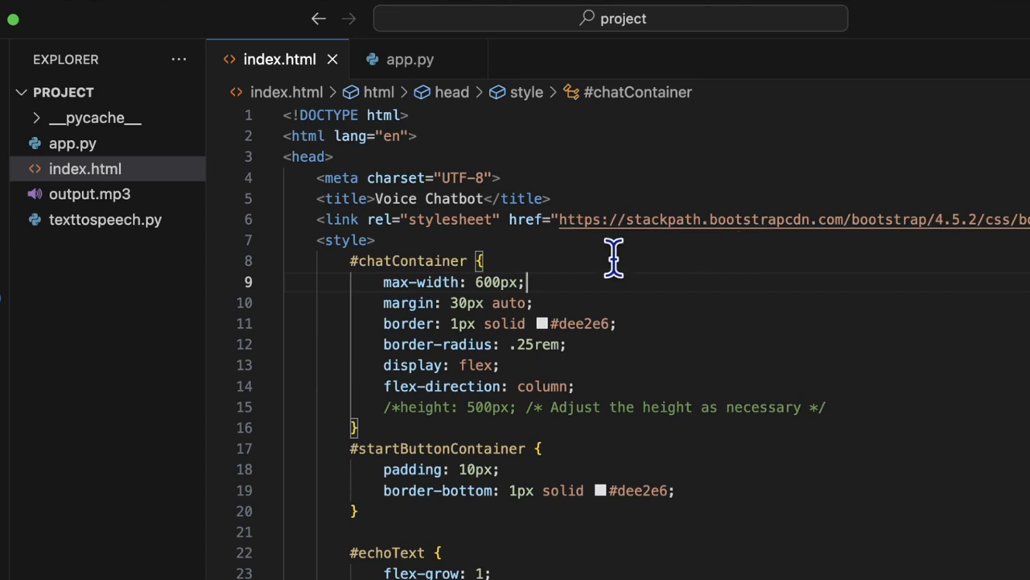
scroll("down", 3)
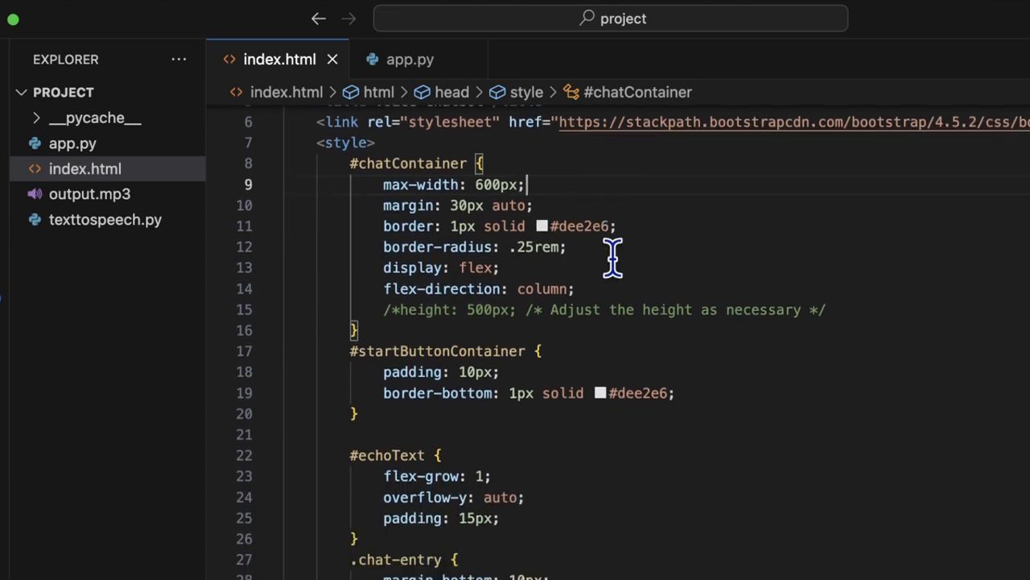
scroll("down", 3)
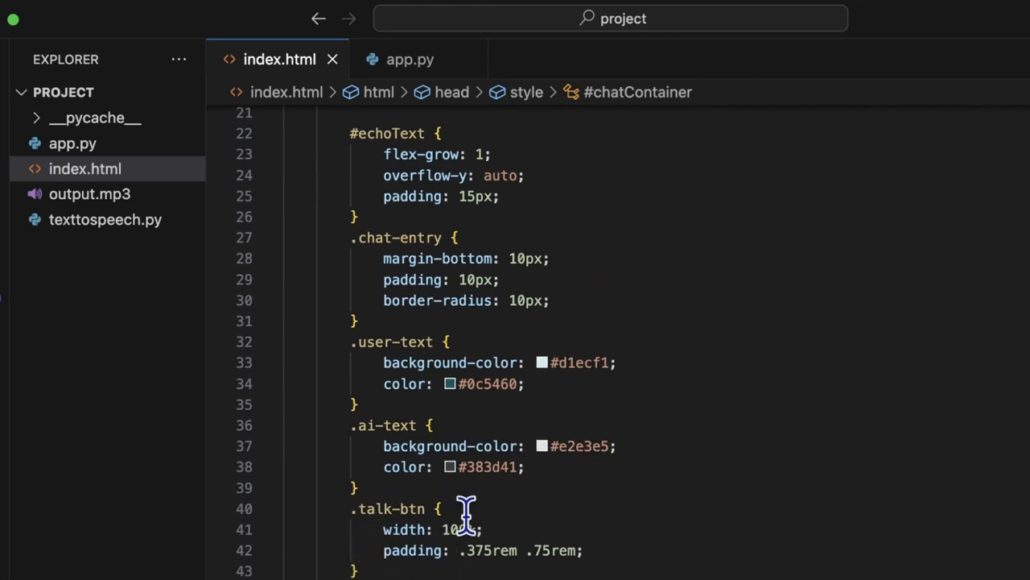
type("0%")
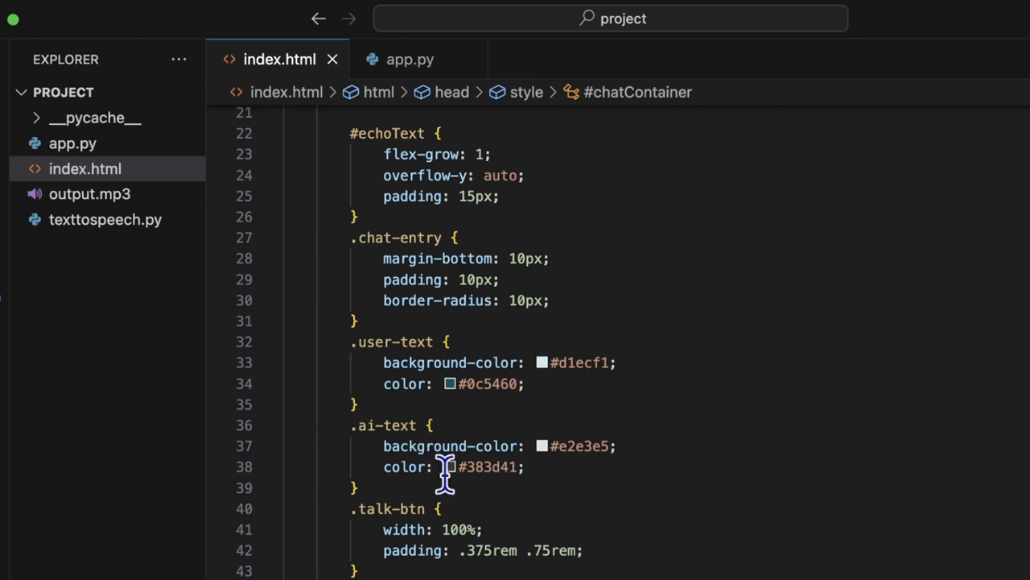
scroll("down", 3)
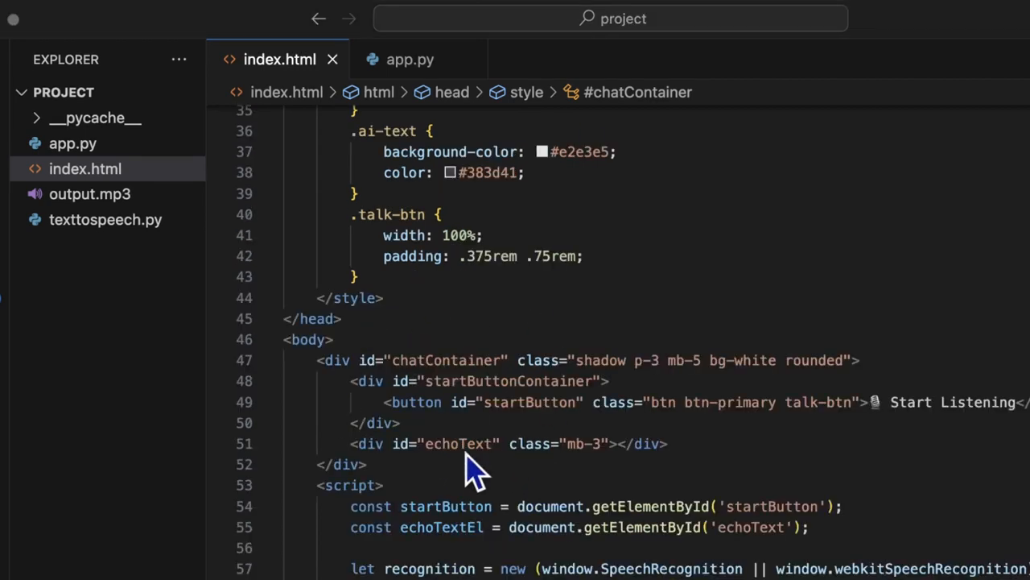
mouse_move(439, 394)
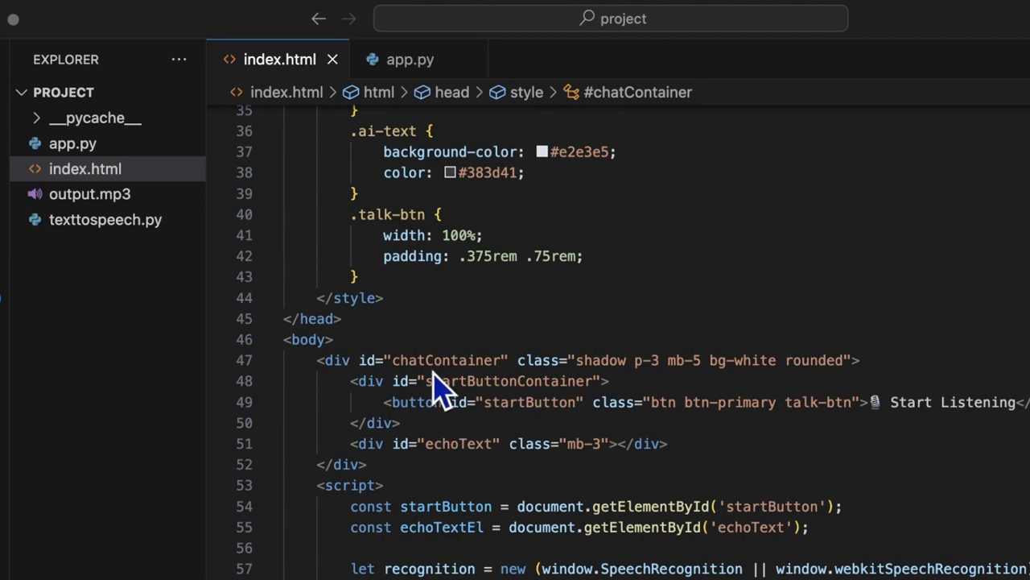
mouse_move(475, 451)
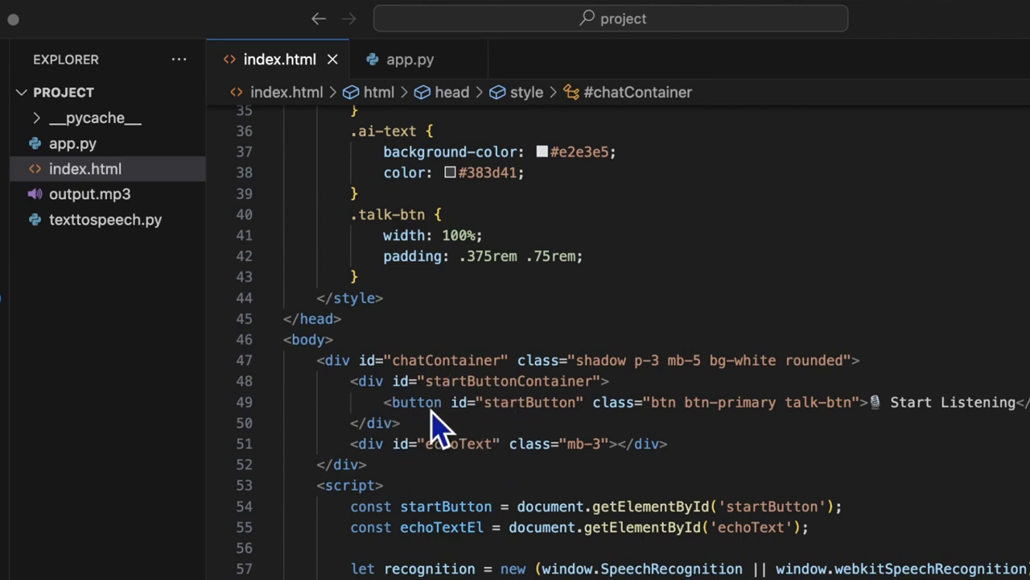
mouse_move(398, 459)
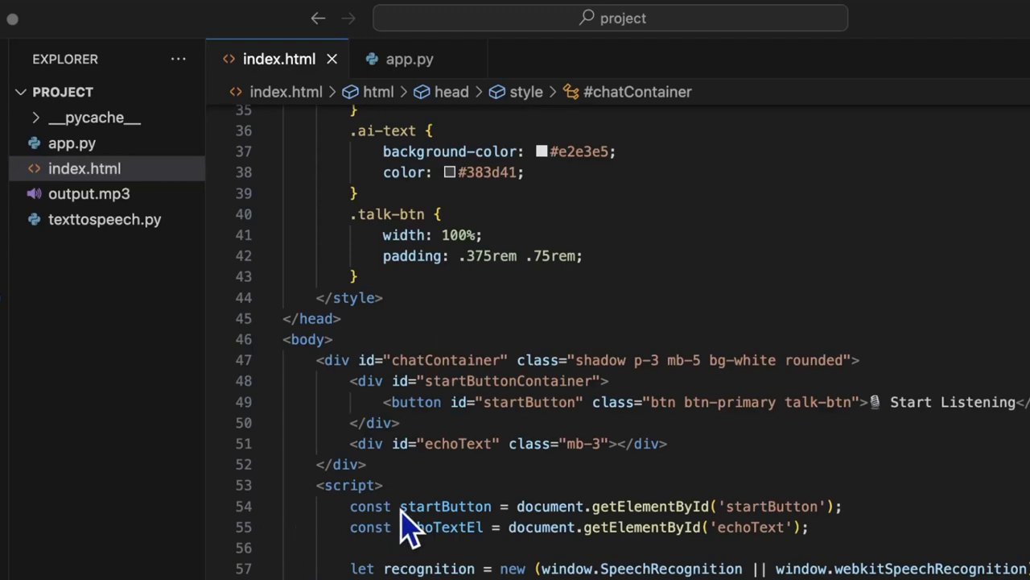
scroll("down", 3)
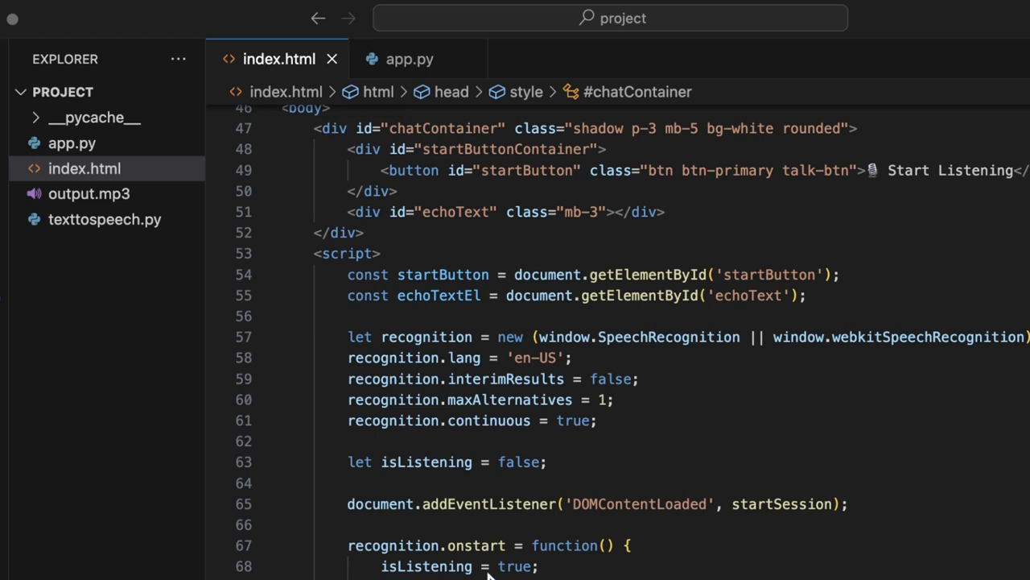
mouse_move(427, 519)
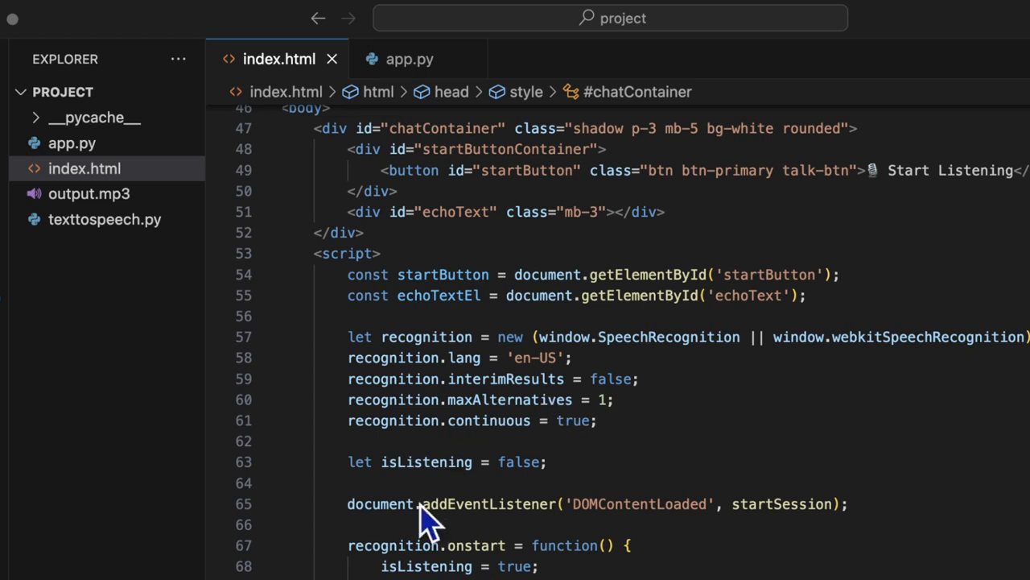
scroll("down", 3)
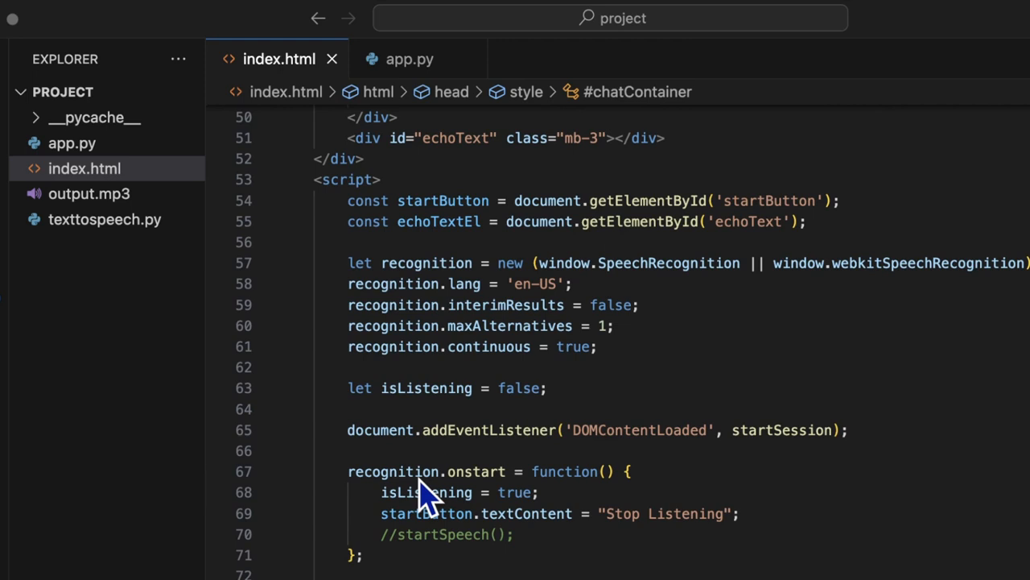
scroll("up", 3)
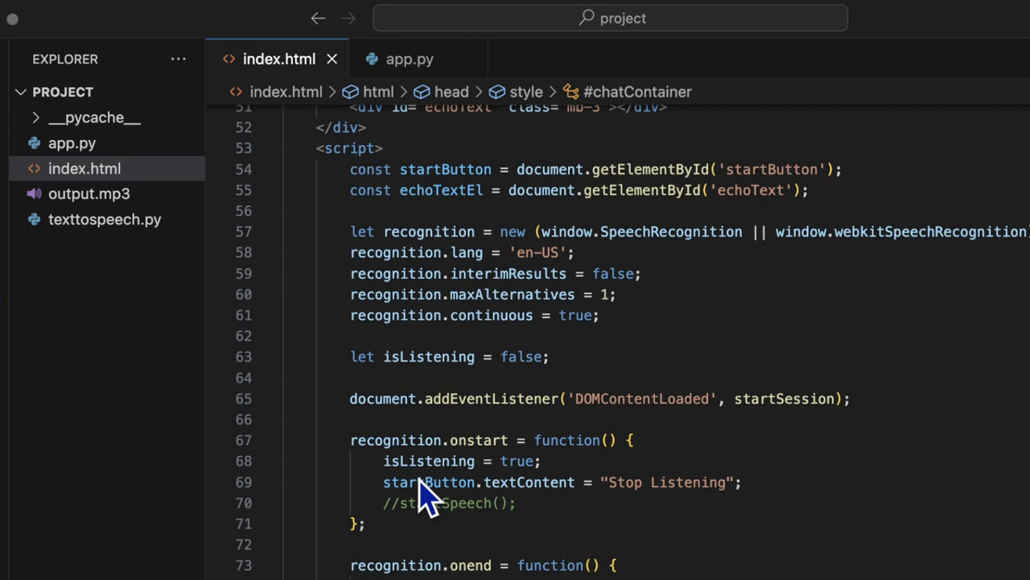
mouse_move(406, 241)
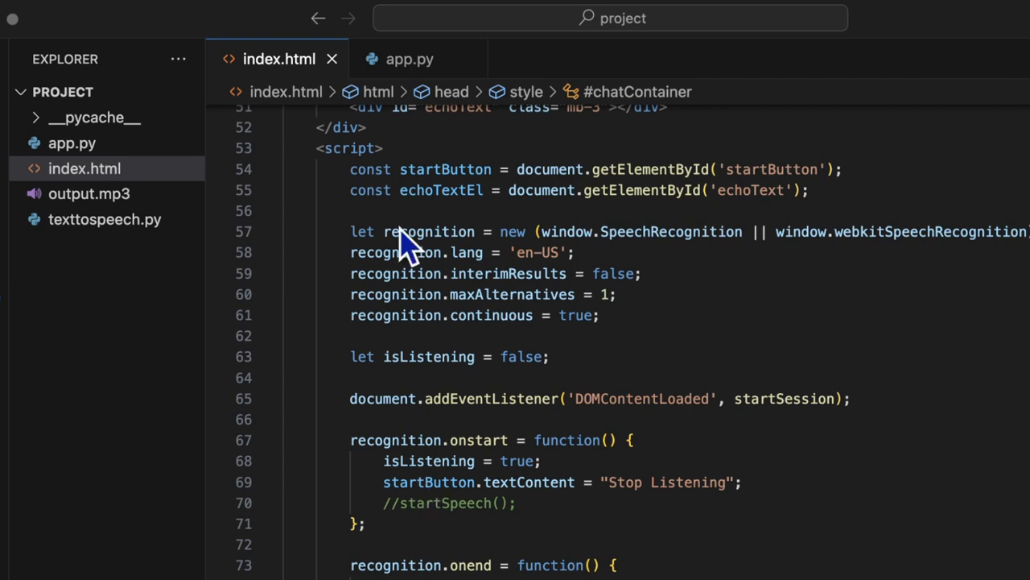
mouse_move(471, 246)
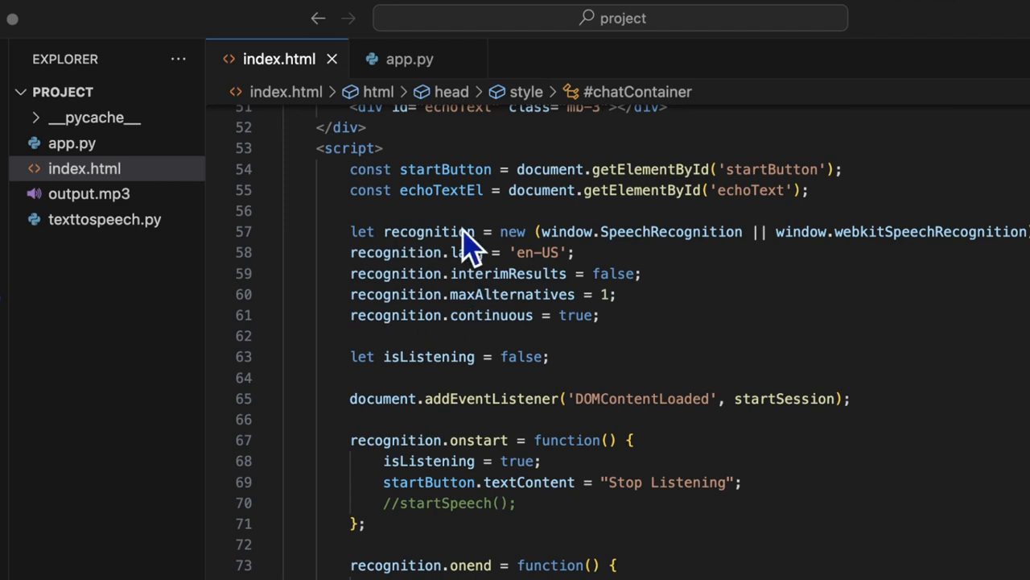
mouse_move(512, 253)
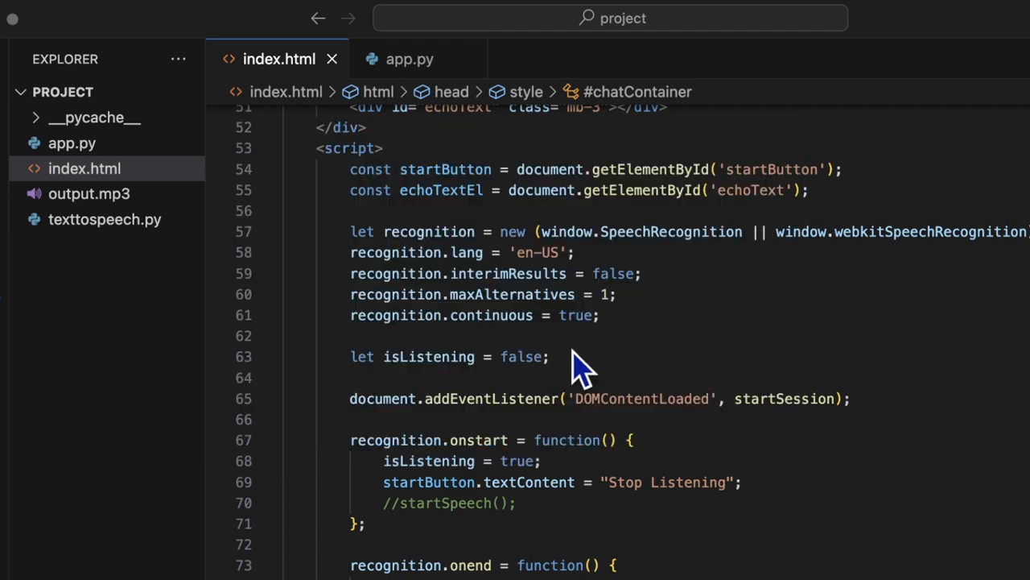
mouse_move(640, 355)
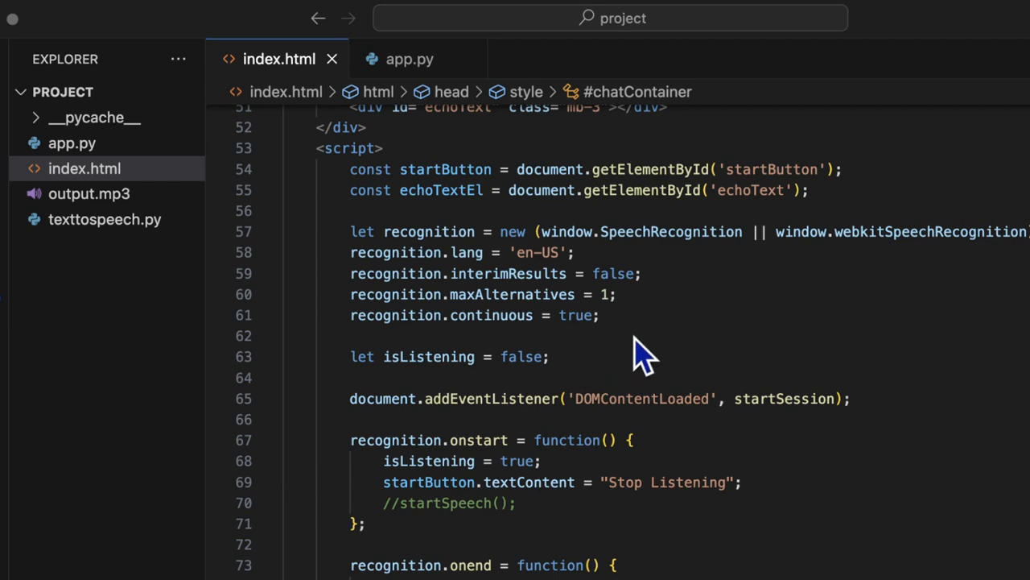
mouse_move(677, 366)
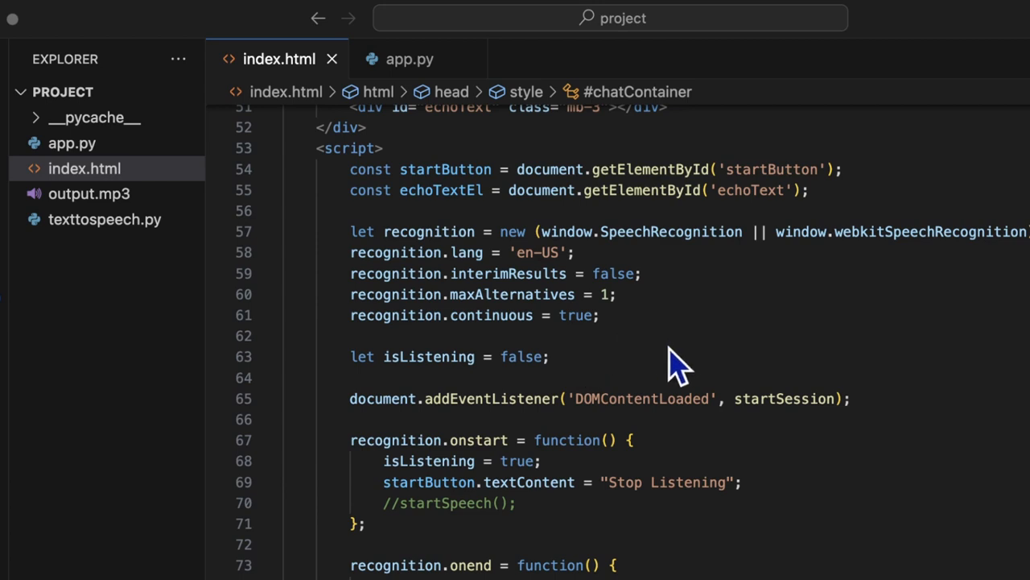
scroll("down", 3)
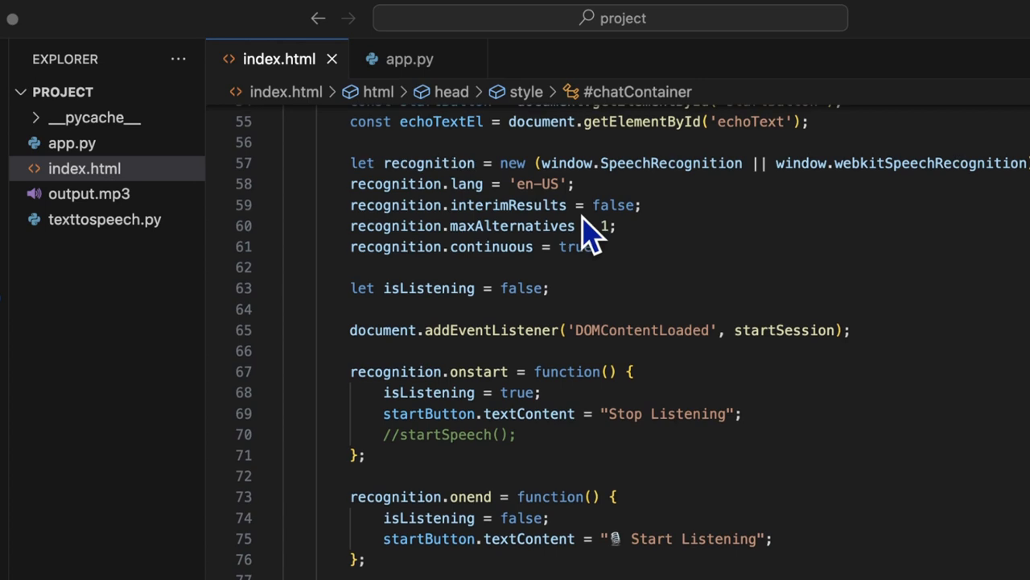
mouse_move(555, 213)
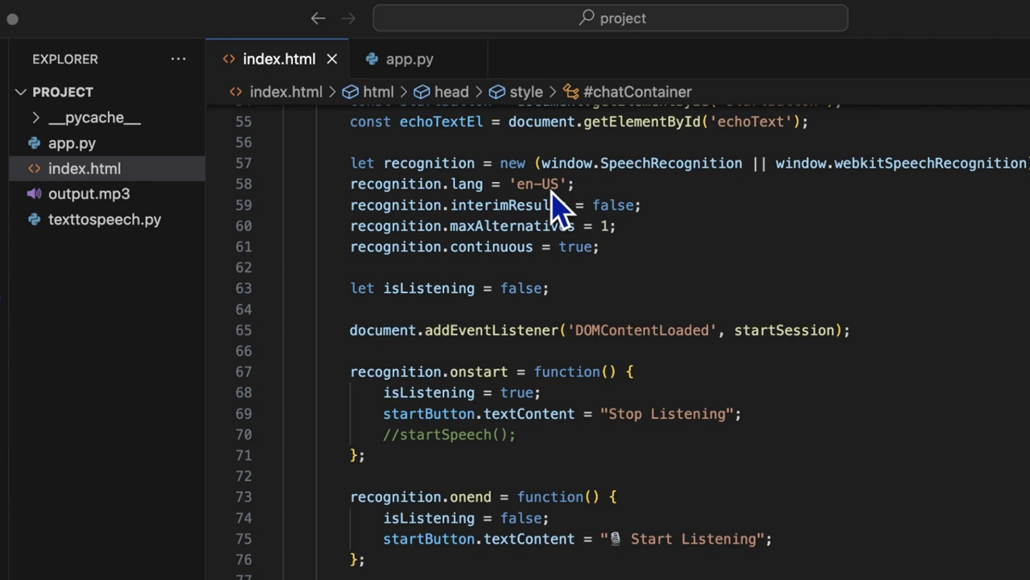
mouse_move(551, 222)
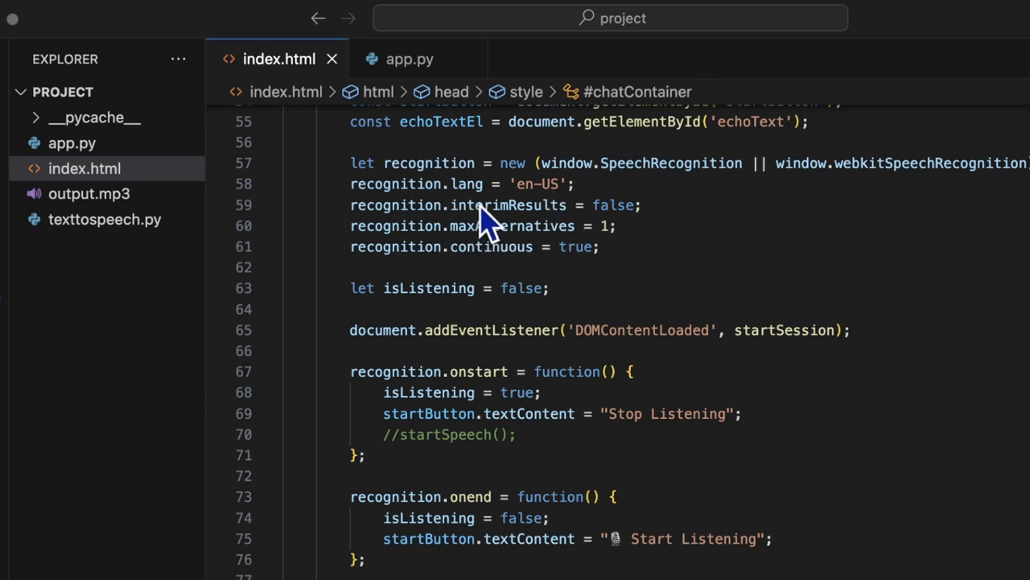
mouse_move(588, 238)
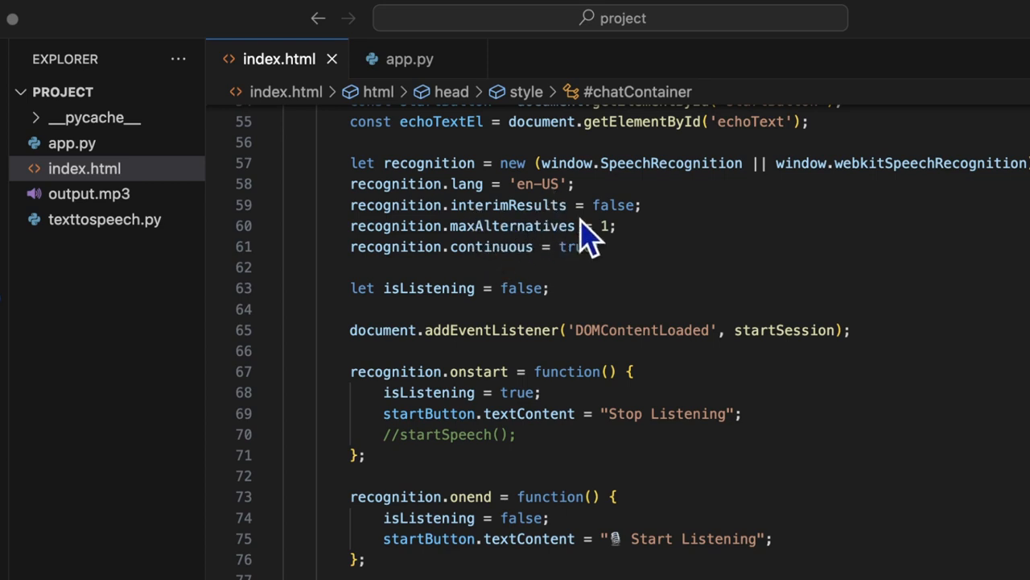
mouse_move(624, 225)
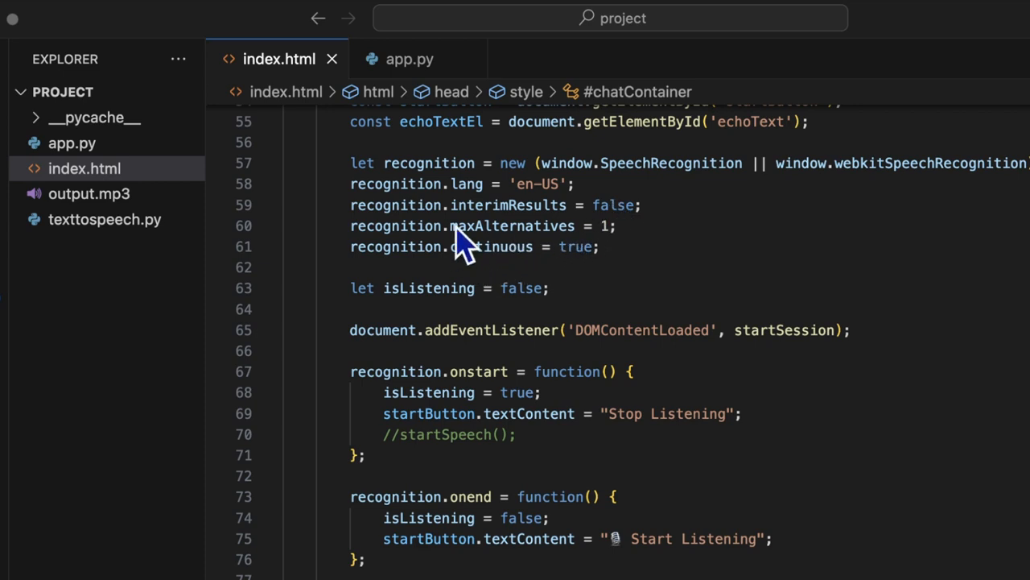
mouse_move(584, 273)
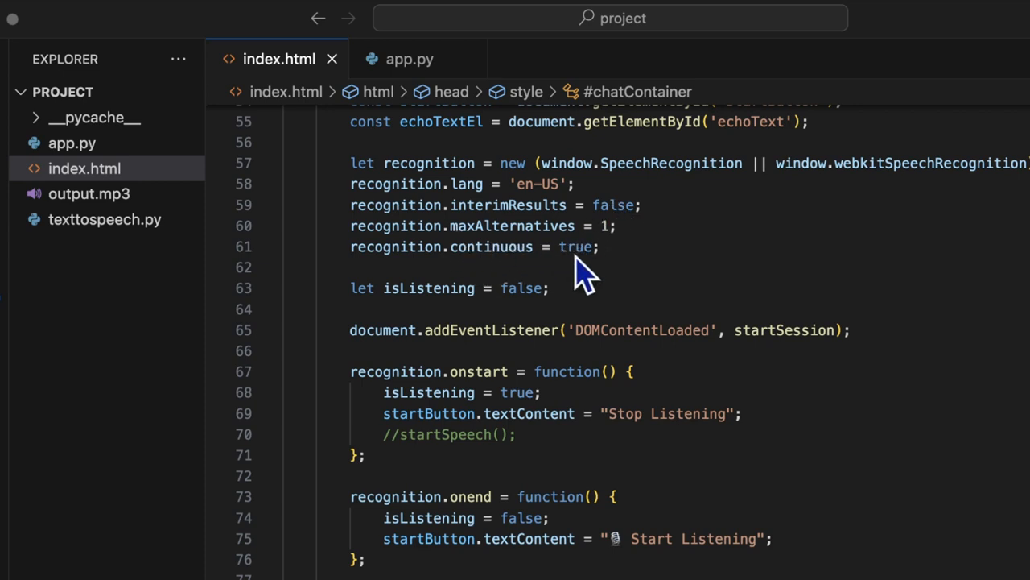
mouse_move(435, 261)
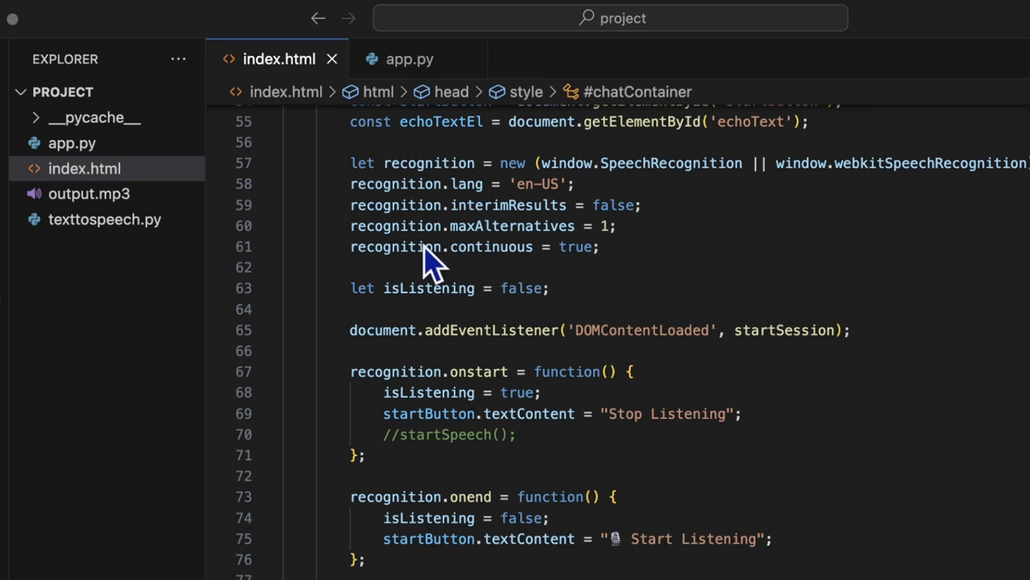
mouse_move(551, 246)
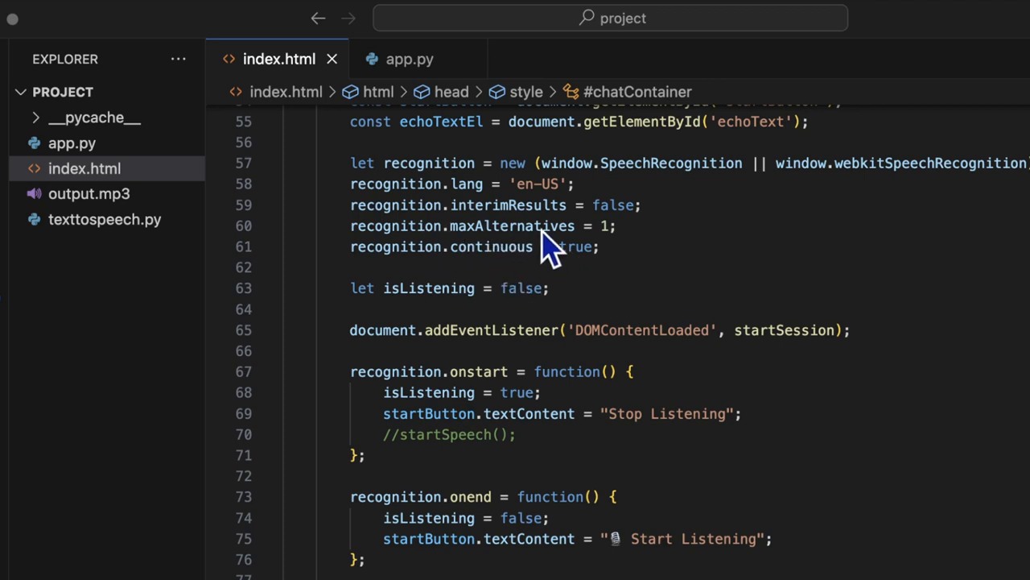
mouse_move(560, 253)
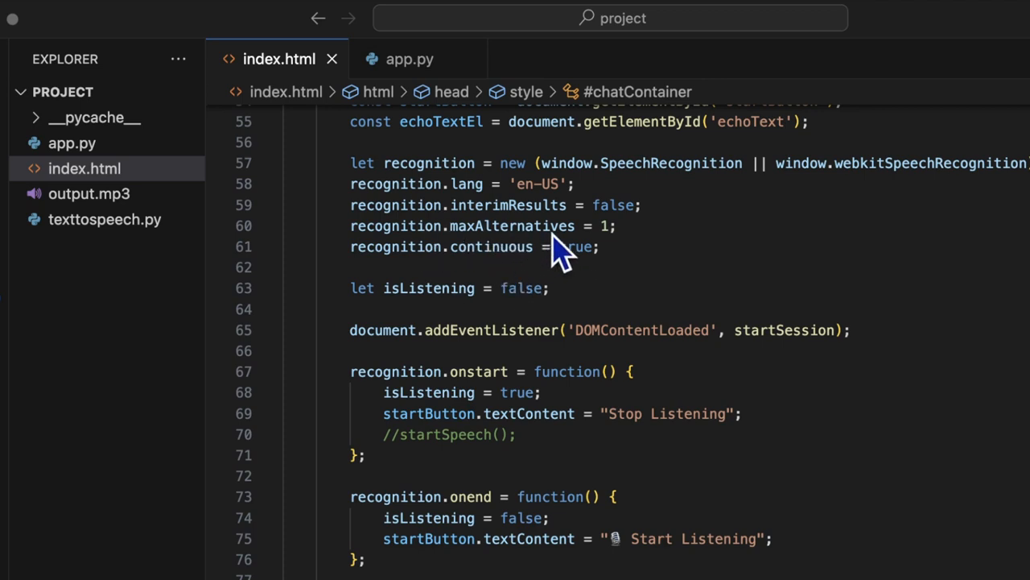
mouse_move(527, 278)
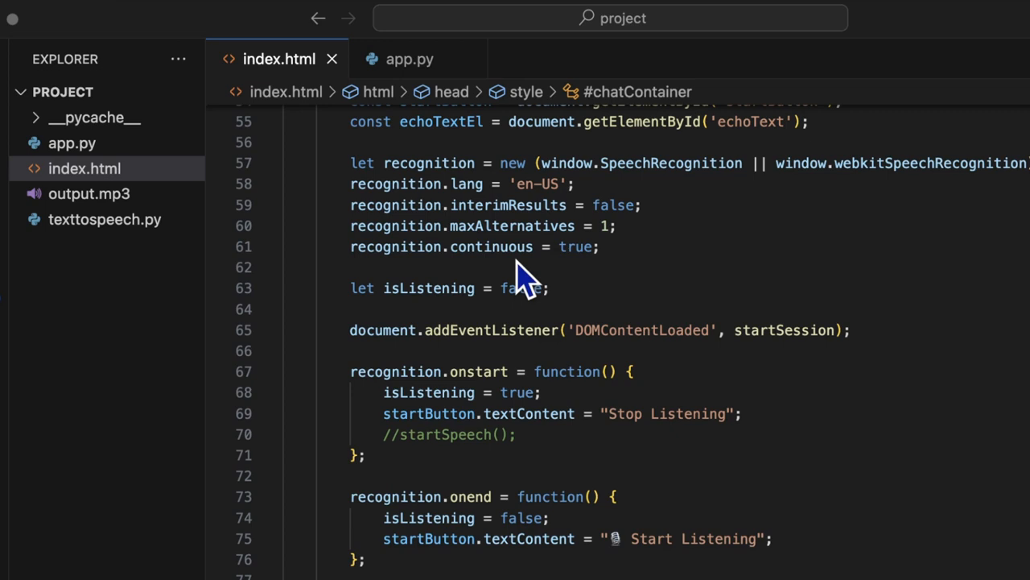
mouse_move(515, 334)
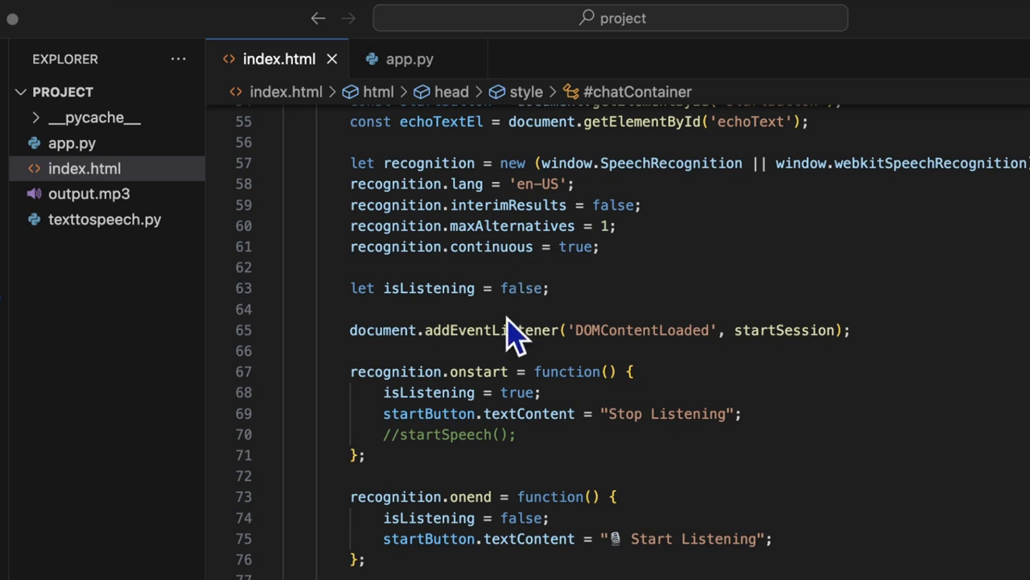
scroll("down", 3)
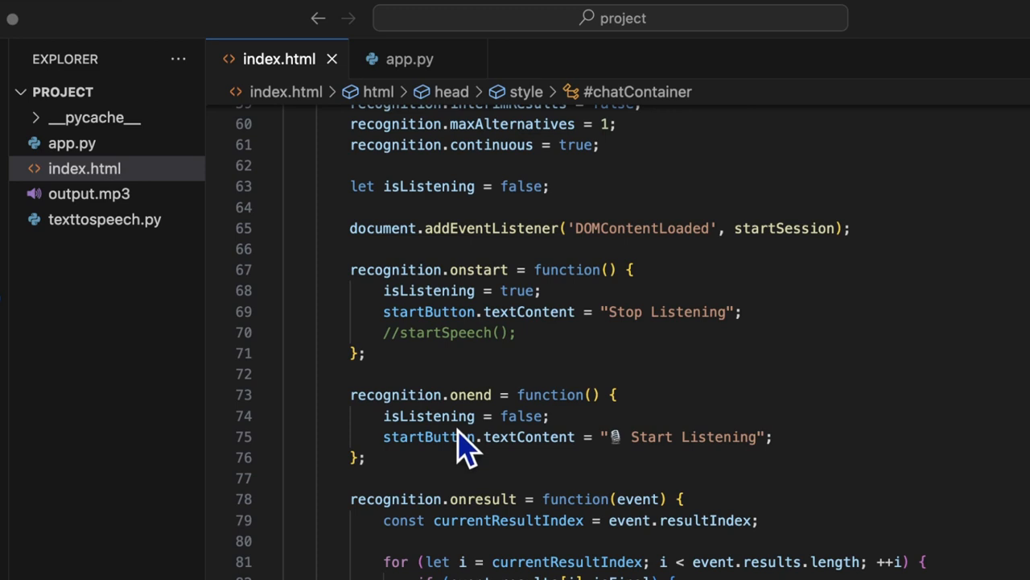
mouse_move(539, 455)
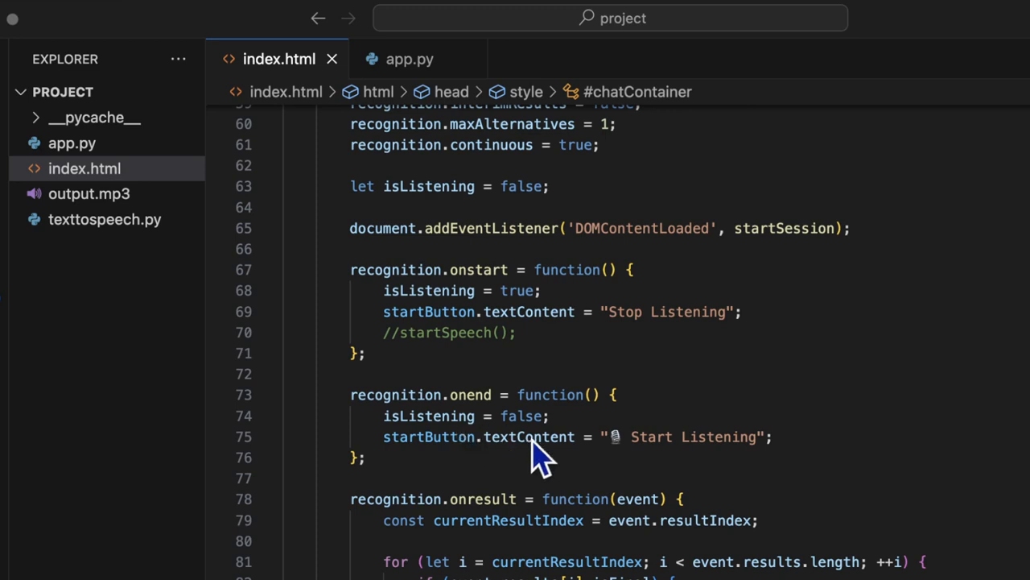
mouse_move(739, 375)
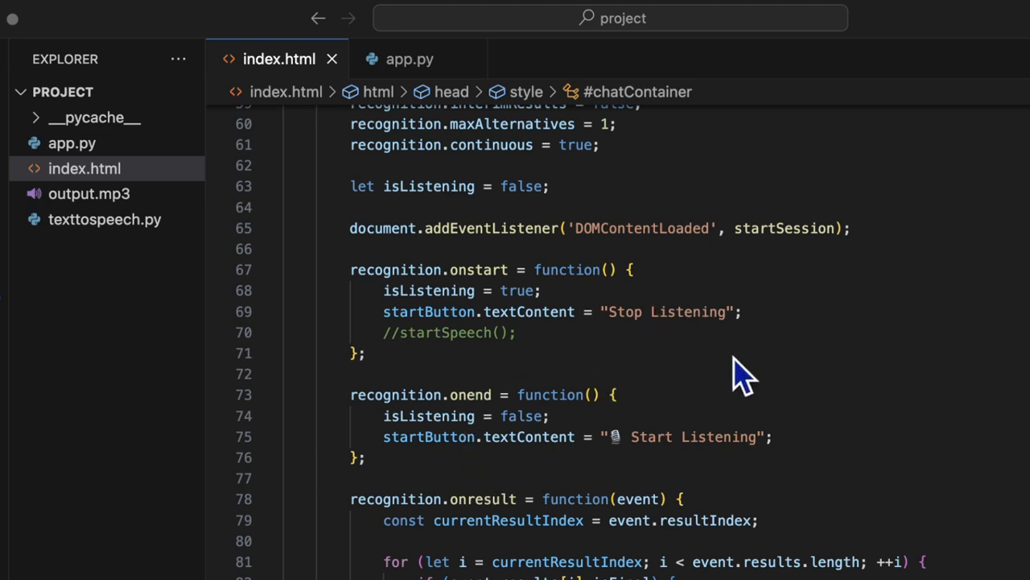
mouse_move(662, 465)
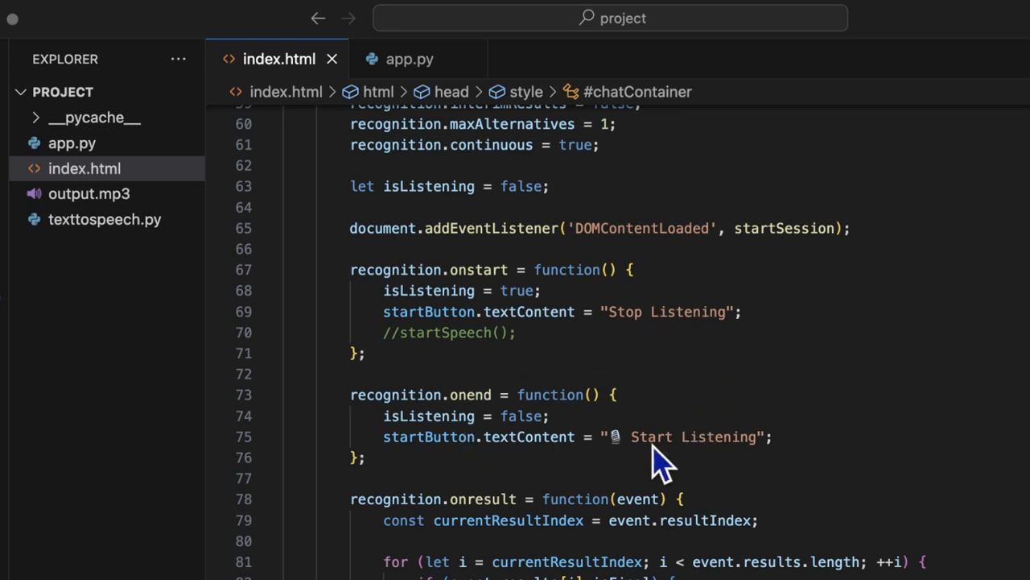
scroll("down", 3)
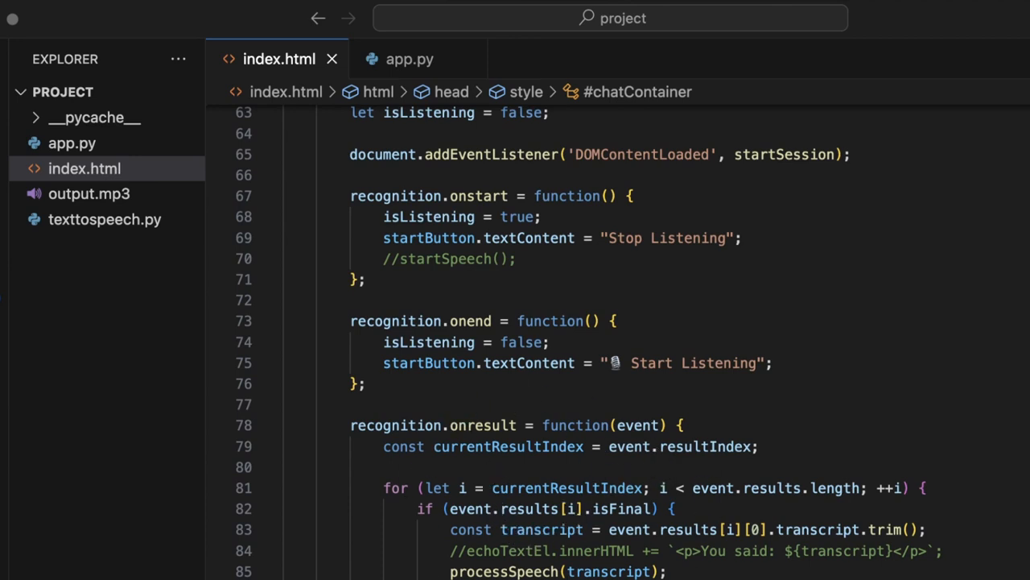
scroll("down", 3)
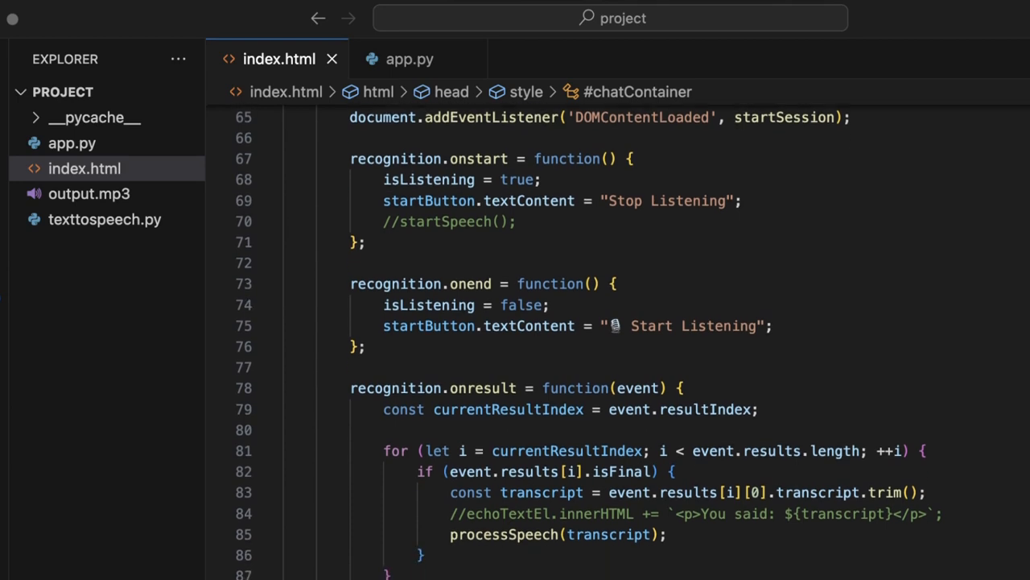
scroll("down", 3)
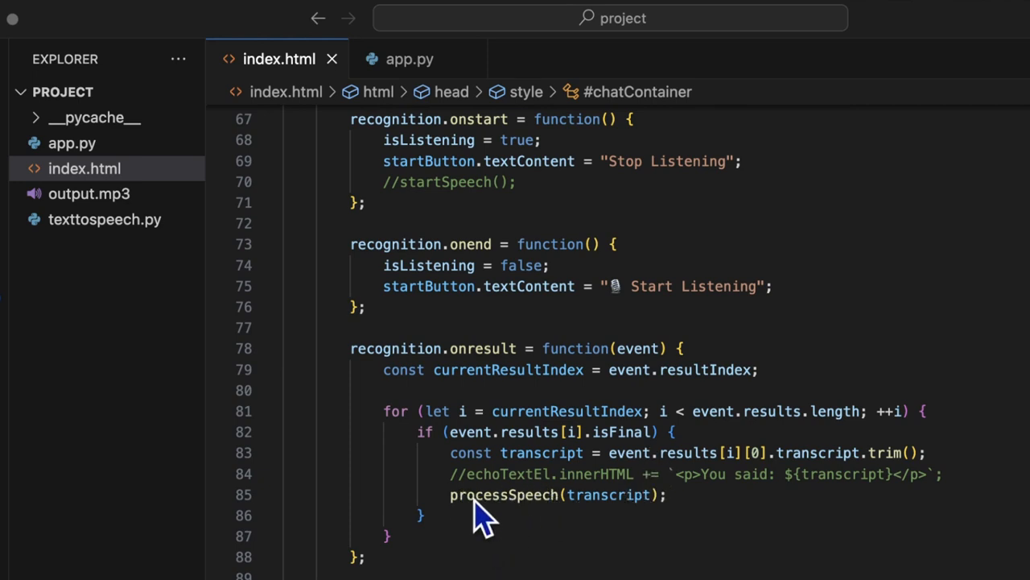
scroll("down", 3)
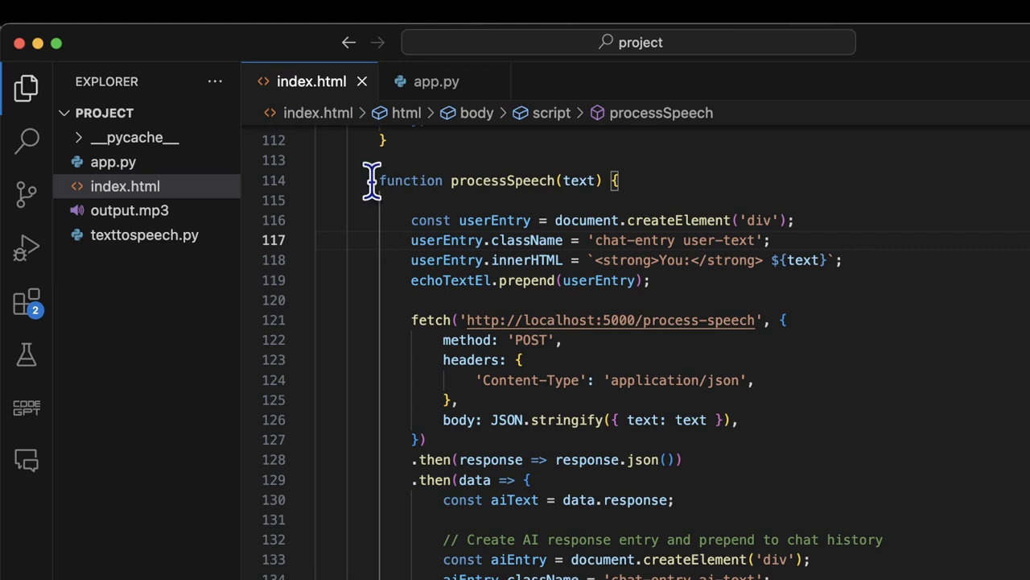
mouse_move(552, 260)
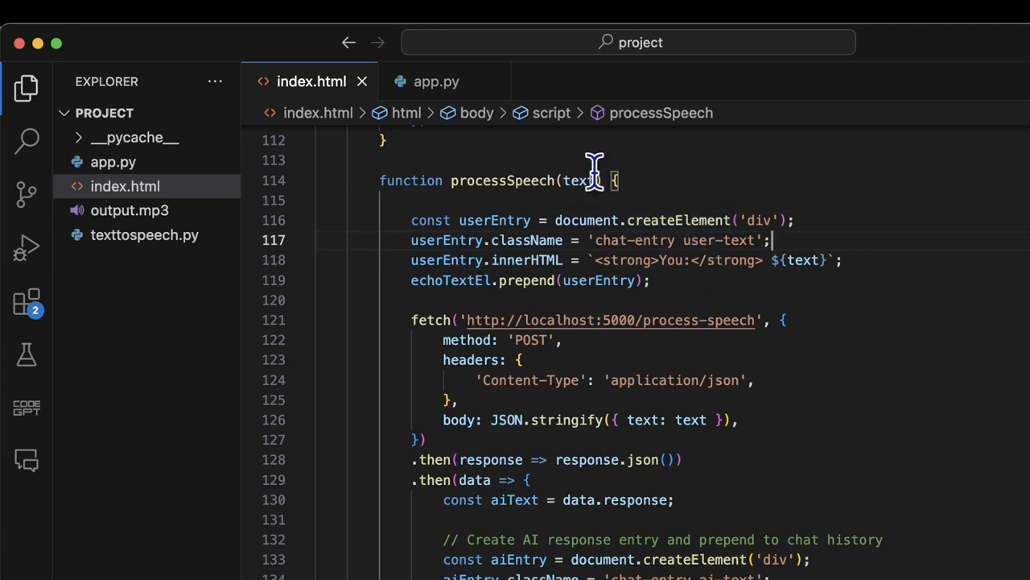
mouse_move(817, 277)
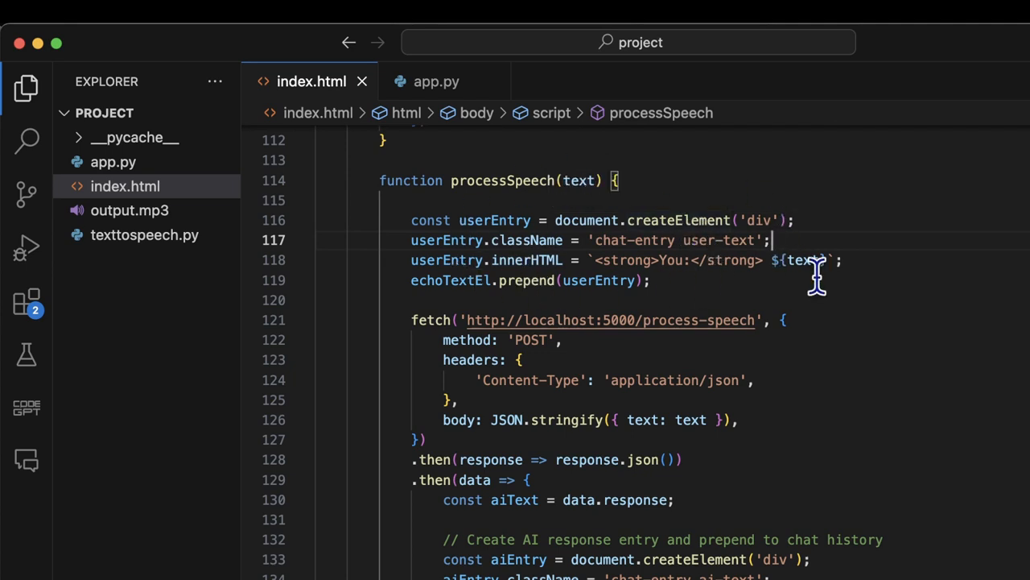
mouse_move(553, 395)
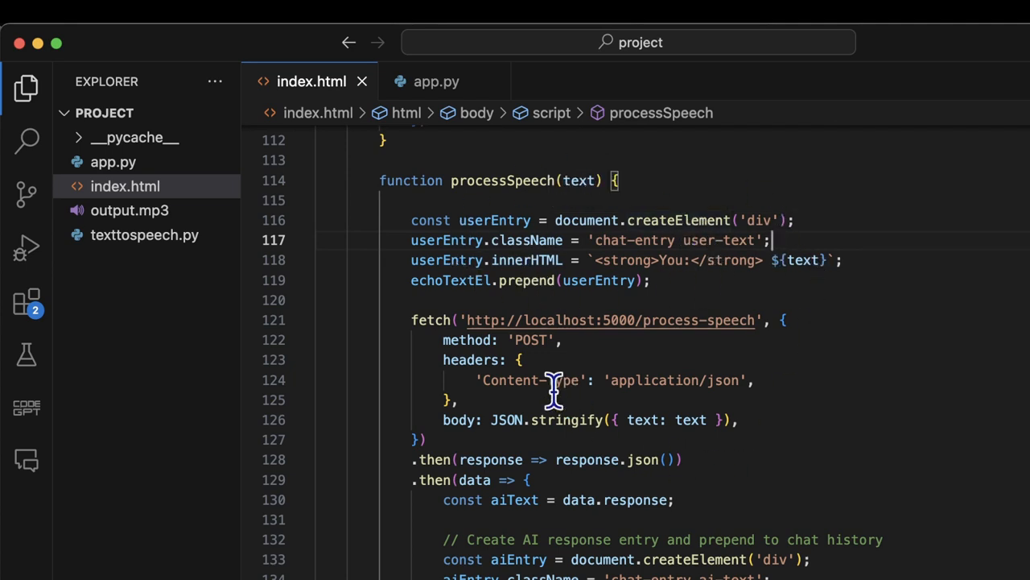
mouse_move(477, 439)
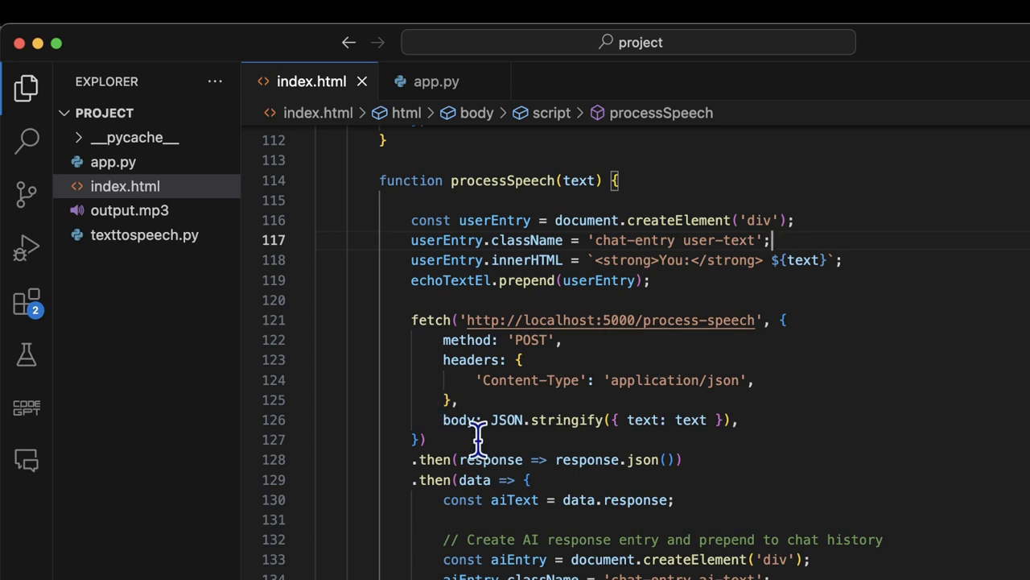
mouse_move(552, 380)
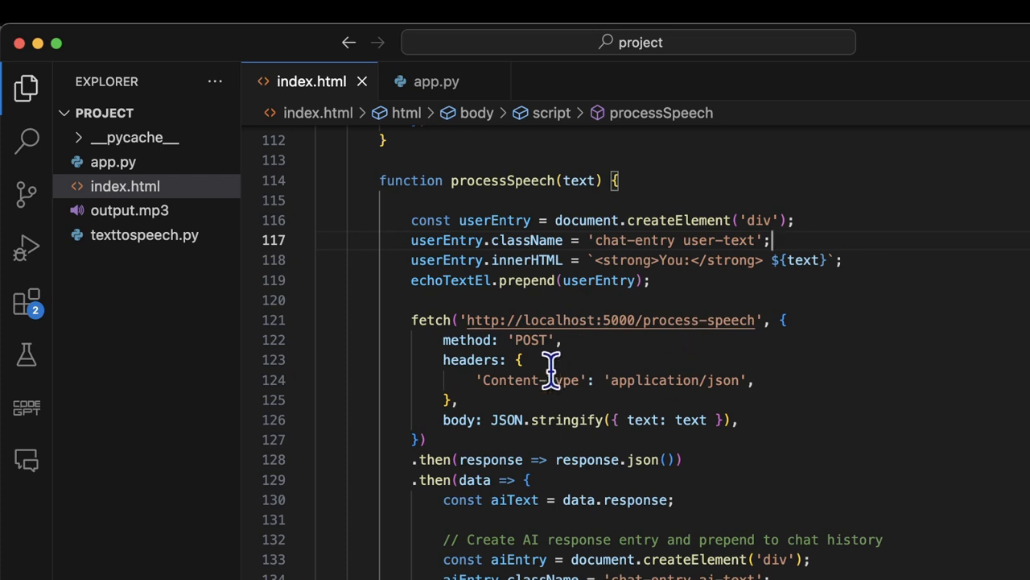
mouse_move(615, 339)
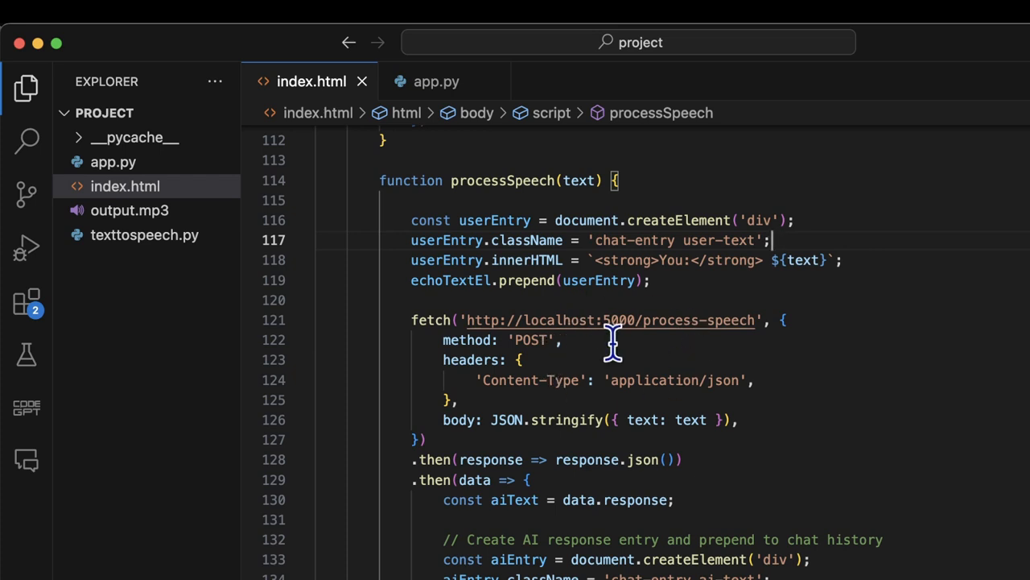
mouse_move(640, 330)
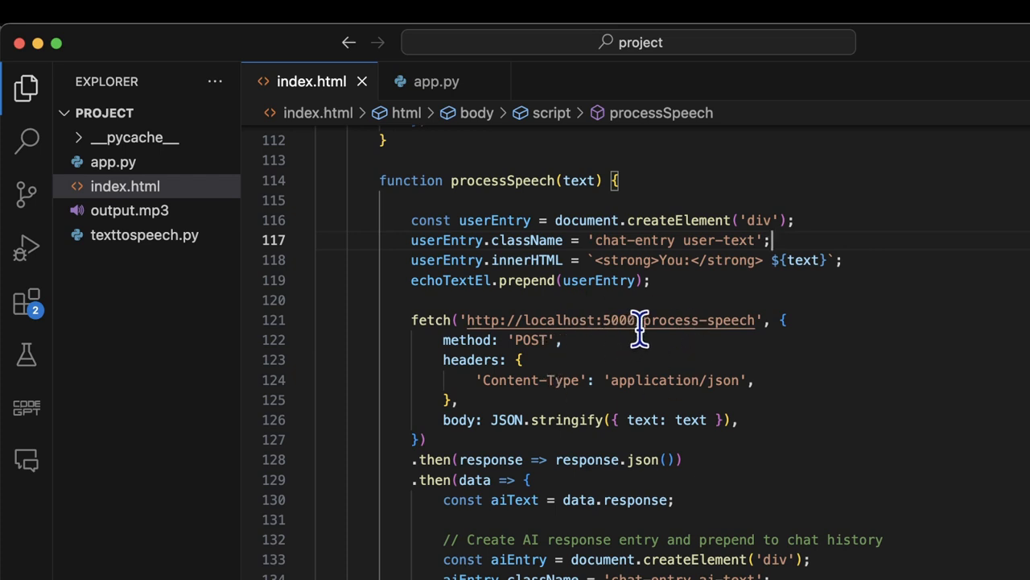
mouse_move(749, 334)
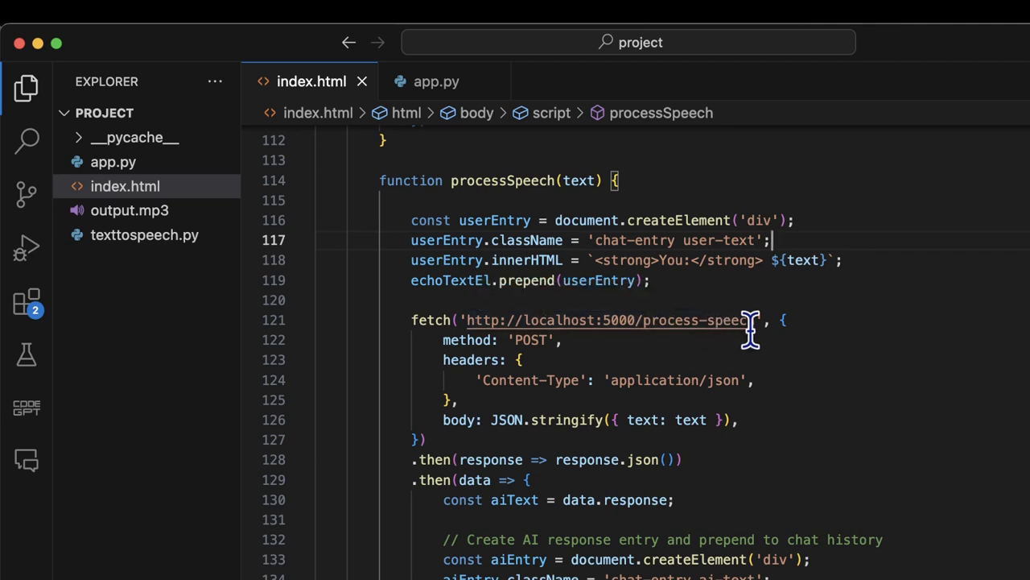
mouse_move(441, 334)
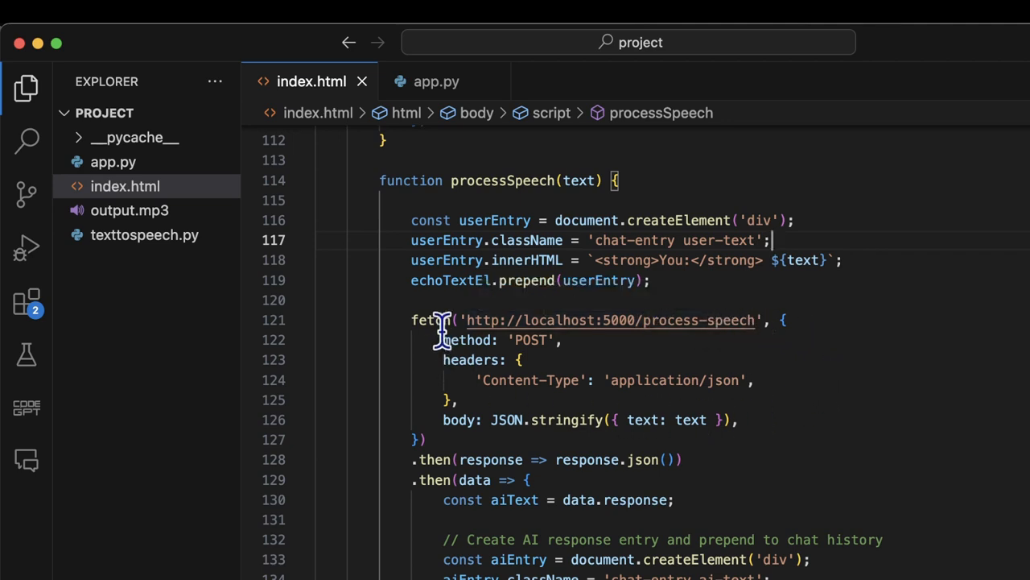
mouse_move(479, 419)
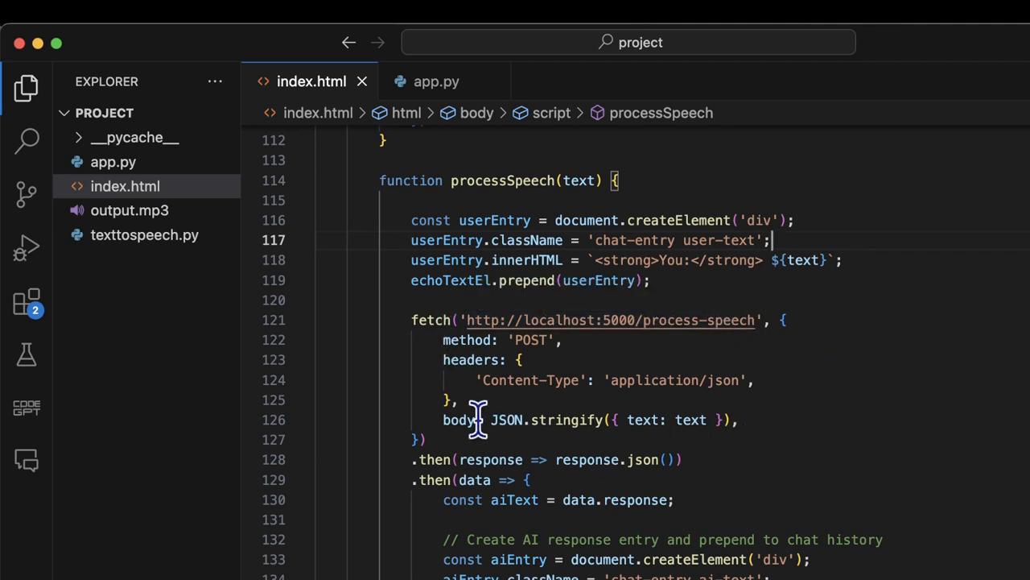
mouse_move(670, 380)
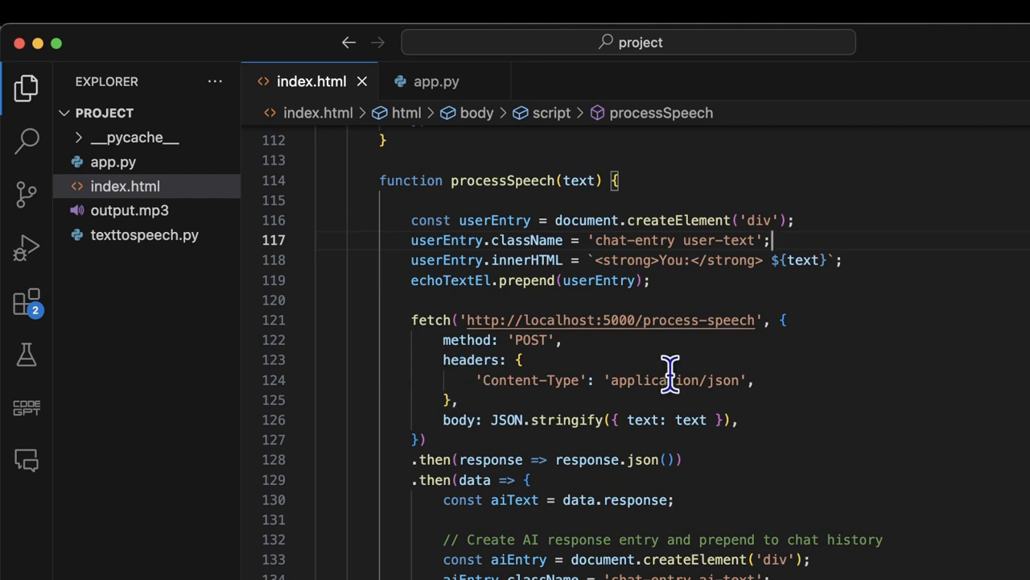
scroll("down", 3)
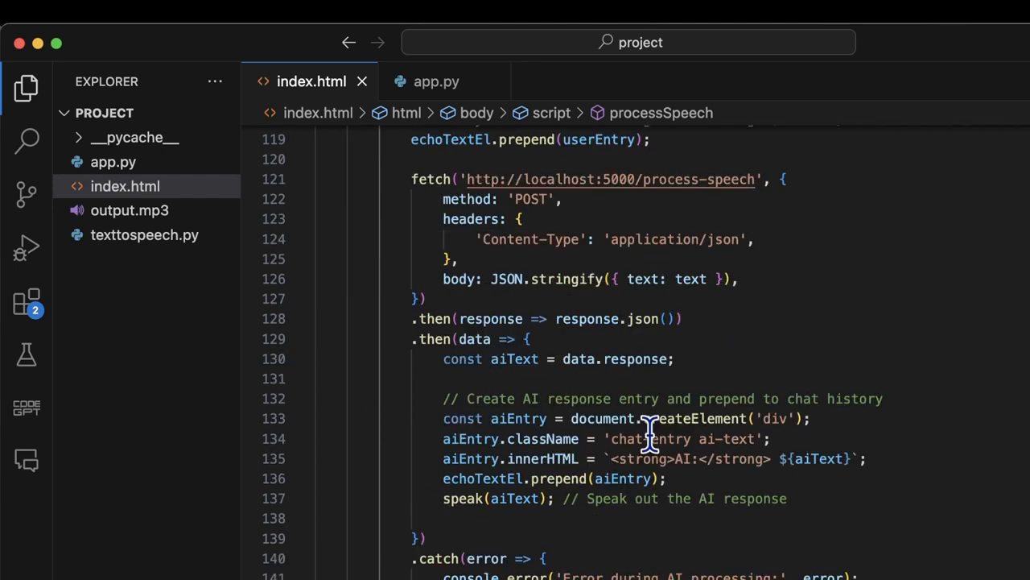
mouse_move(632, 338)
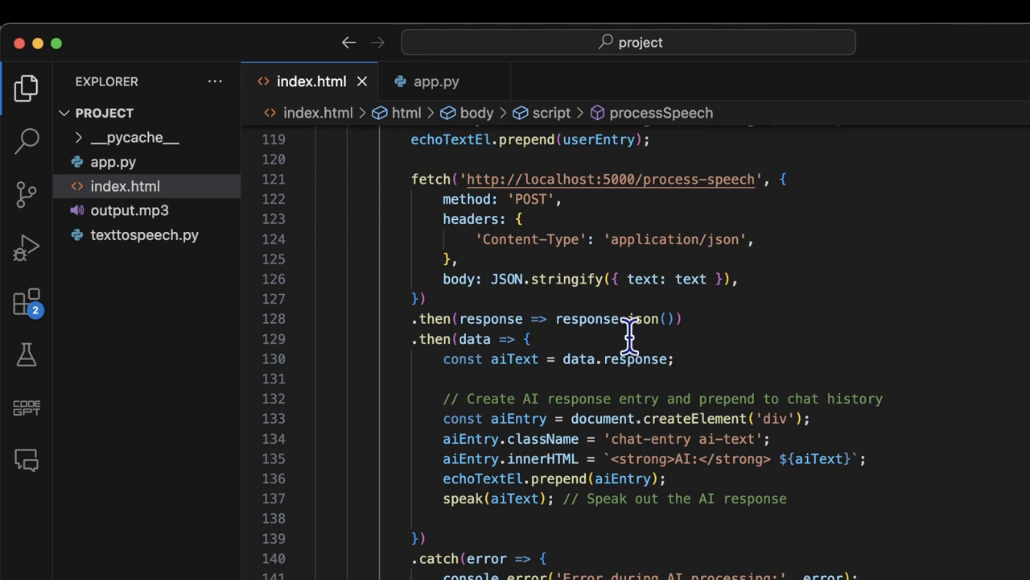
mouse_move(666, 406)
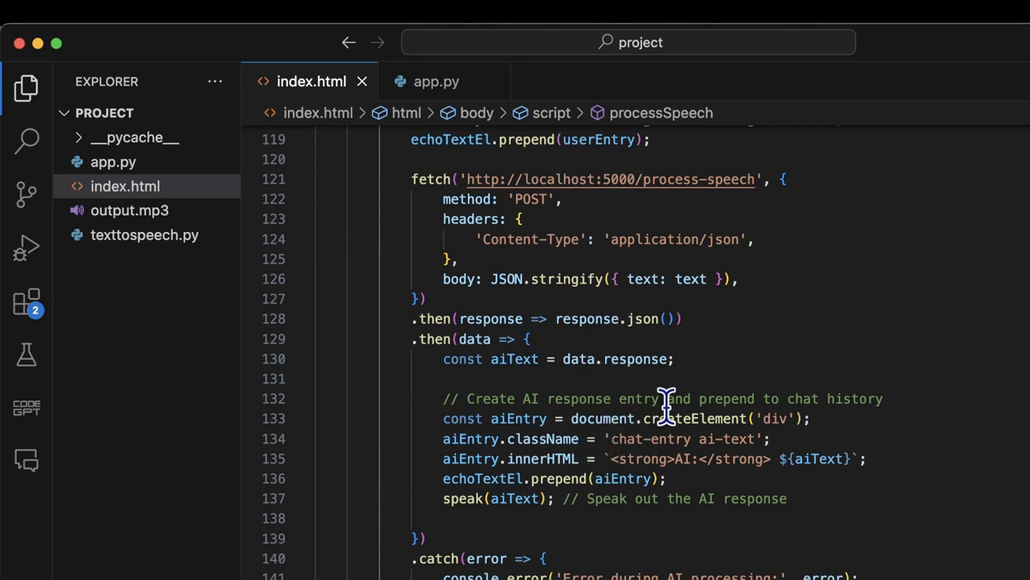
left_click(660, 418)
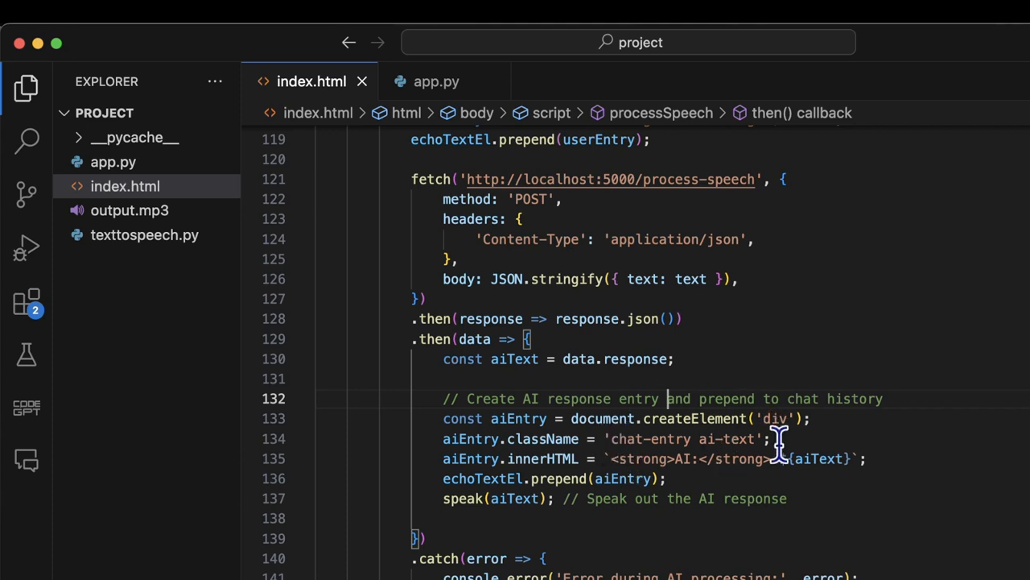
mouse_move(741, 471)
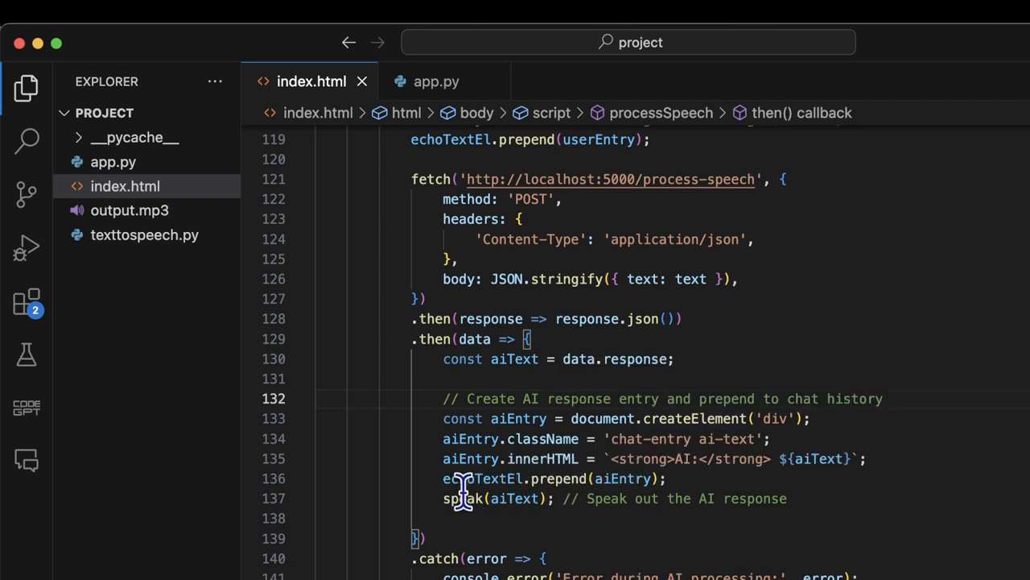
mouse_move(447, 528)
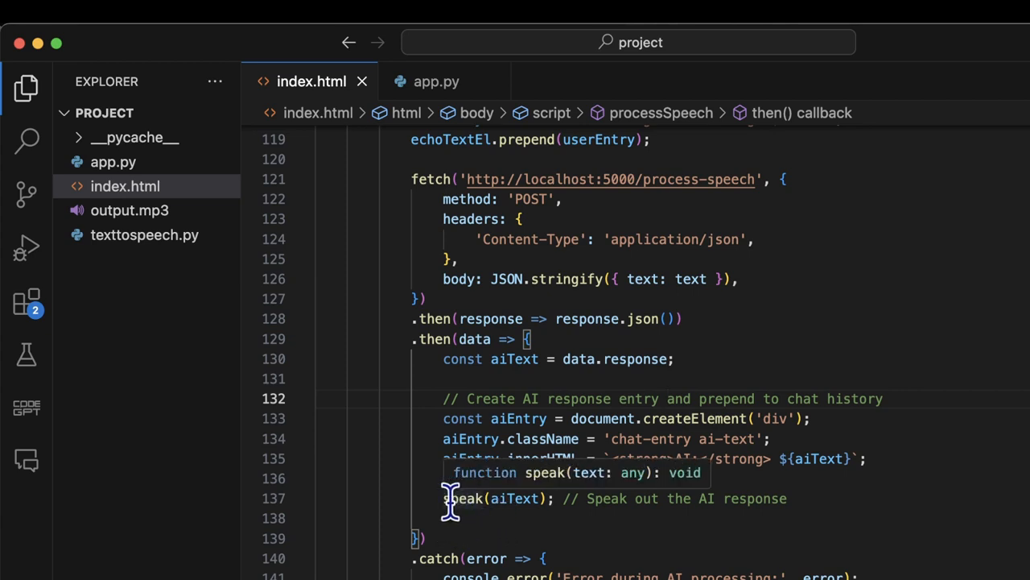
scroll("down", 3)
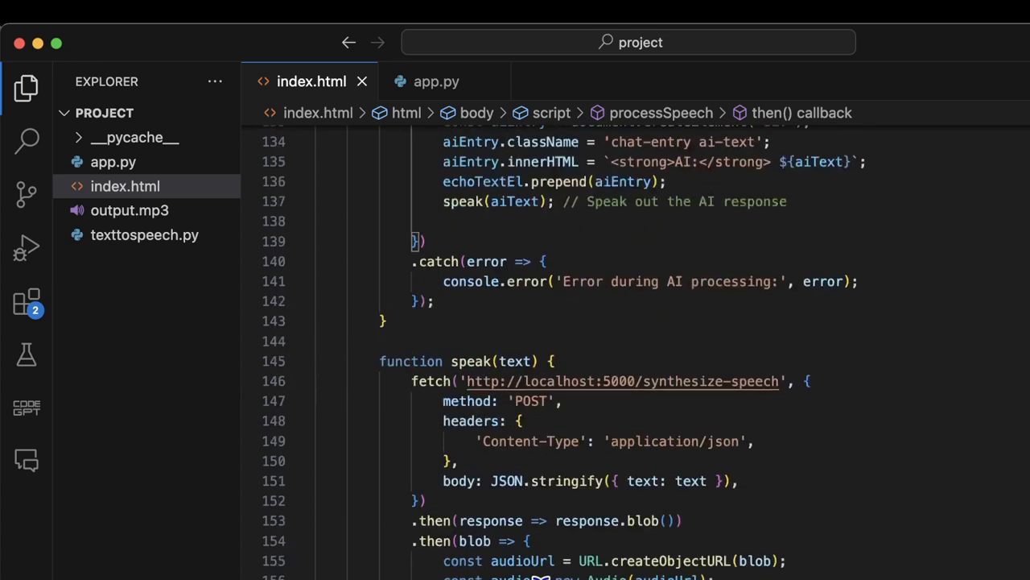
scroll("down", 3)
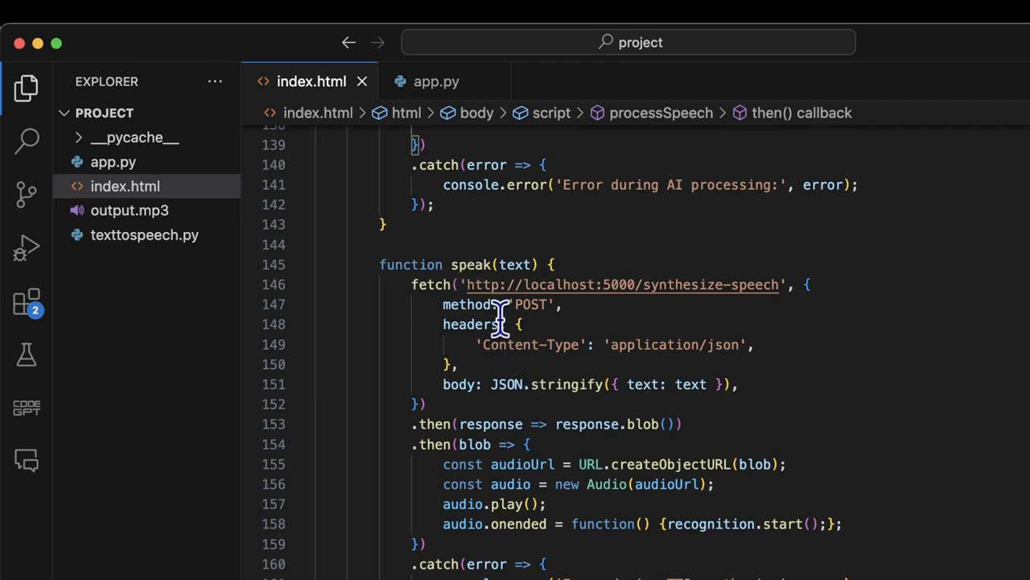
mouse_move(600, 290)
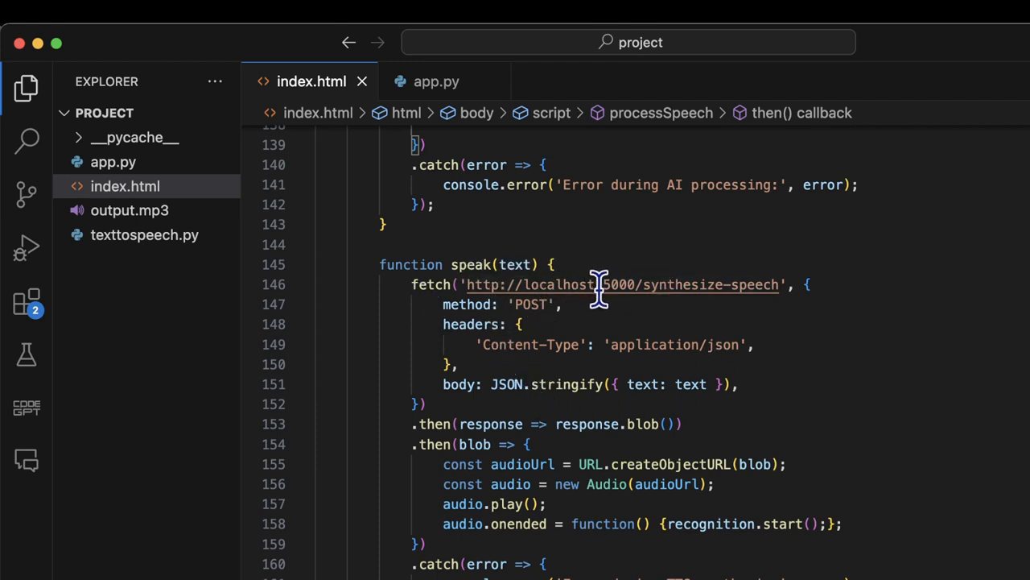
mouse_move(698, 314)
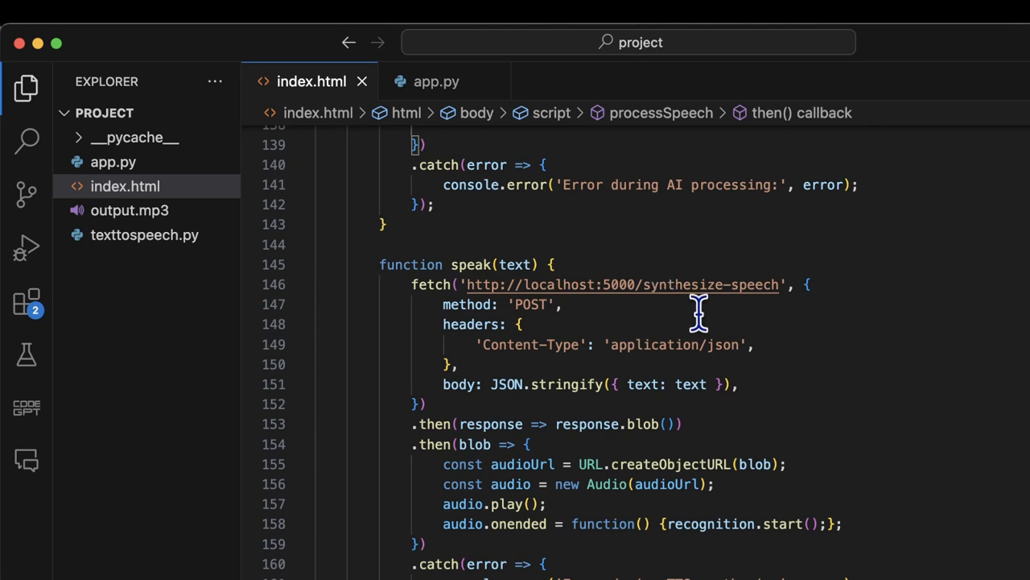
mouse_move(588, 499)
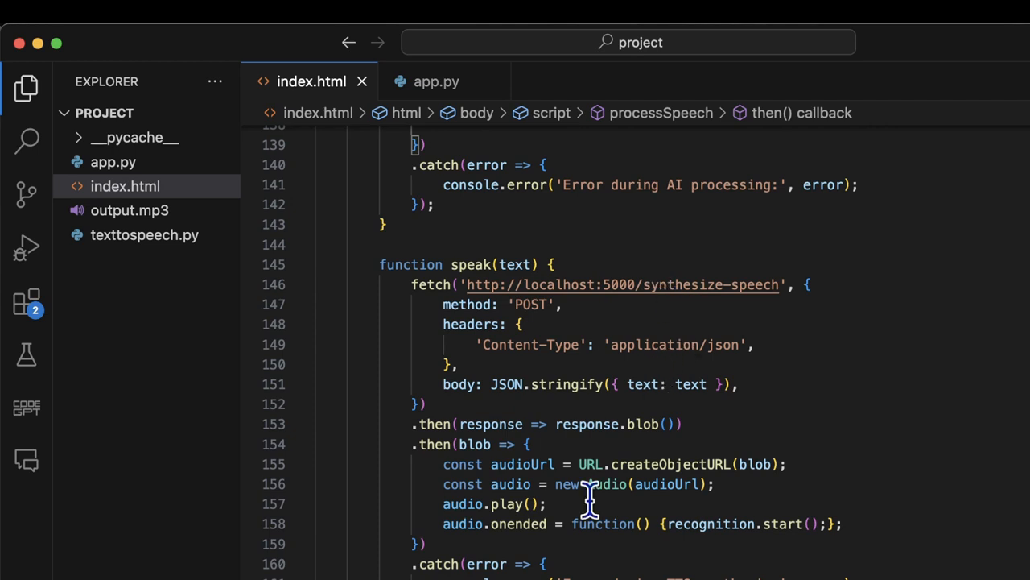
scroll("up", 3)
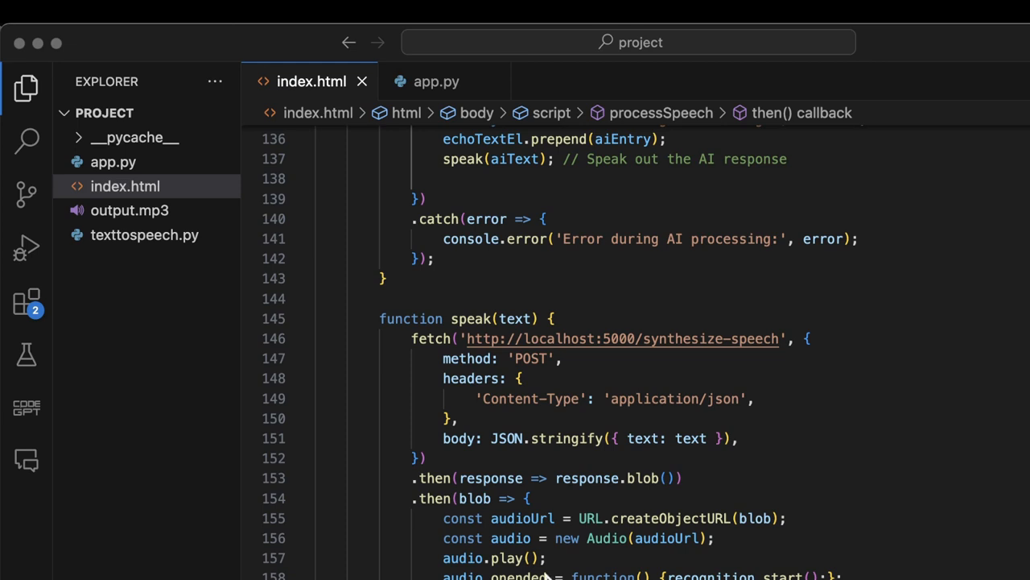
mouse_move(551, 552)
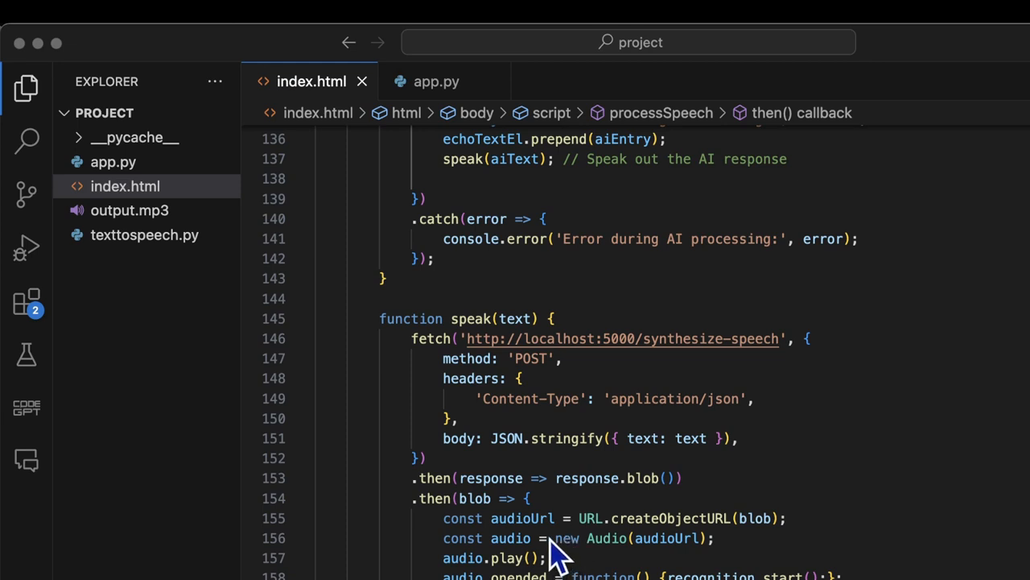
mouse_move(564, 555)
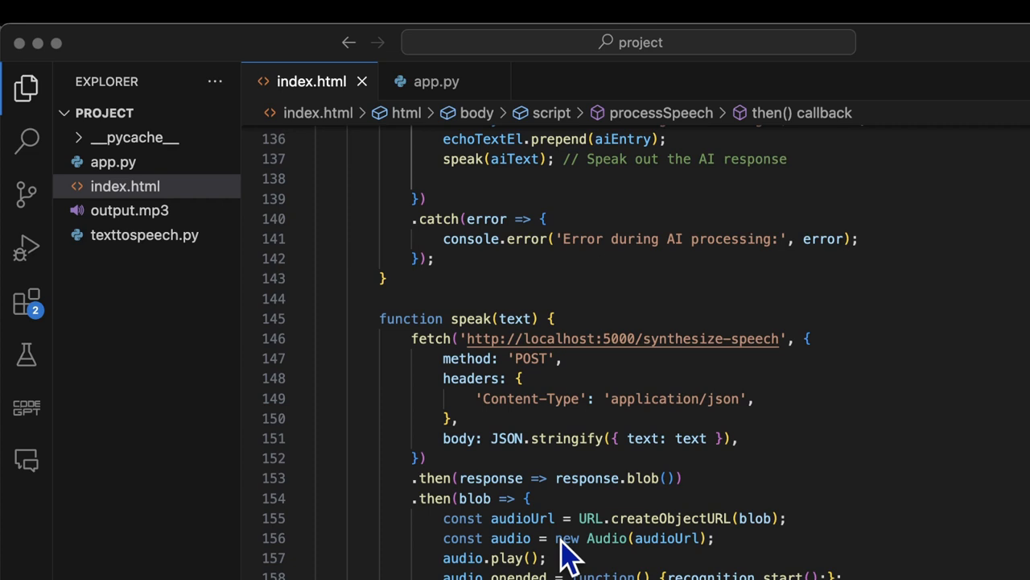
mouse_move(459, 572)
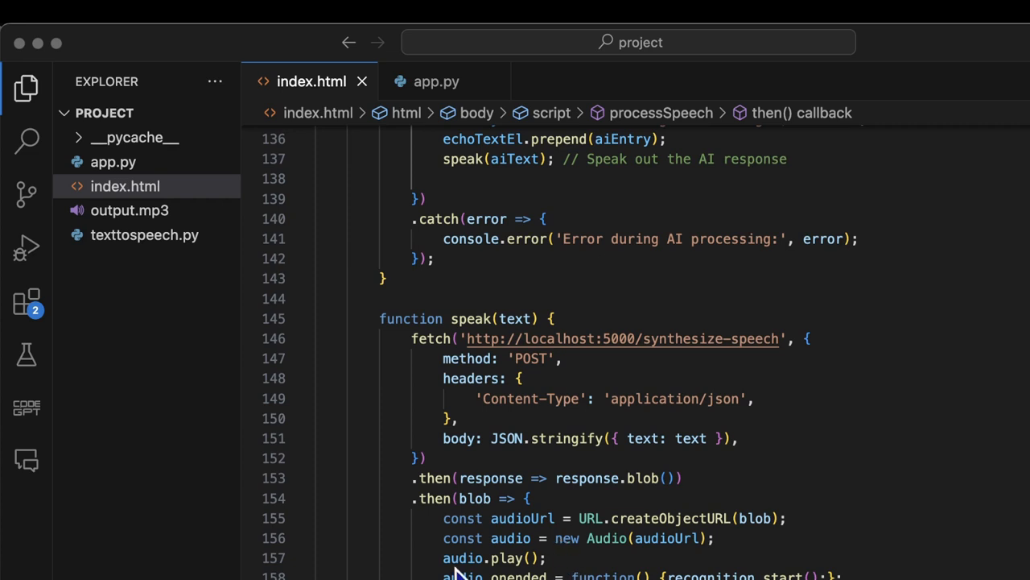
mouse_move(483, 567)
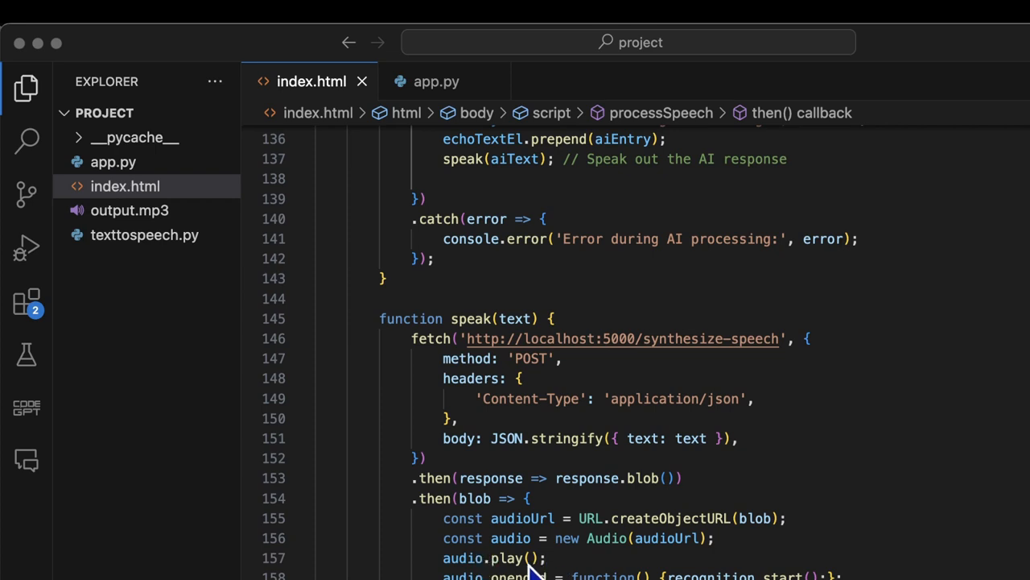
mouse_move(539, 431)
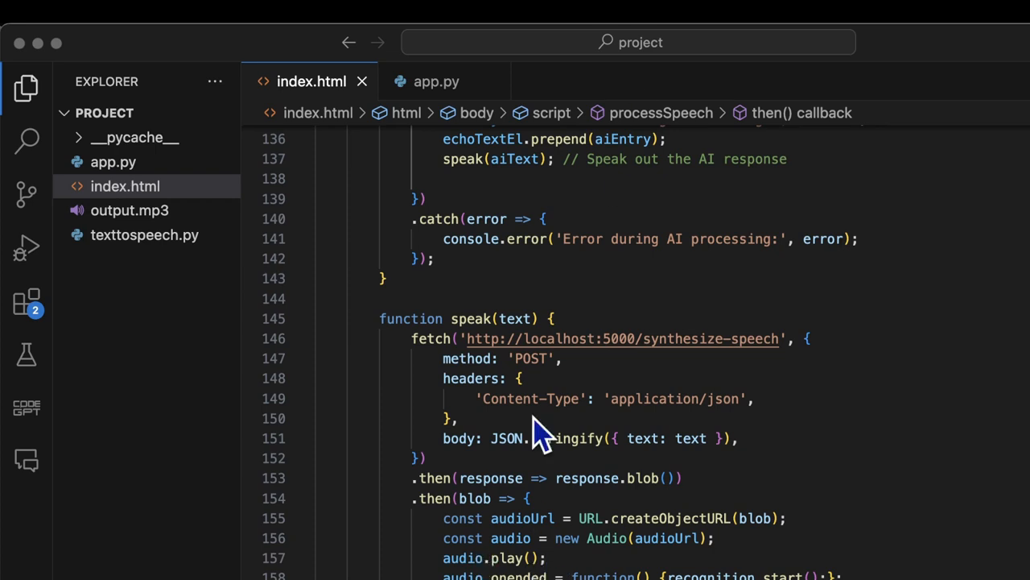
scroll("up", 3)
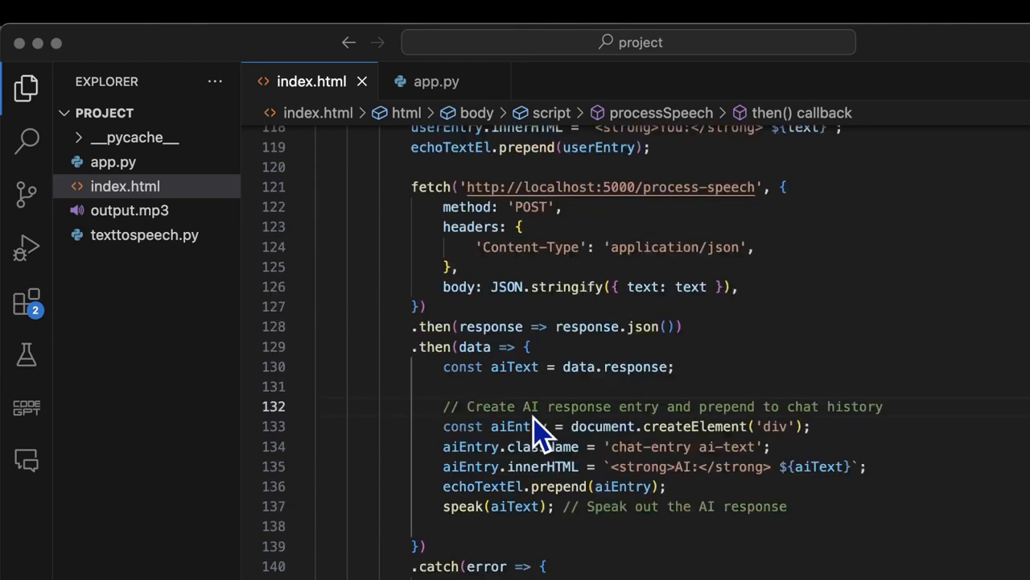
Scroll up in index.html past the startSession function.
scroll("up", 3)
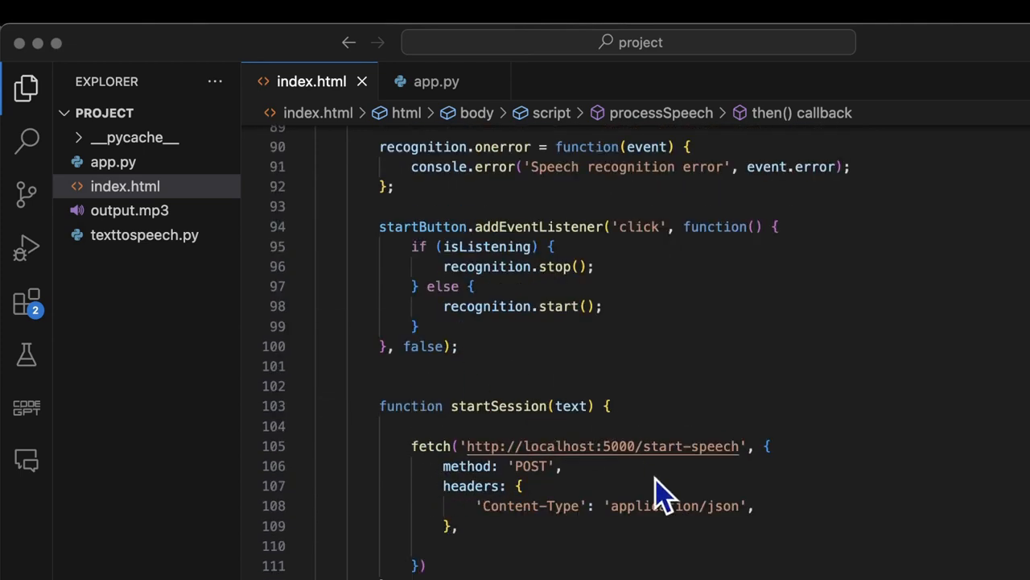
mouse_move(656, 455)
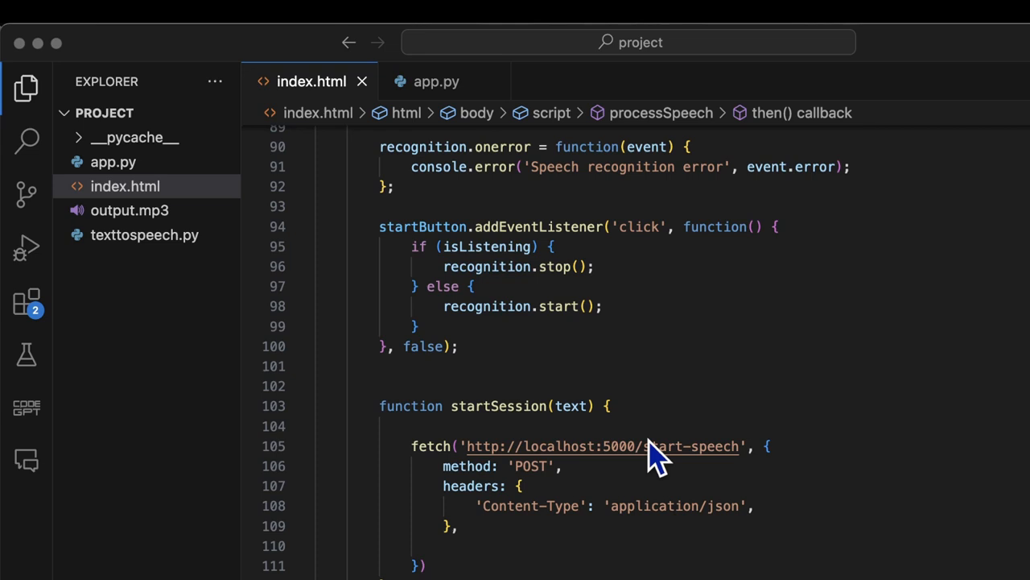
mouse_move(620, 503)
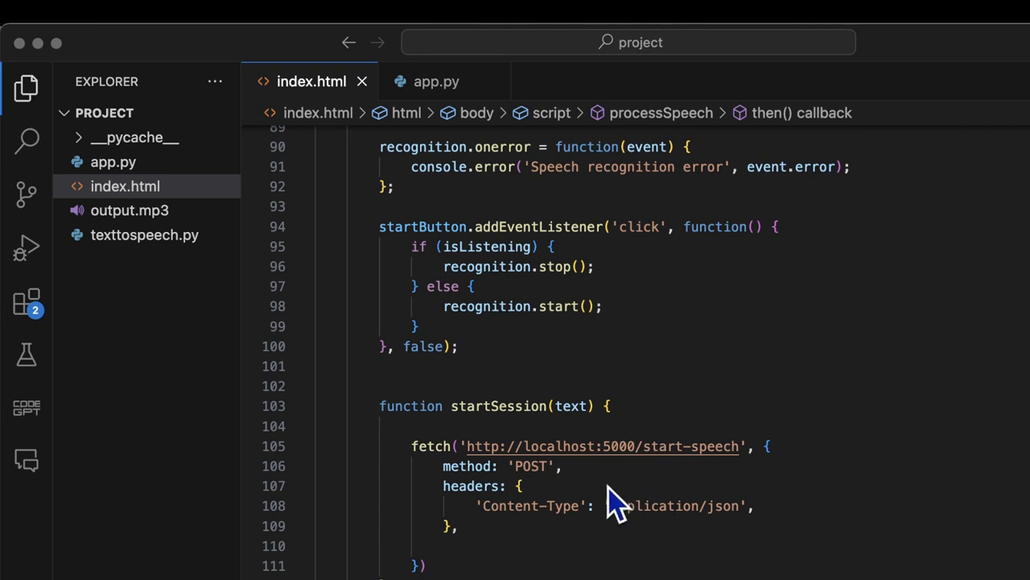
mouse_move(627, 467)
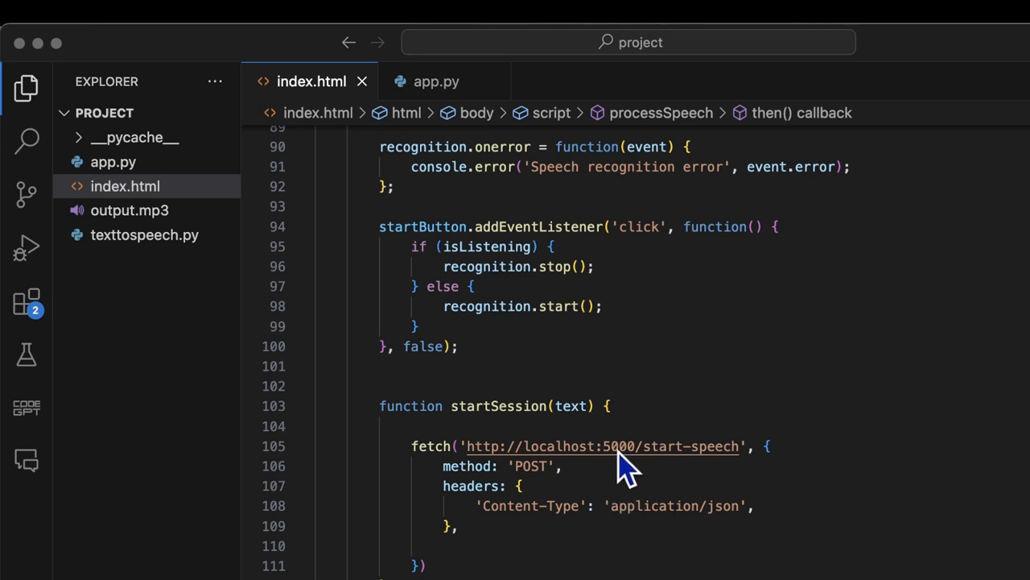
mouse_move(668, 455)
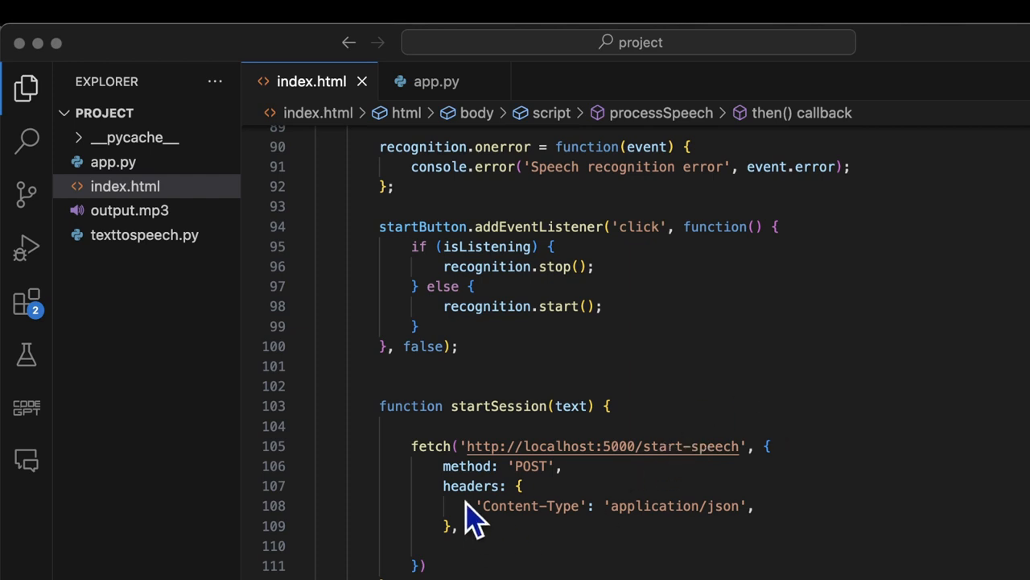
mouse_move(592, 532)
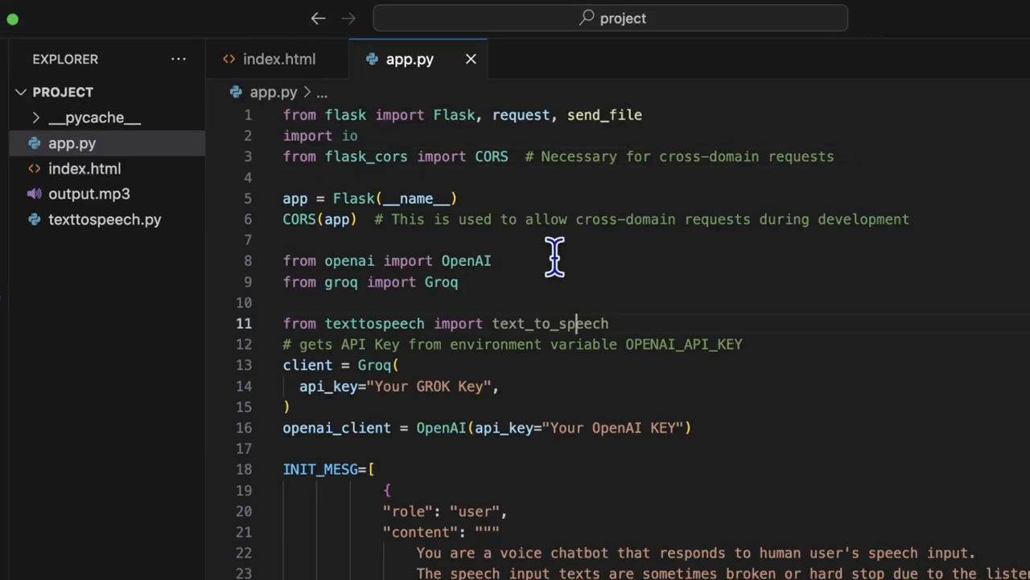
double_click(550, 323)
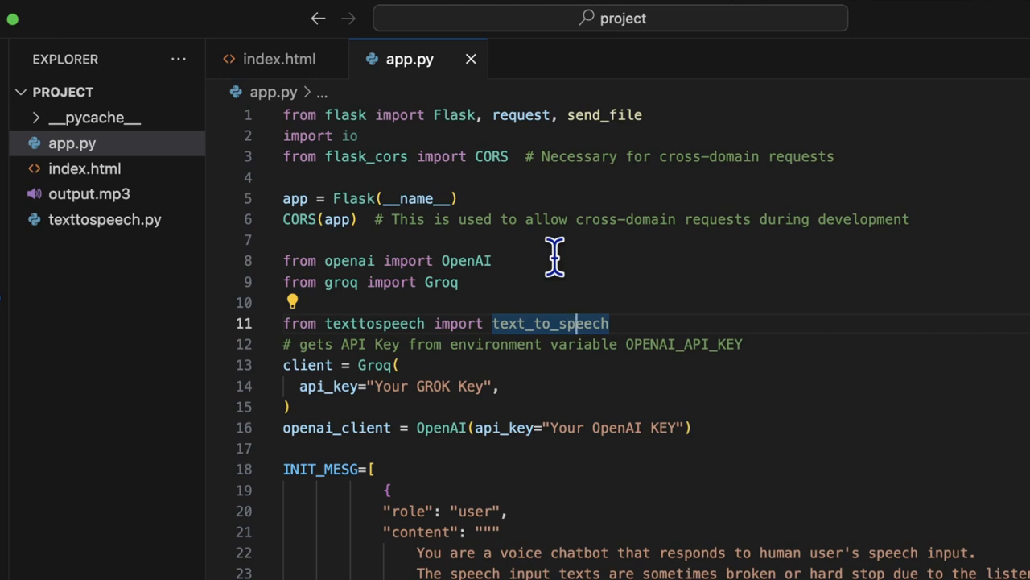
mouse_move(367, 152)
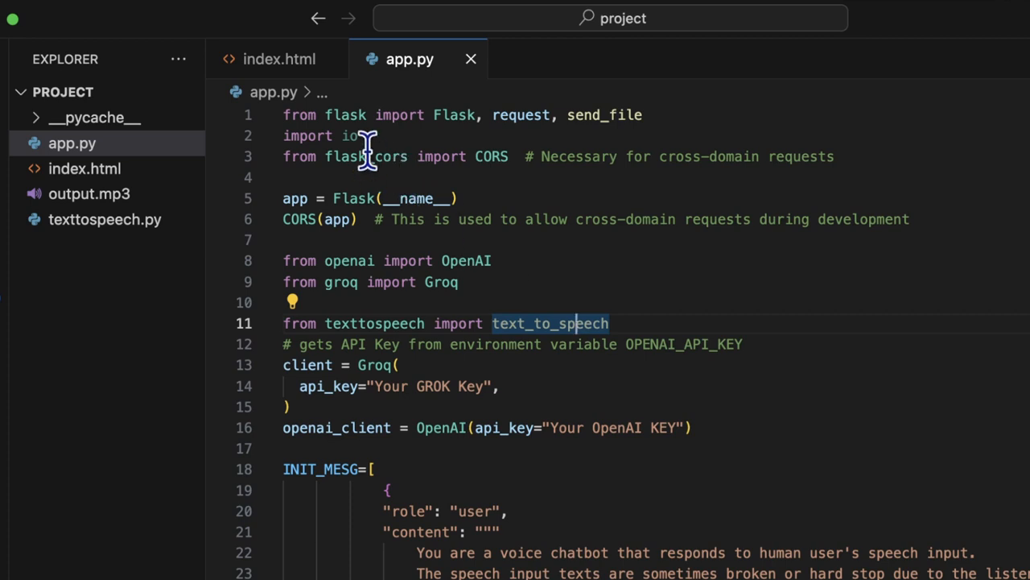
mouse_move(479, 157)
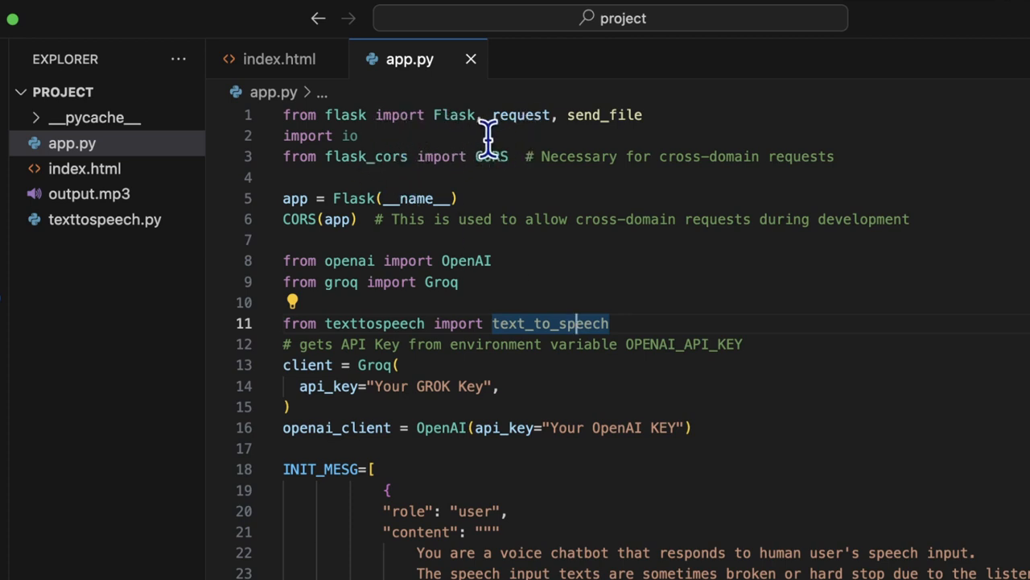
mouse_move(431, 133)
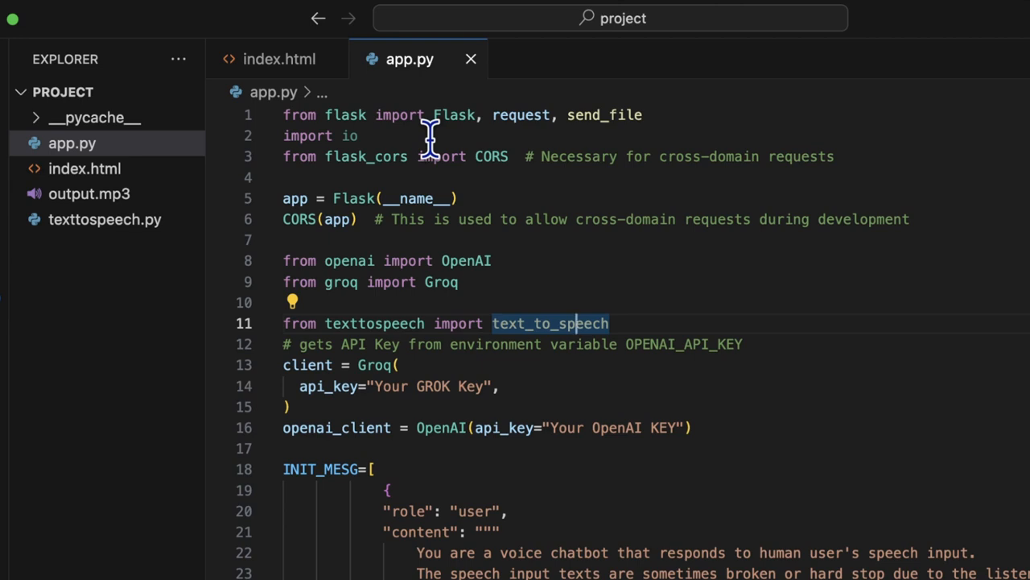
mouse_move(442, 156)
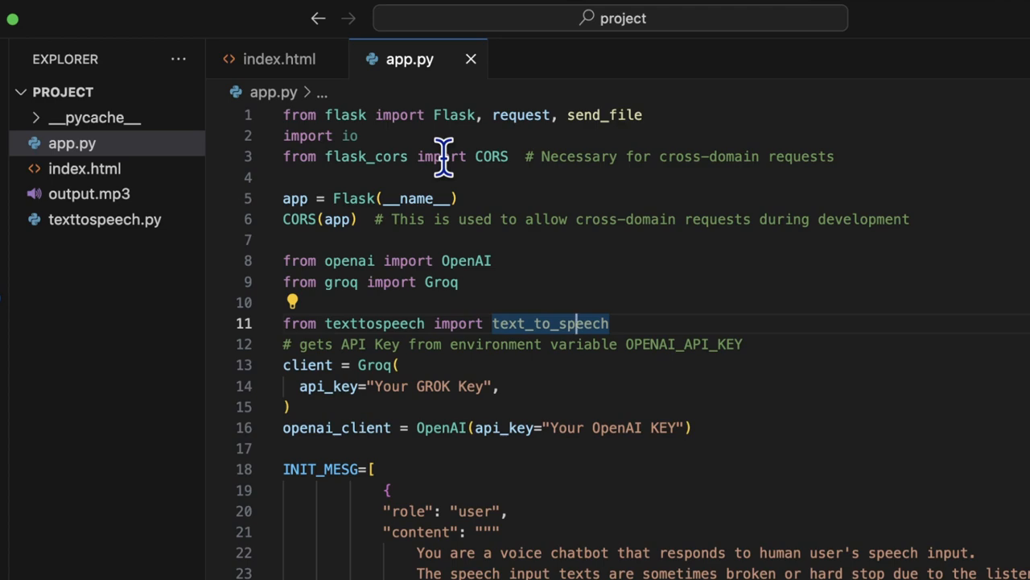
mouse_move(418, 198)
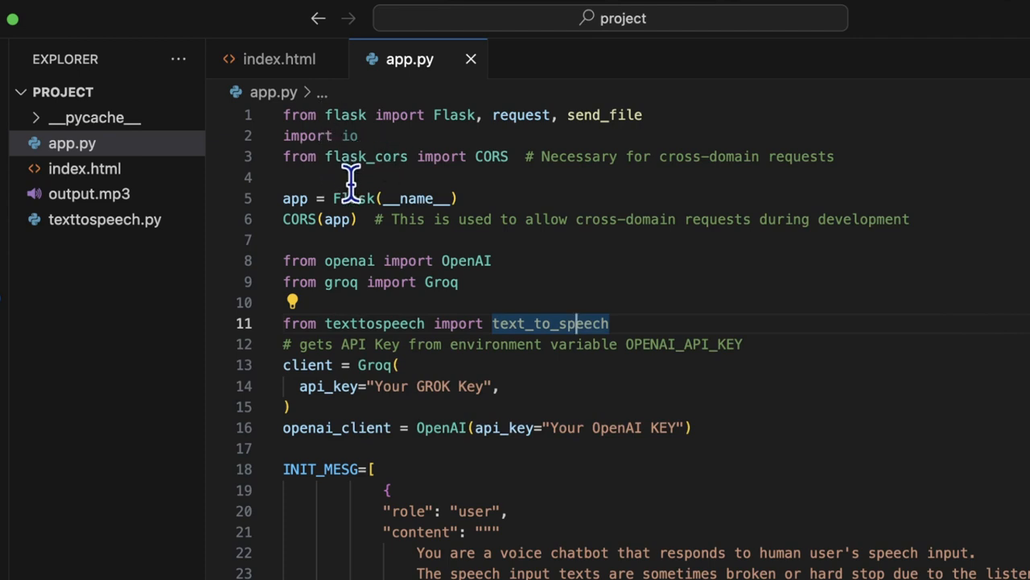
mouse_move(355, 260)
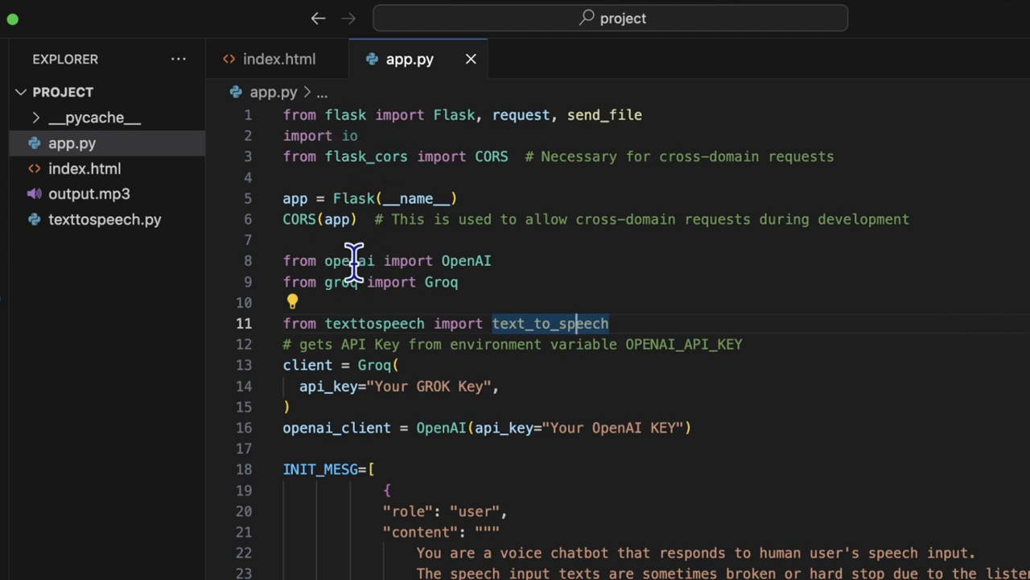
mouse_move(352, 292)
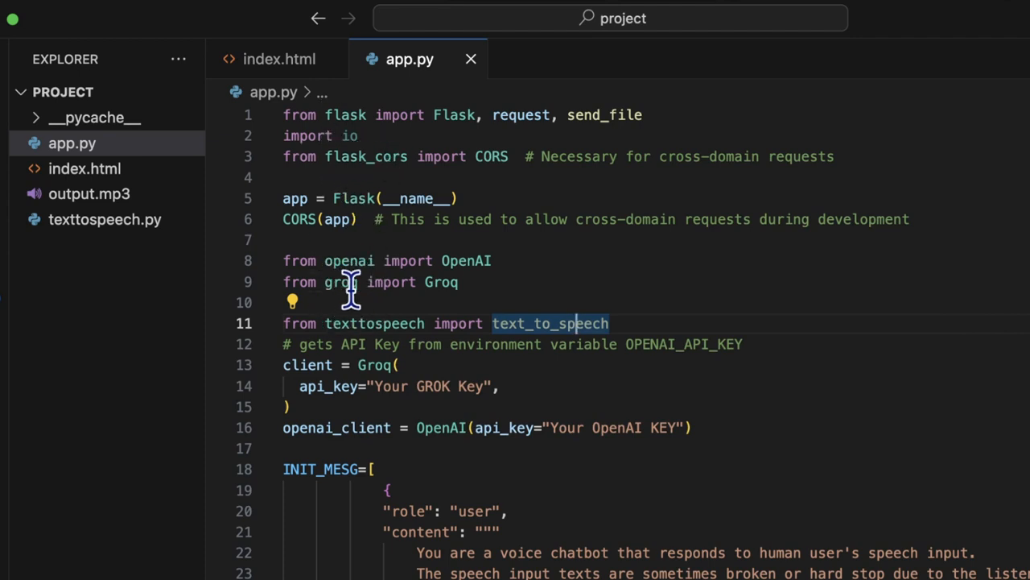
scroll("down", 3)
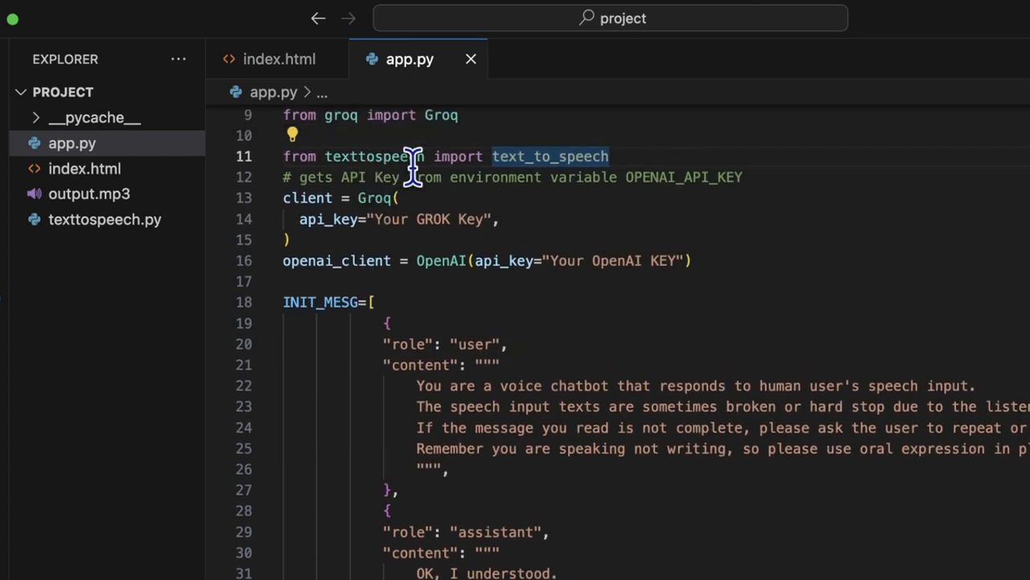
mouse_move(455, 156)
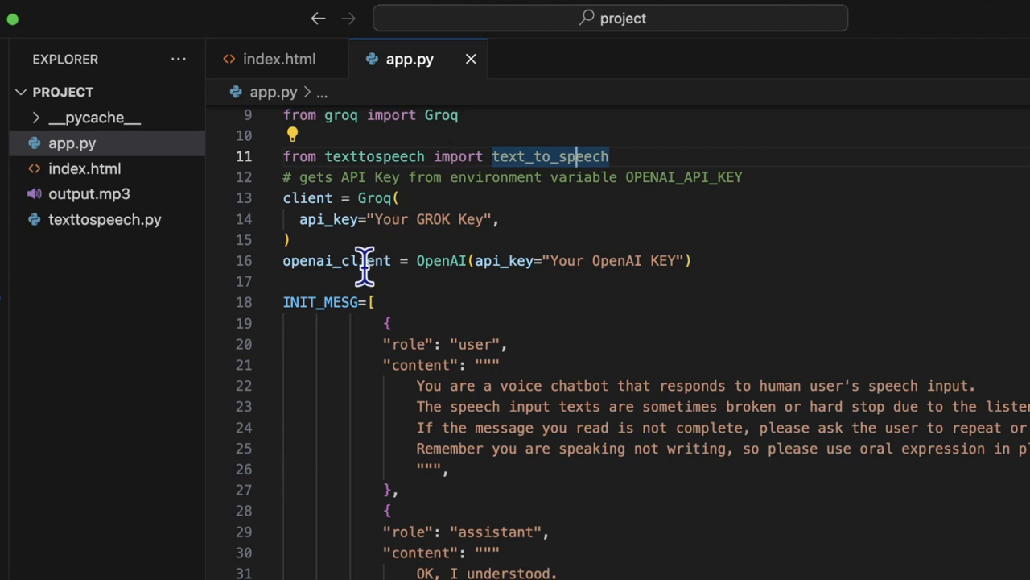
scroll("up", 3)
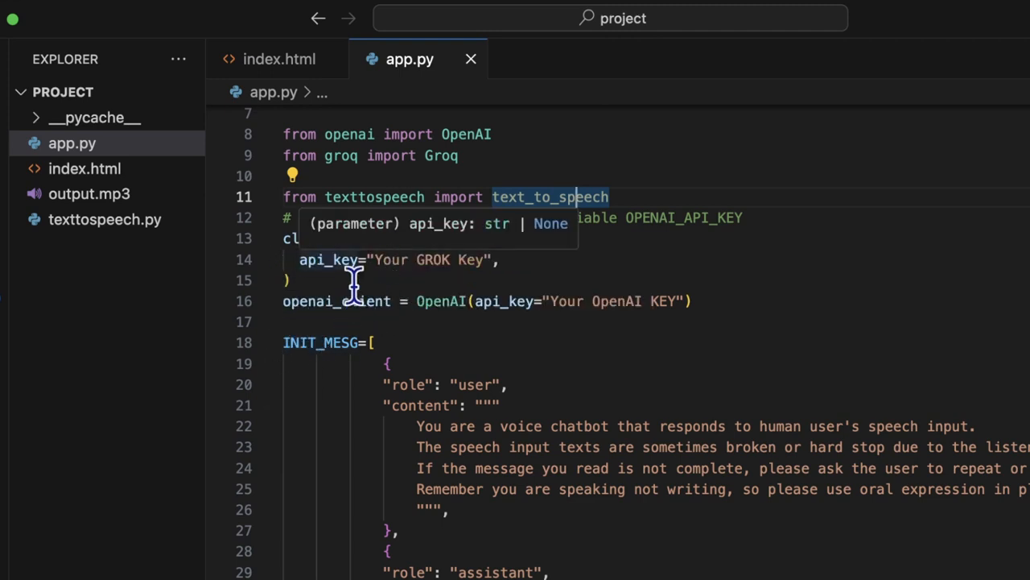
mouse_move(406, 301)
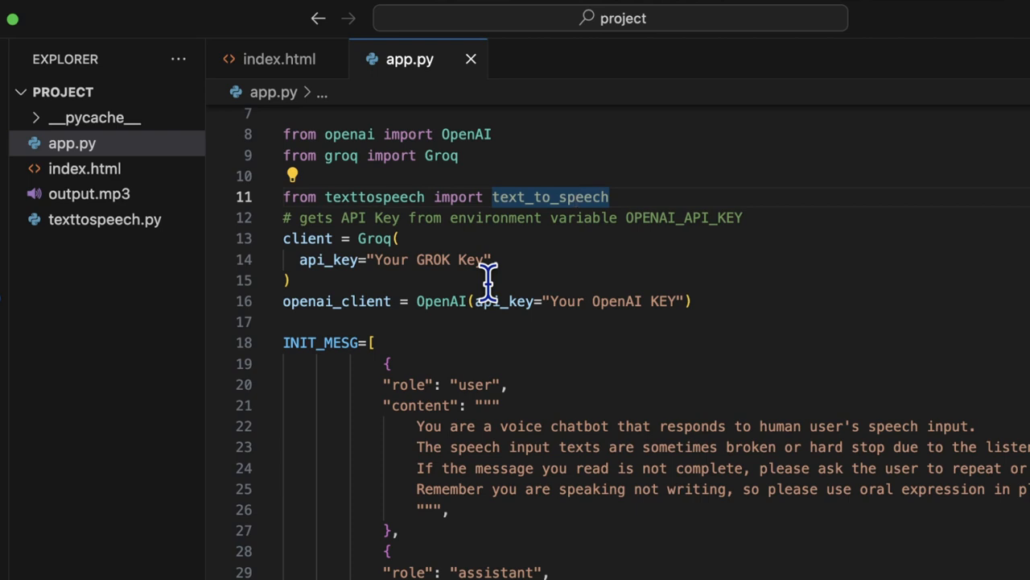
mouse_move(431, 330)
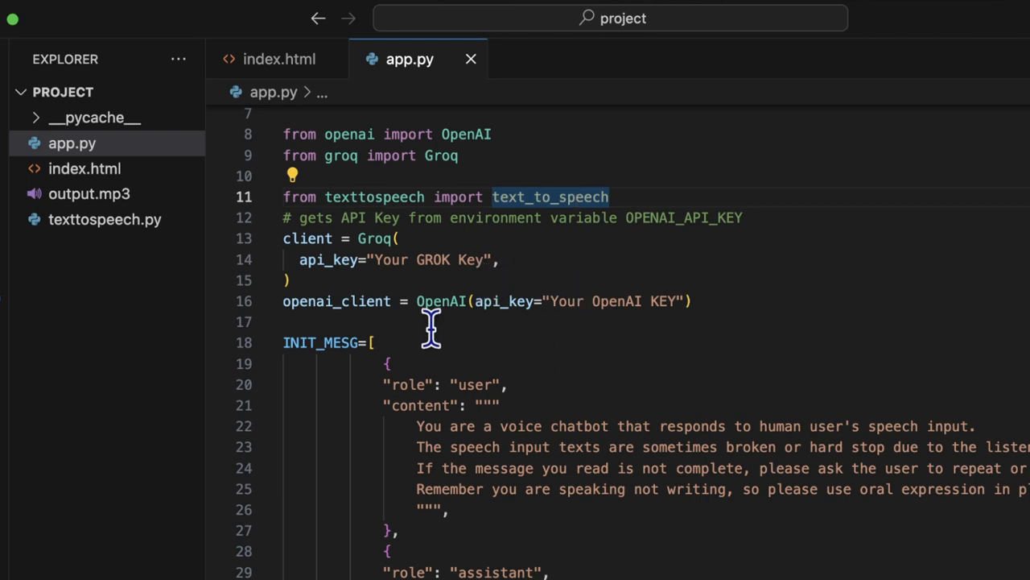
mouse_move(523, 265)
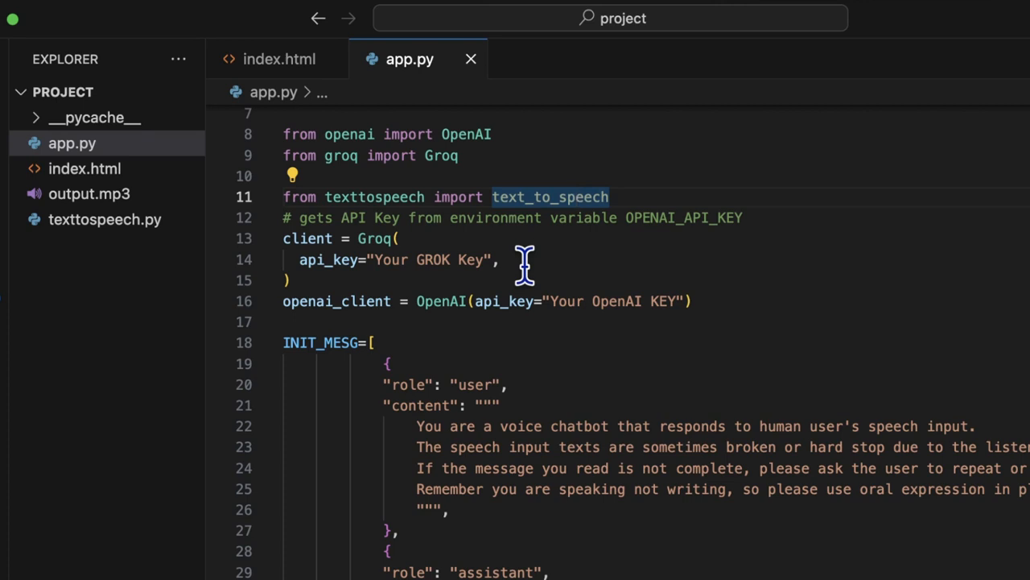
mouse_move(558, 300)
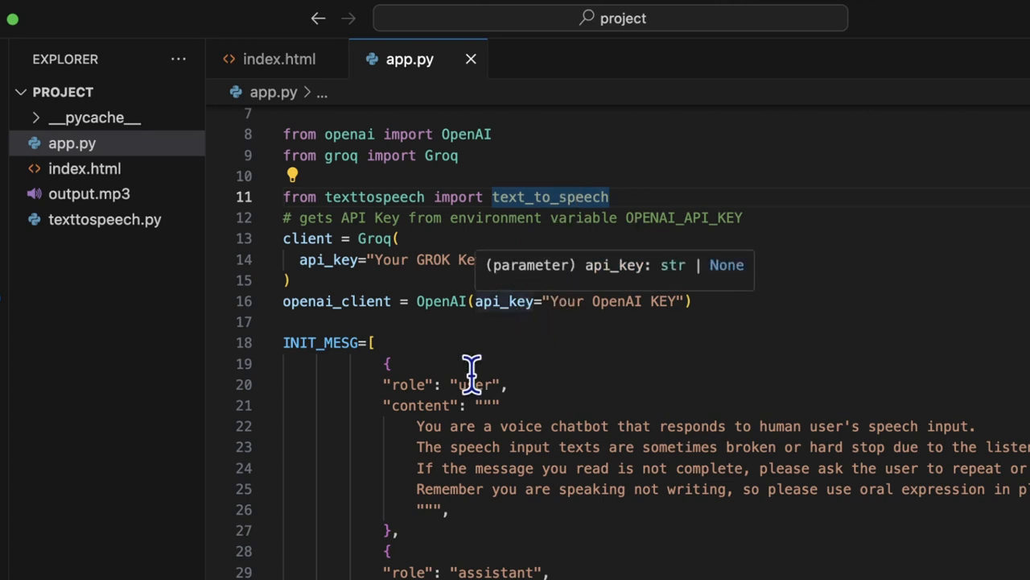
scroll("down", 3)
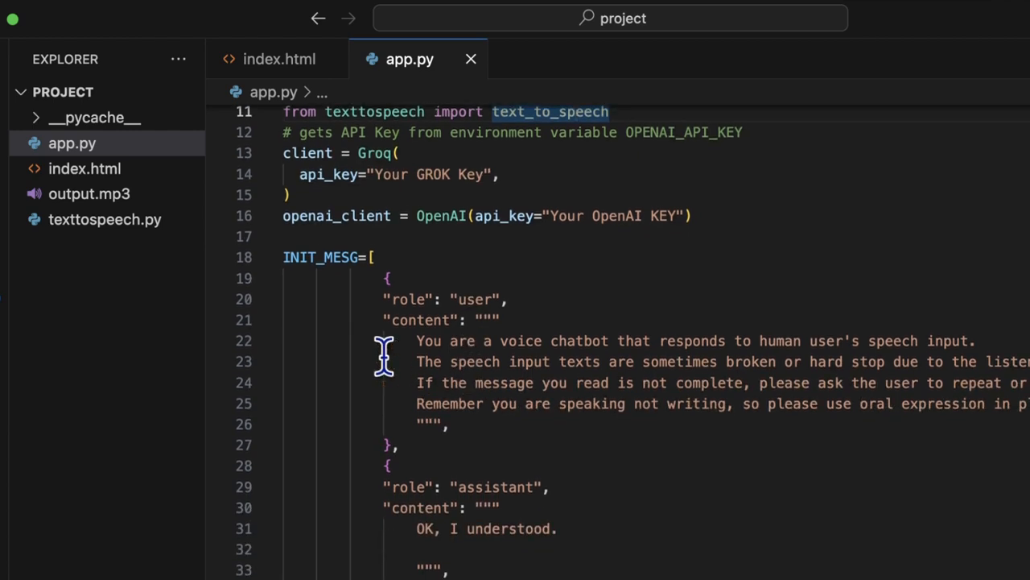
mouse_move(314, 256)
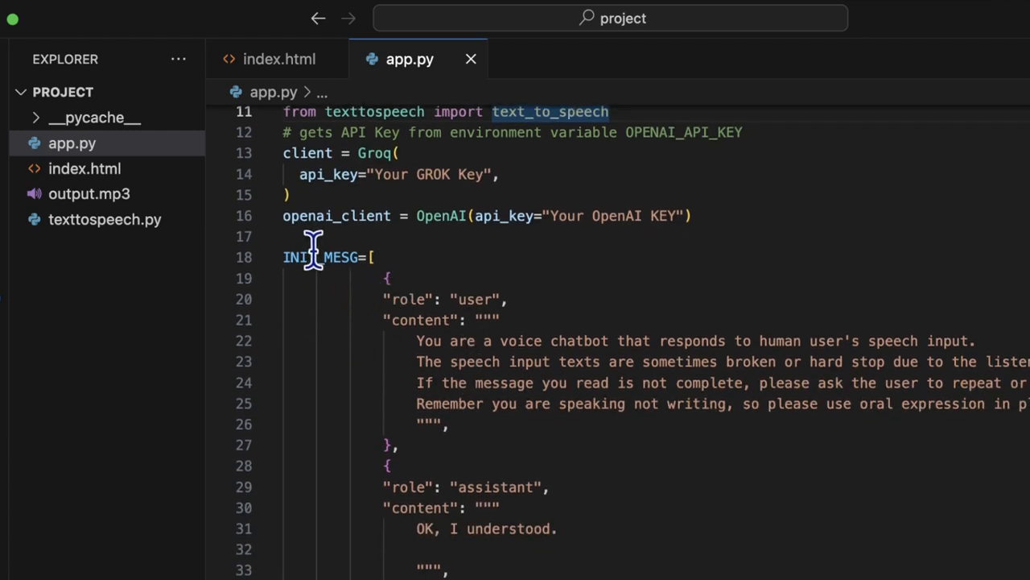
mouse_move(366, 266)
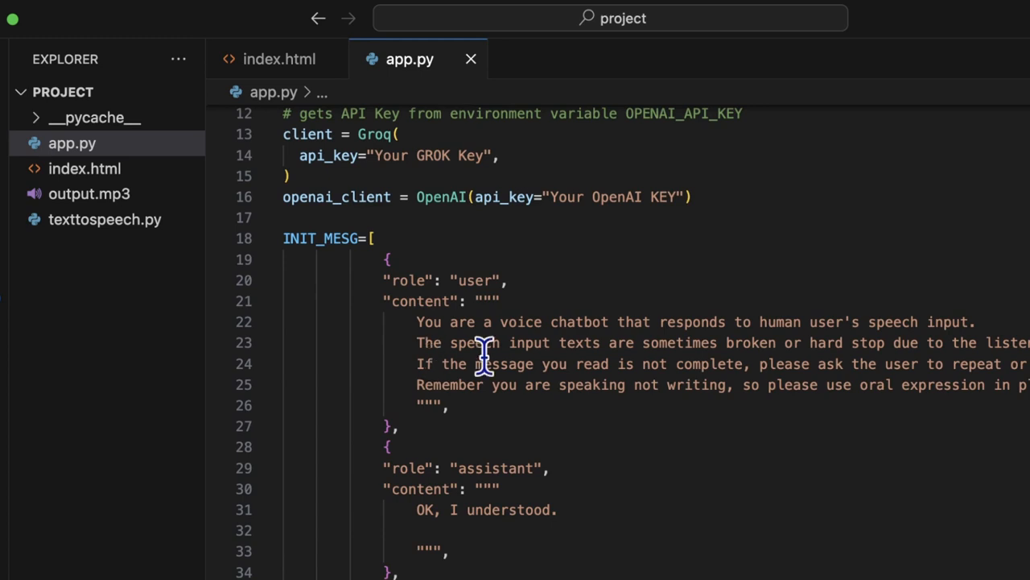
mouse_move(479, 318)
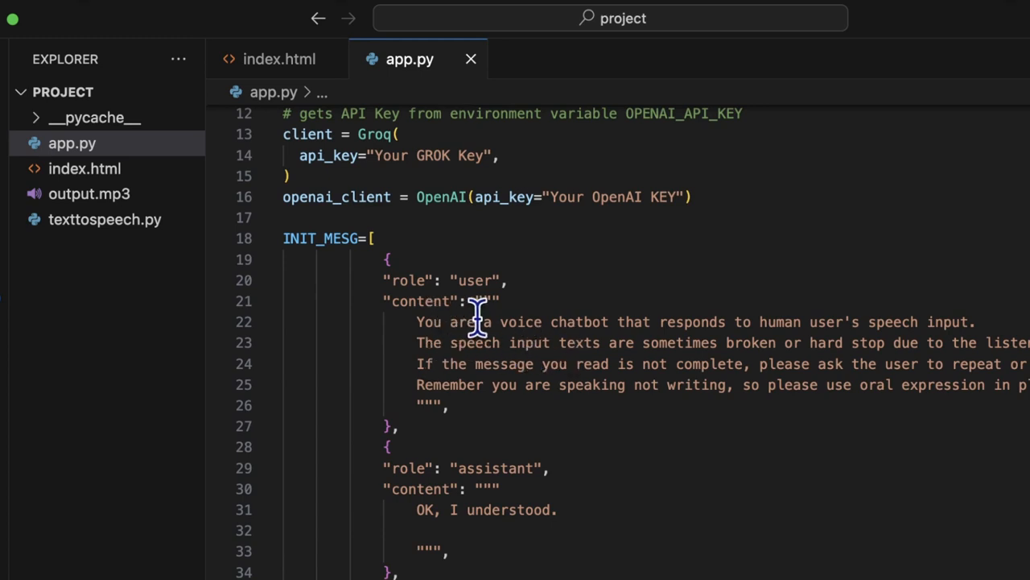
mouse_move(721, 318)
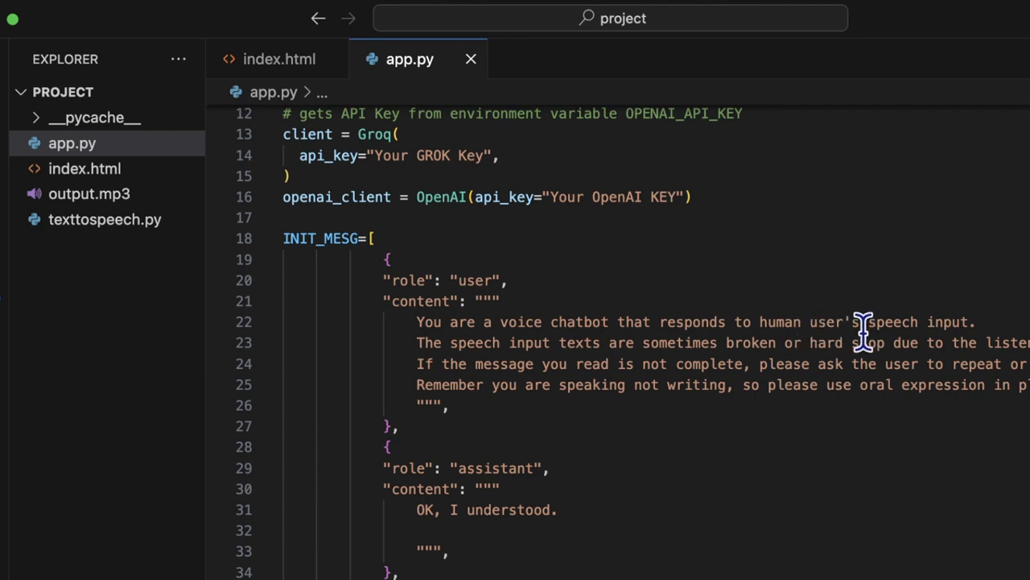
mouse_move(579, 358)
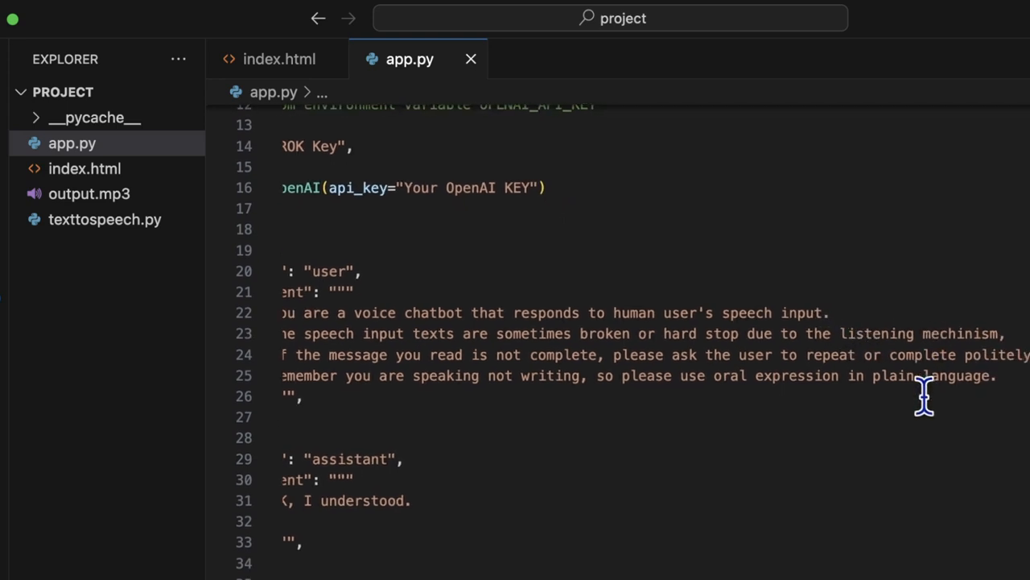
scroll("up", 3)
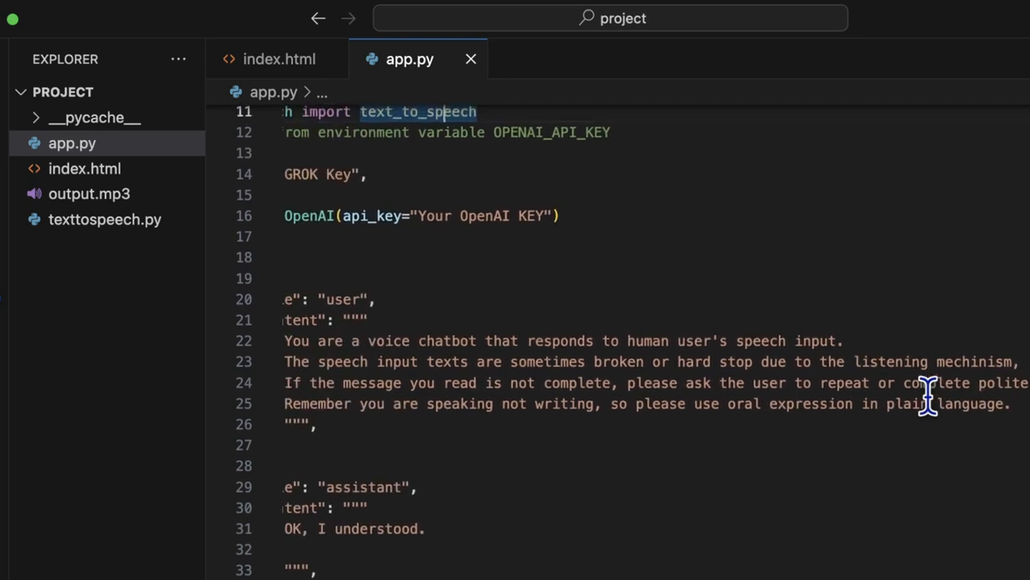
mouse_move(934, 330)
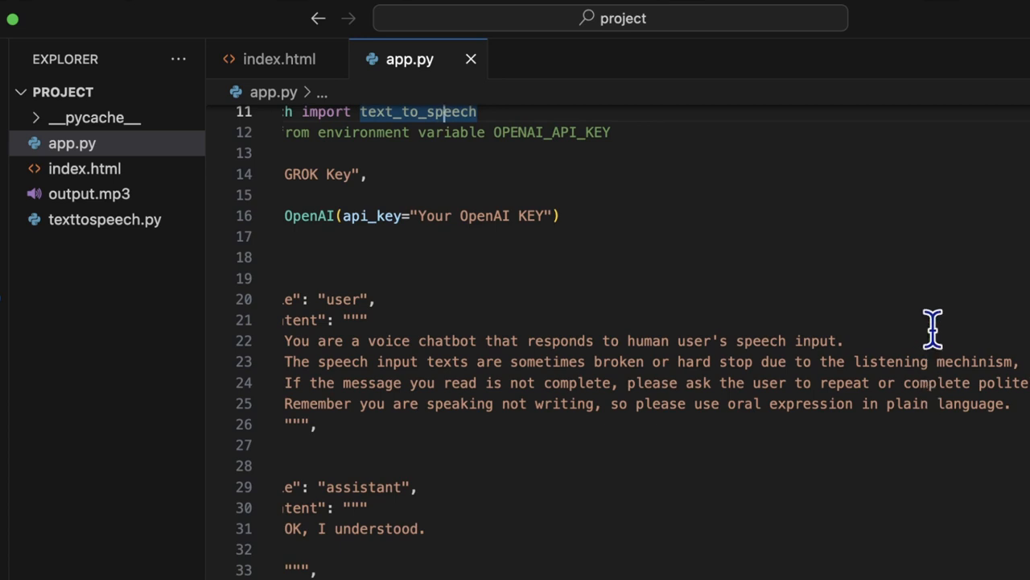
scroll("down", 3)
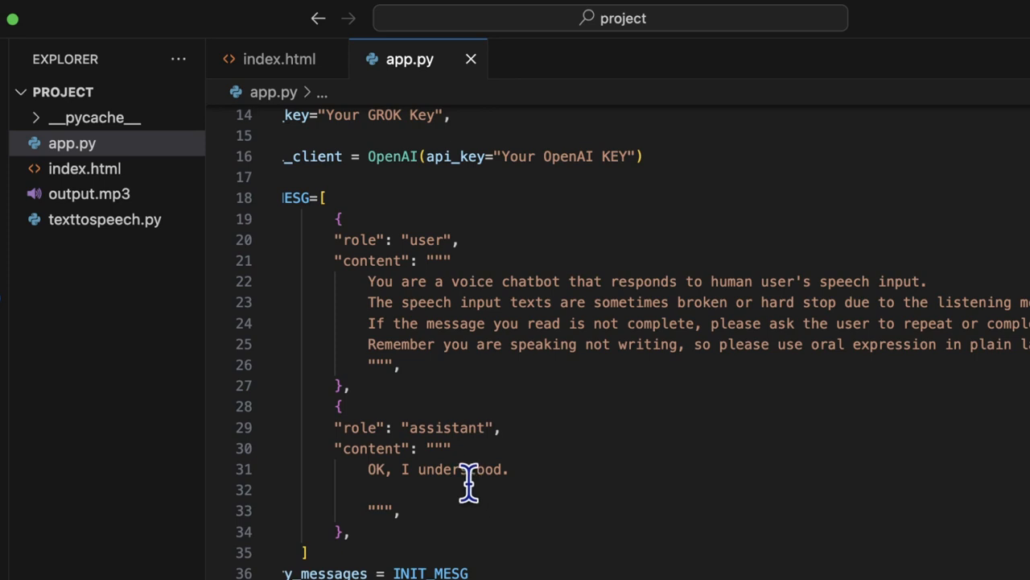
mouse_move(553, 323)
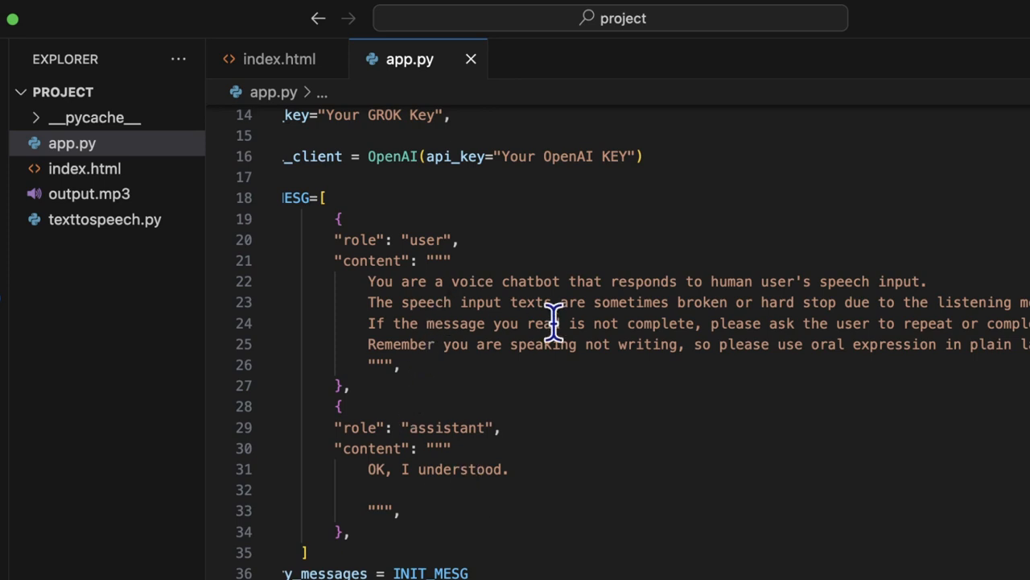
mouse_move(479, 302)
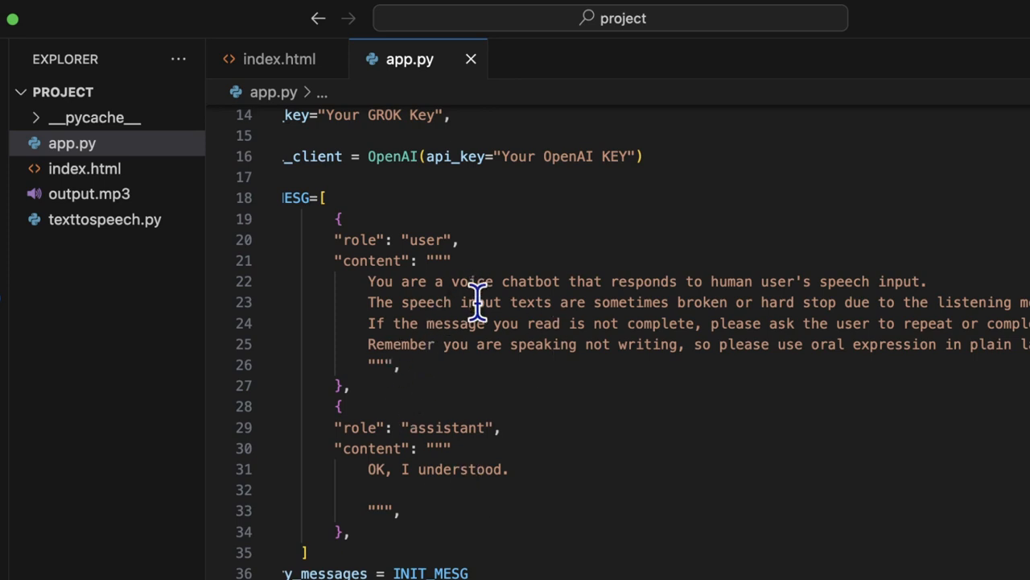
mouse_move(419, 294)
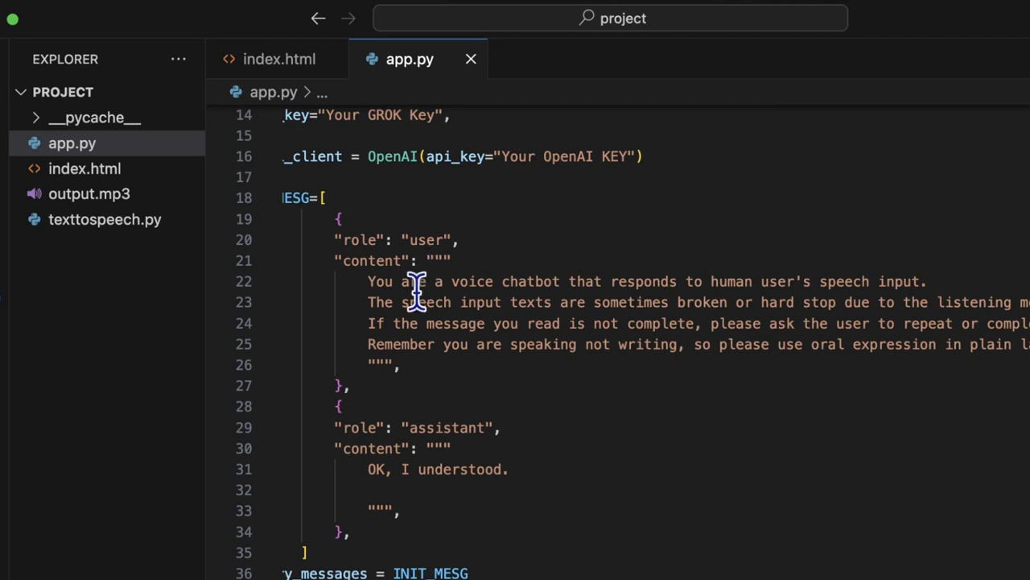
mouse_move(440, 260)
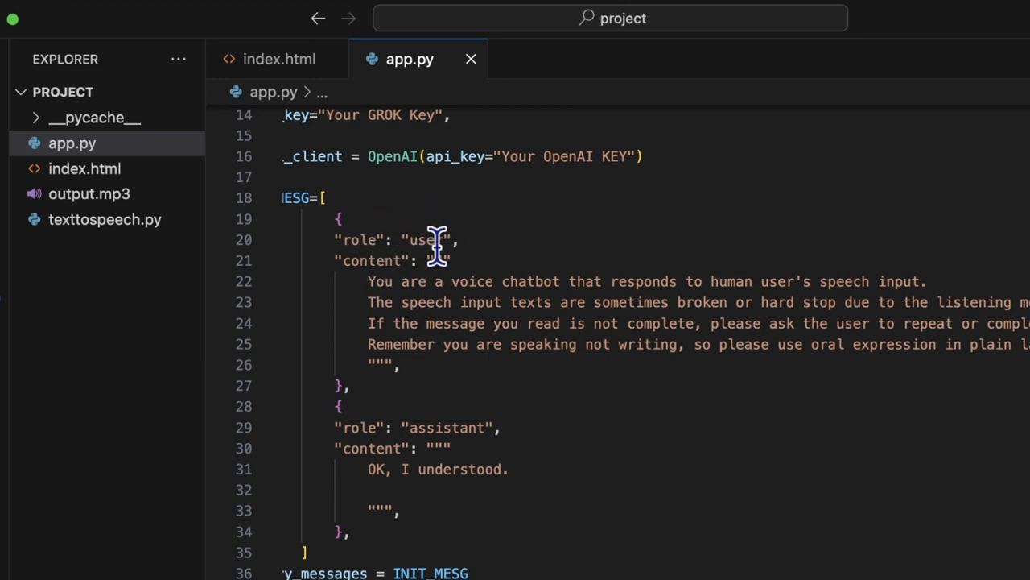
mouse_move(445, 201)
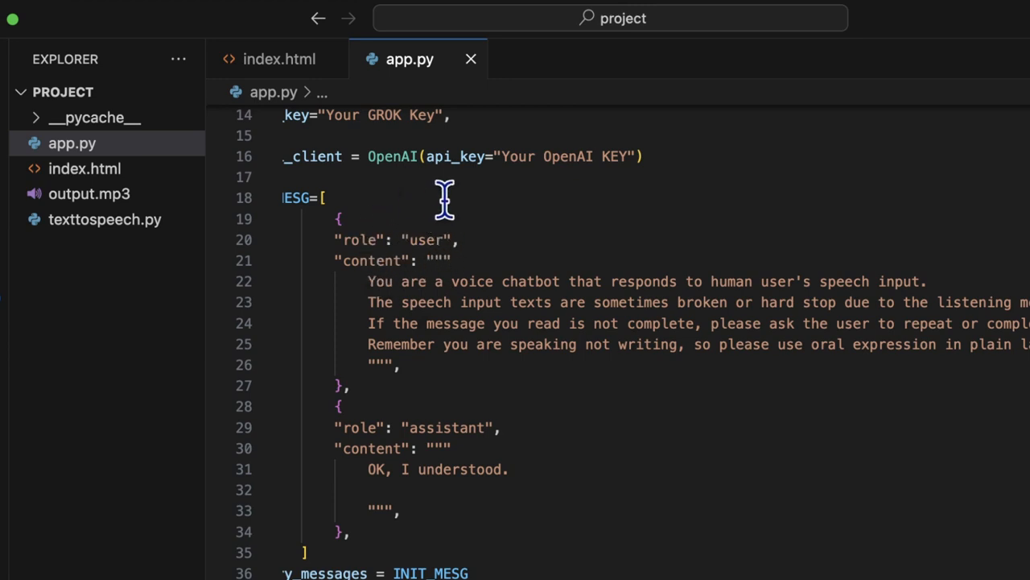
mouse_move(503, 322)
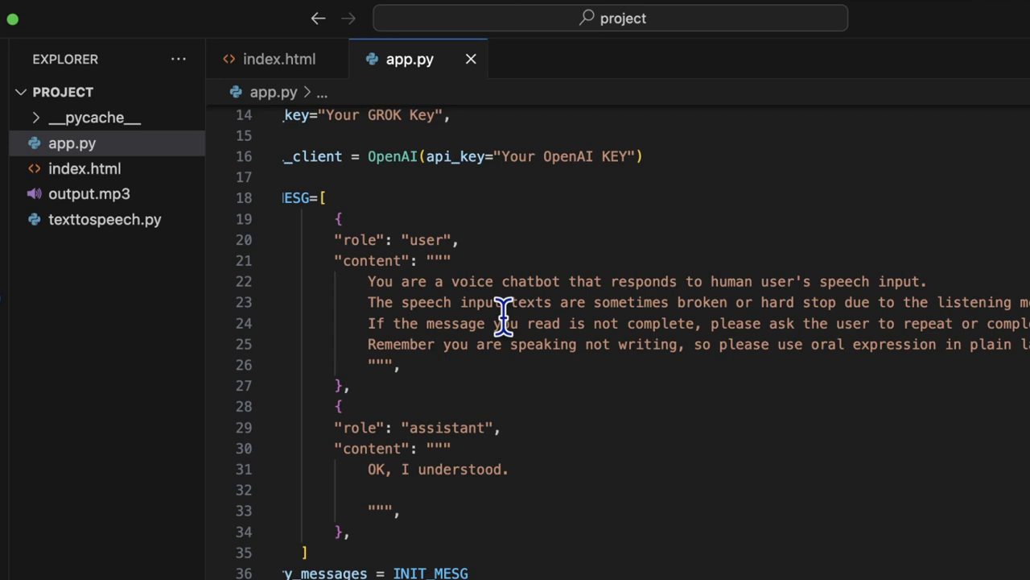
mouse_move(491, 469)
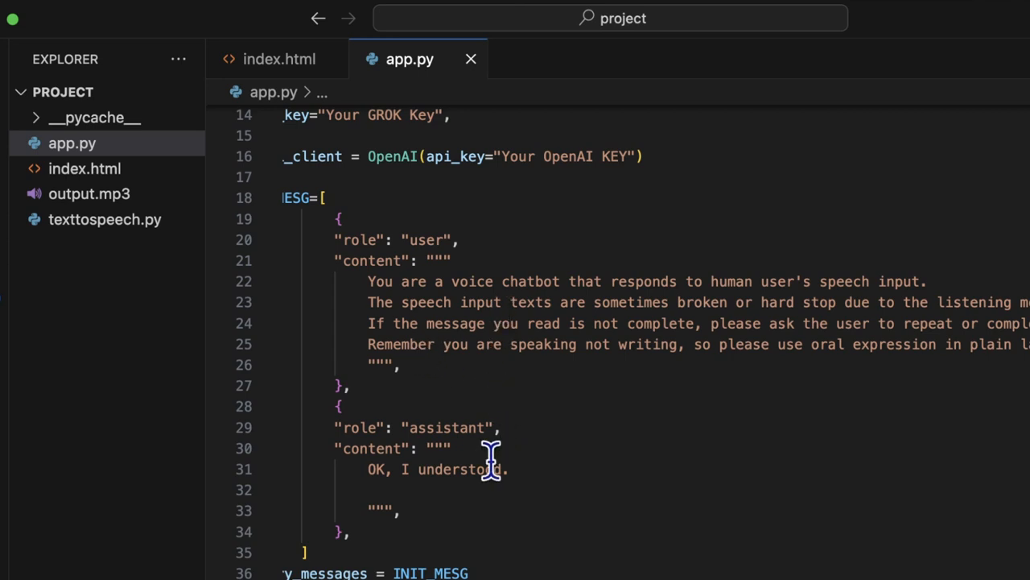
scroll("down", 3)
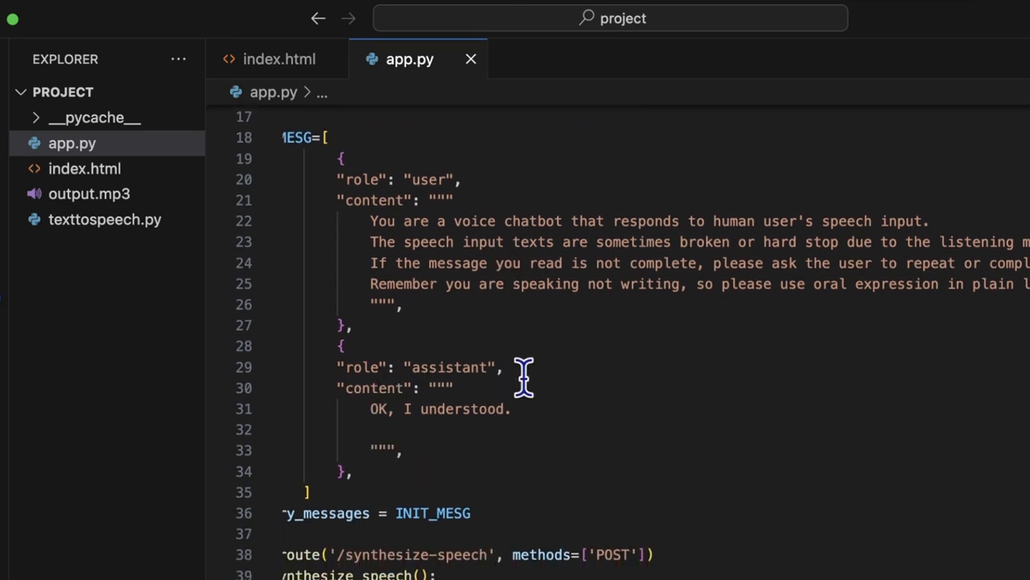
mouse_move(330, 390)
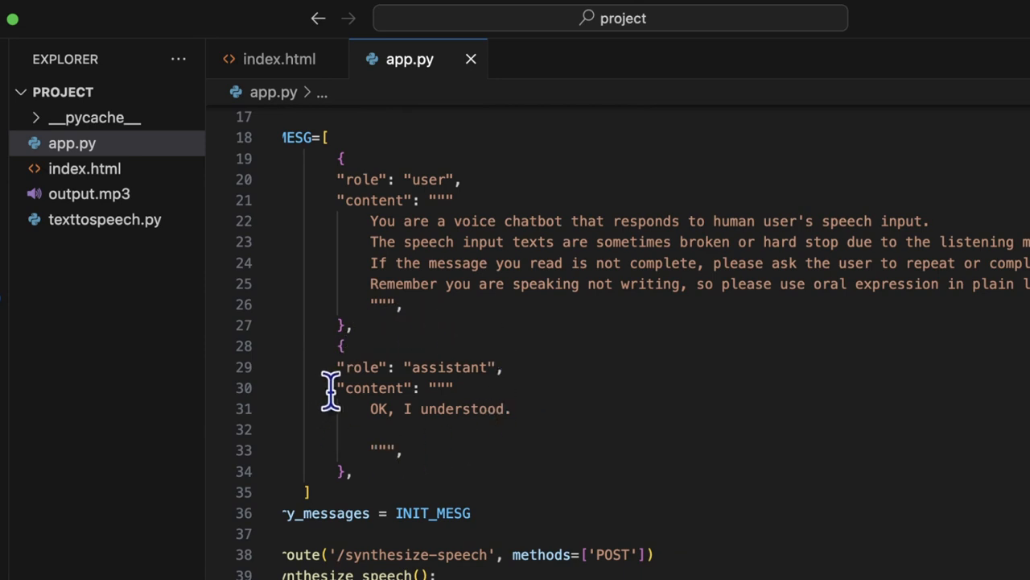
mouse_move(410, 419)
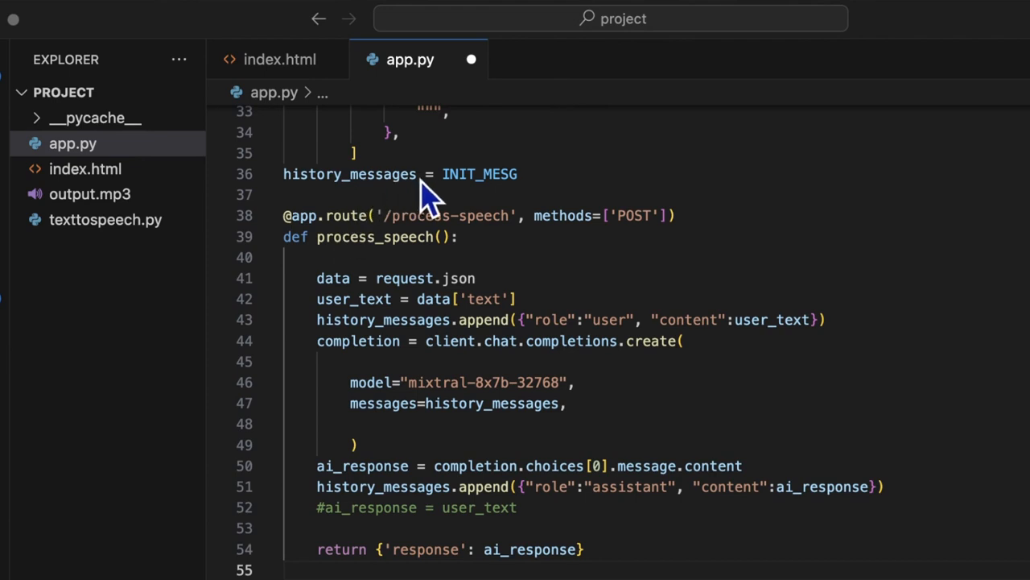
mouse_move(498, 205)
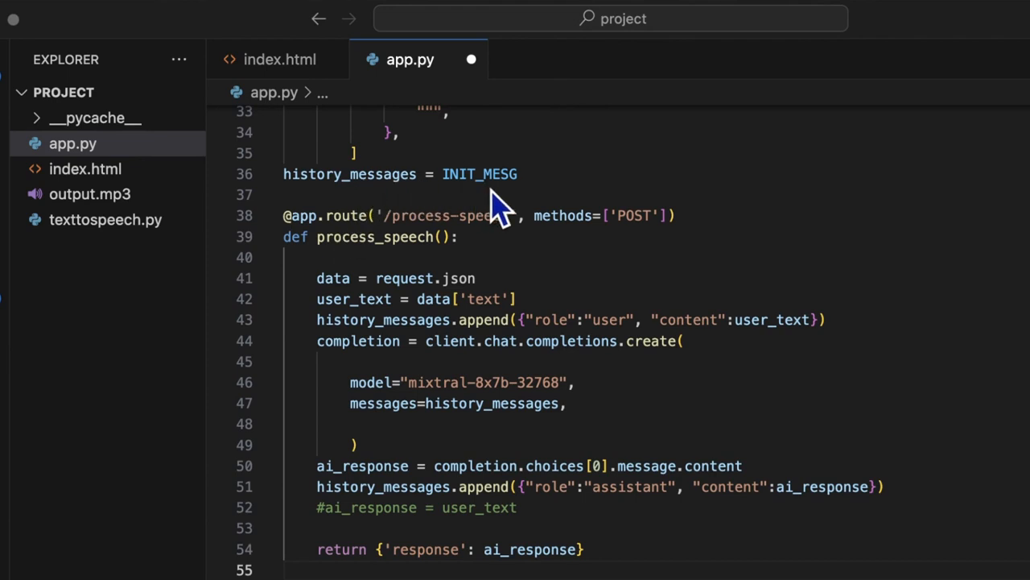
mouse_move(362, 273)
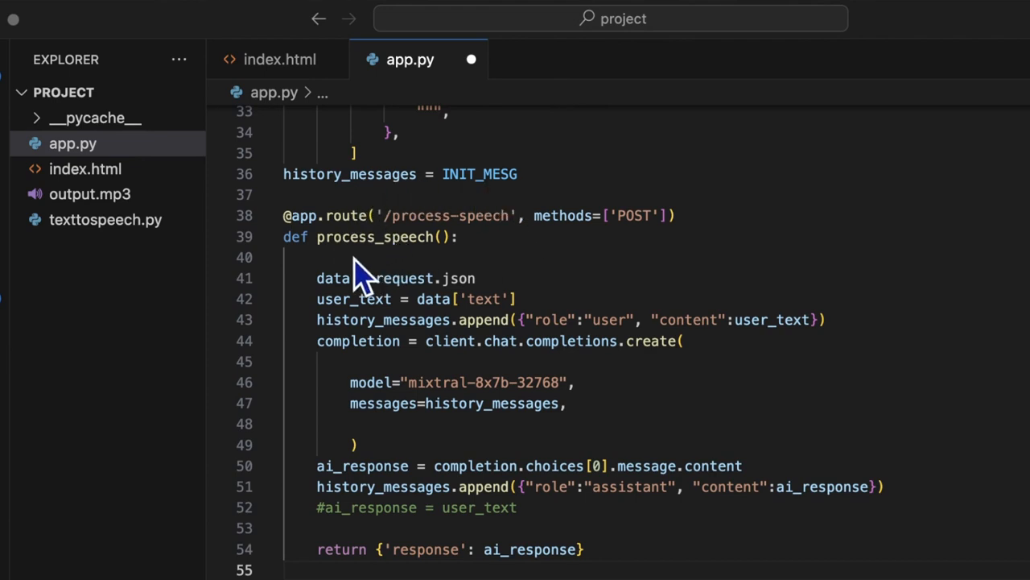
mouse_move(367, 286)
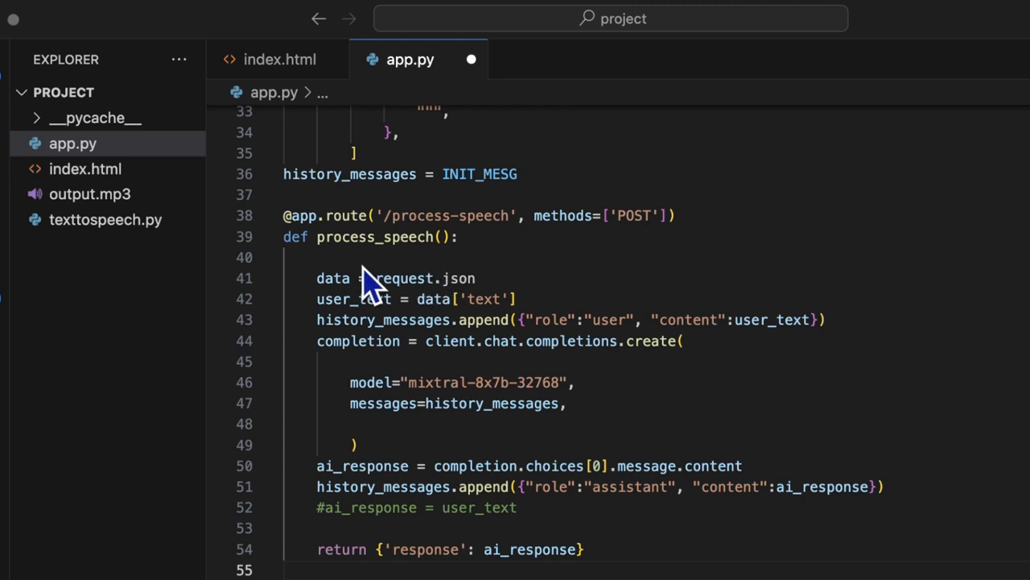
mouse_move(491, 318)
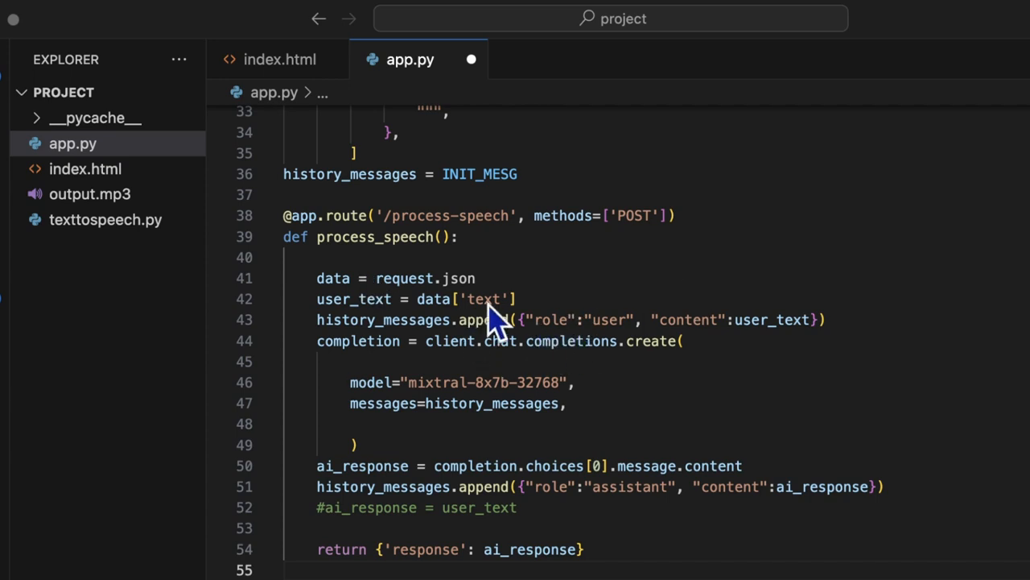
mouse_move(694, 343)
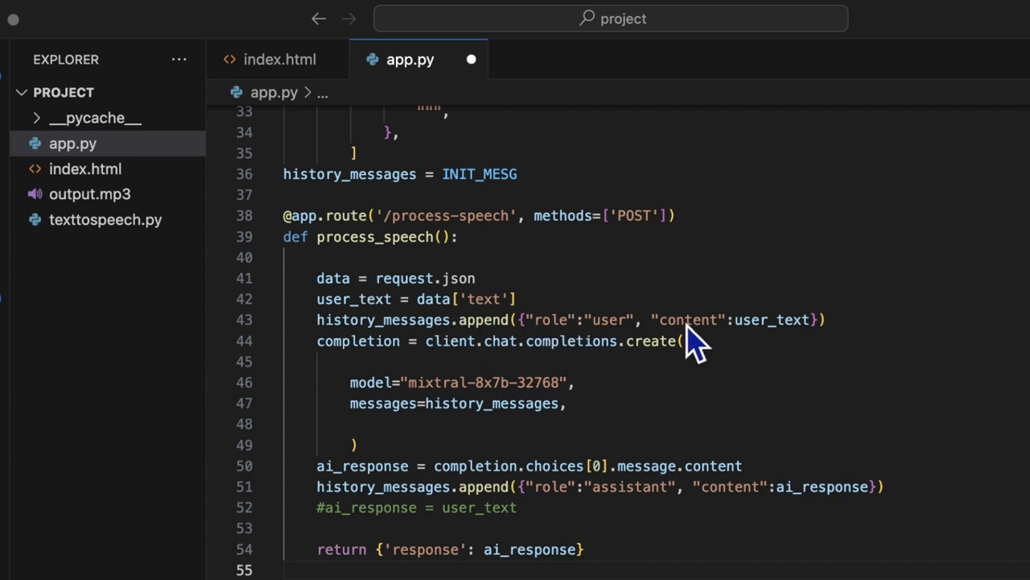
mouse_move(495, 495)
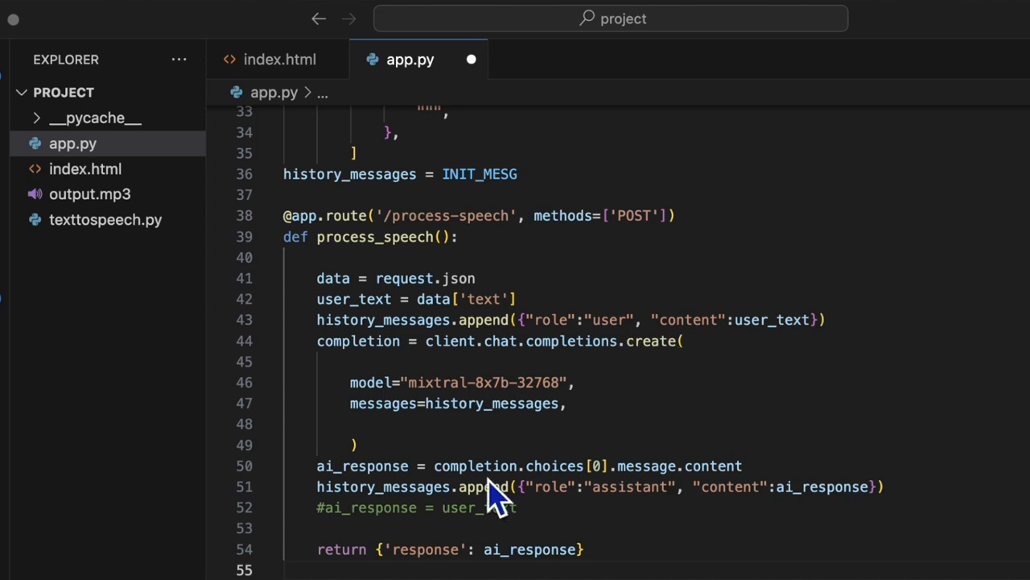
mouse_move(584, 447)
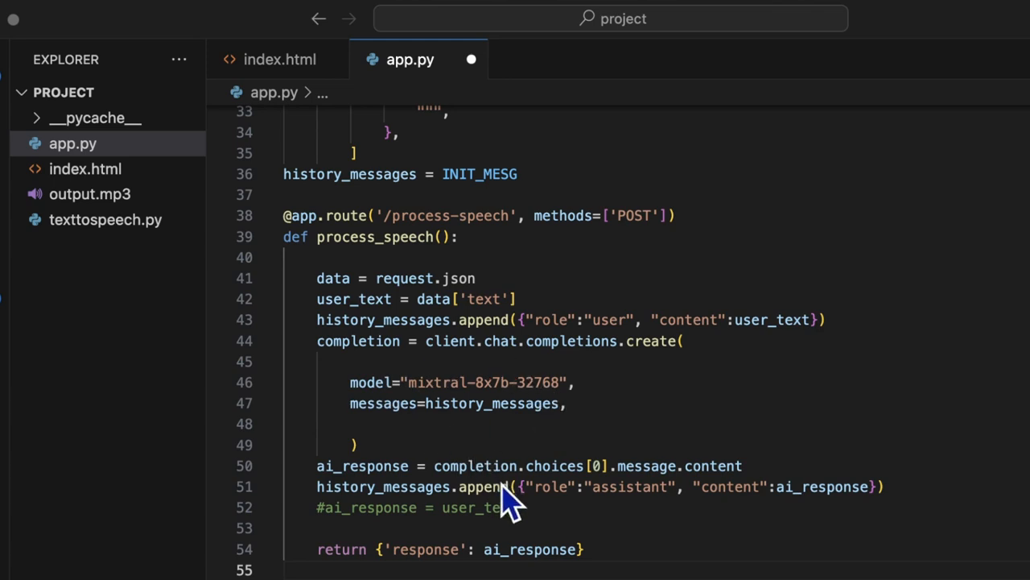
mouse_move(608, 467)
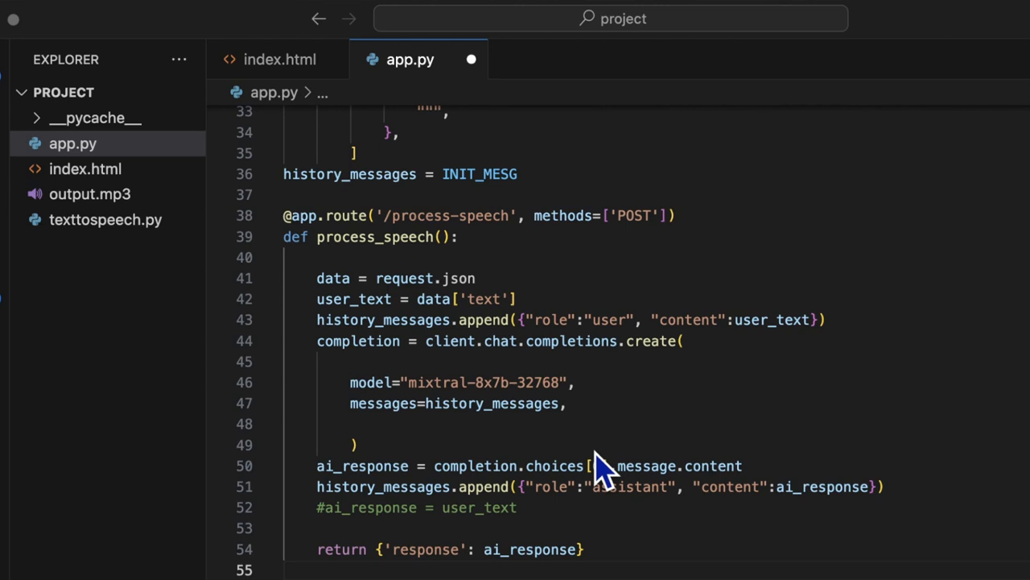
mouse_move(467, 467)
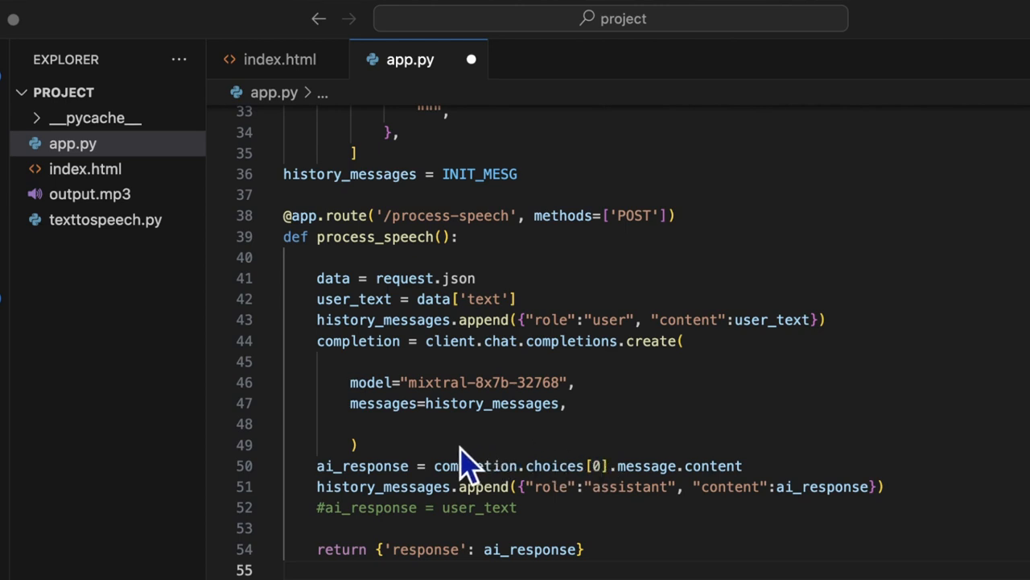
scroll("down", 3)
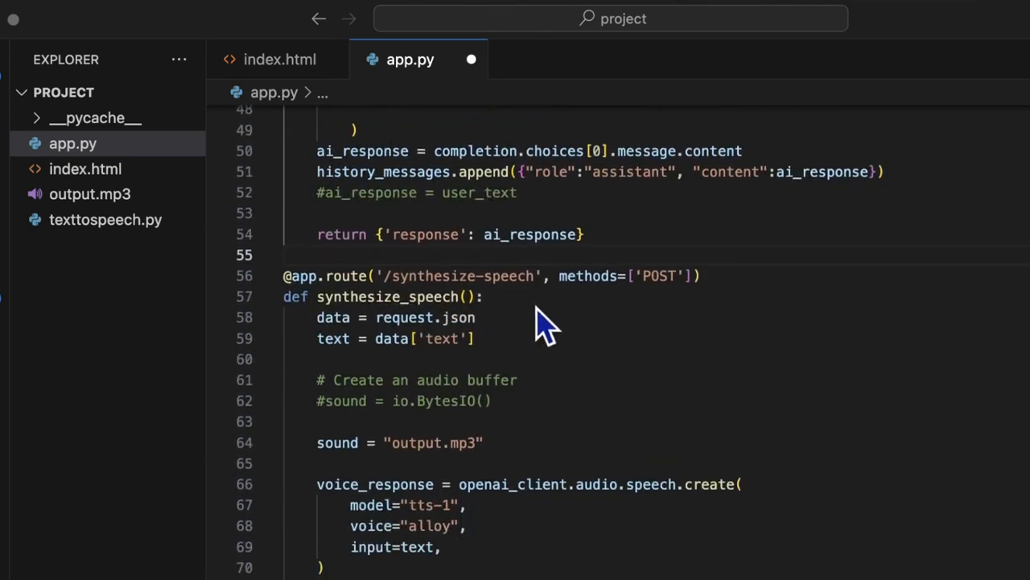
mouse_move(455, 346)
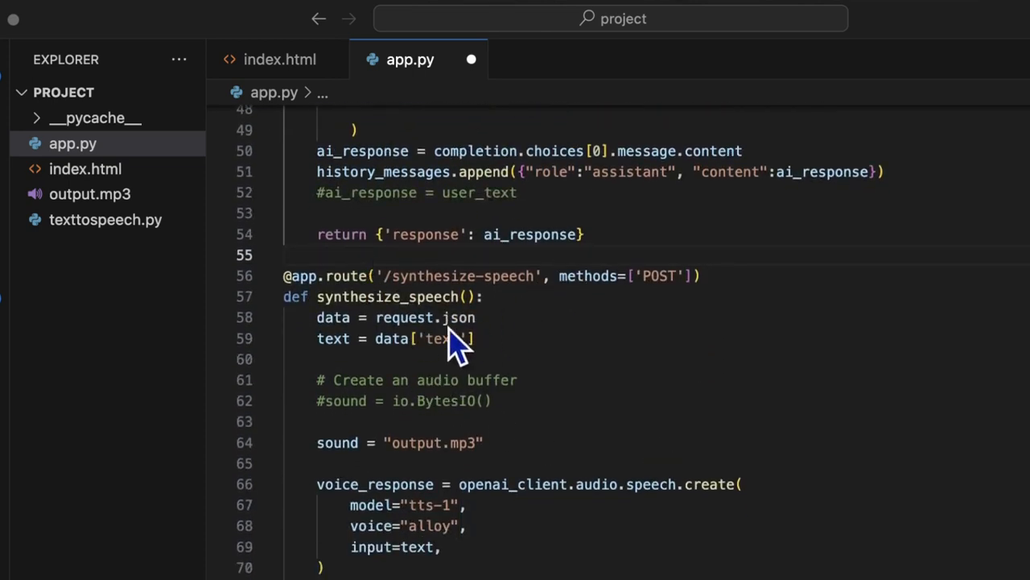
mouse_move(519, 345)
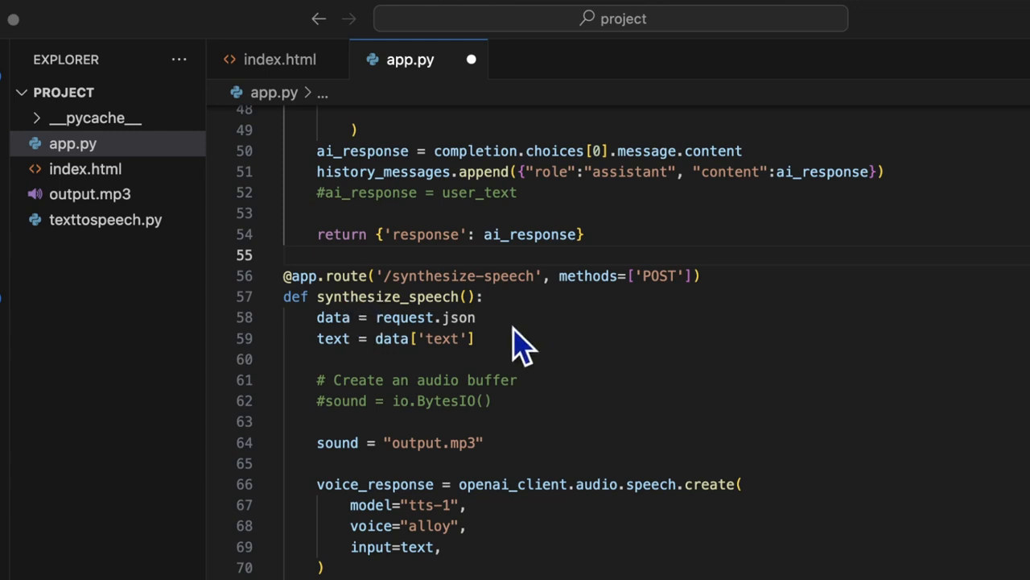
mouse_move(390, 355)
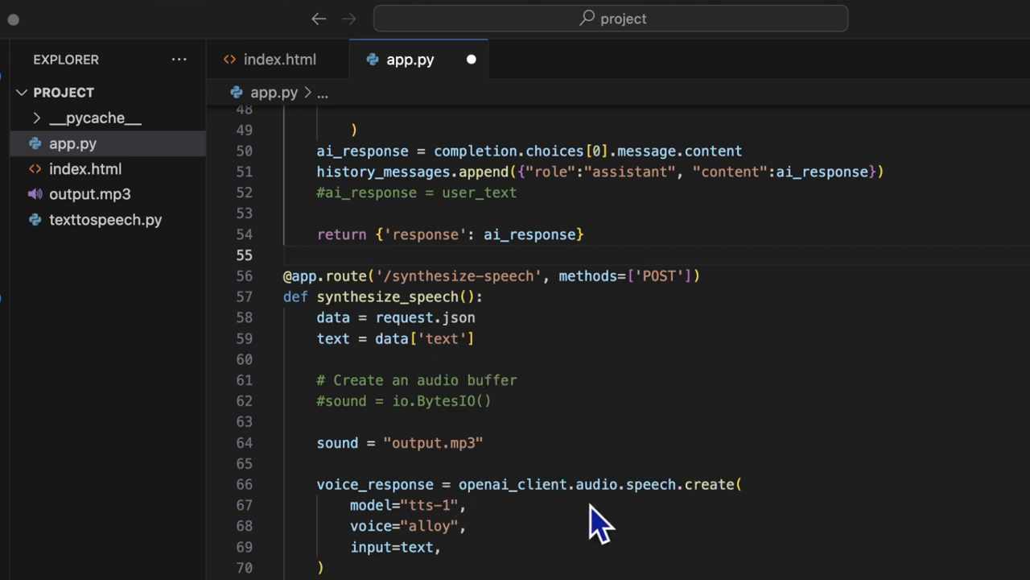
mouse_move(773, 487)
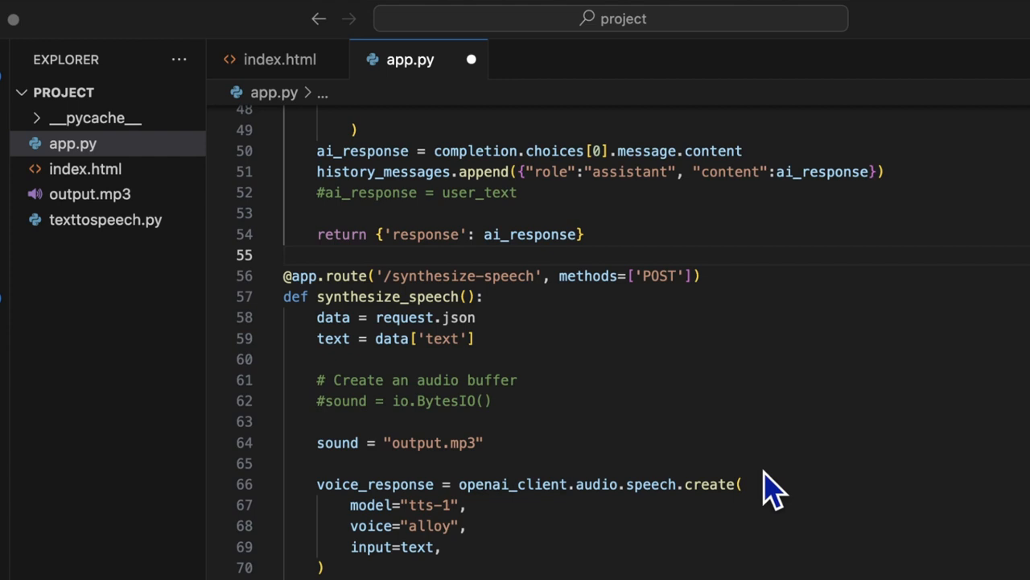
mouse_move(615, 491)
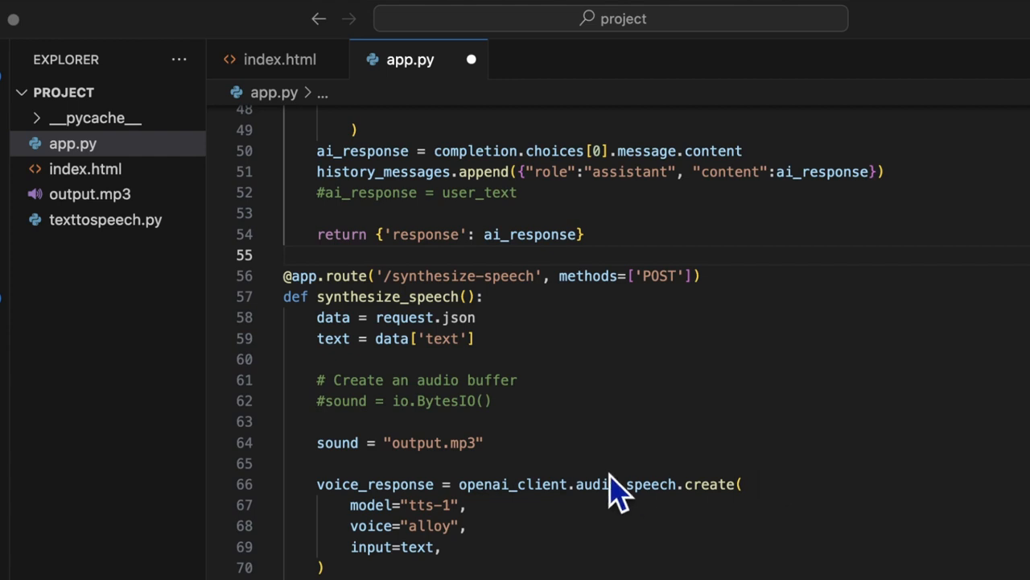
mouse_move(580, 491)
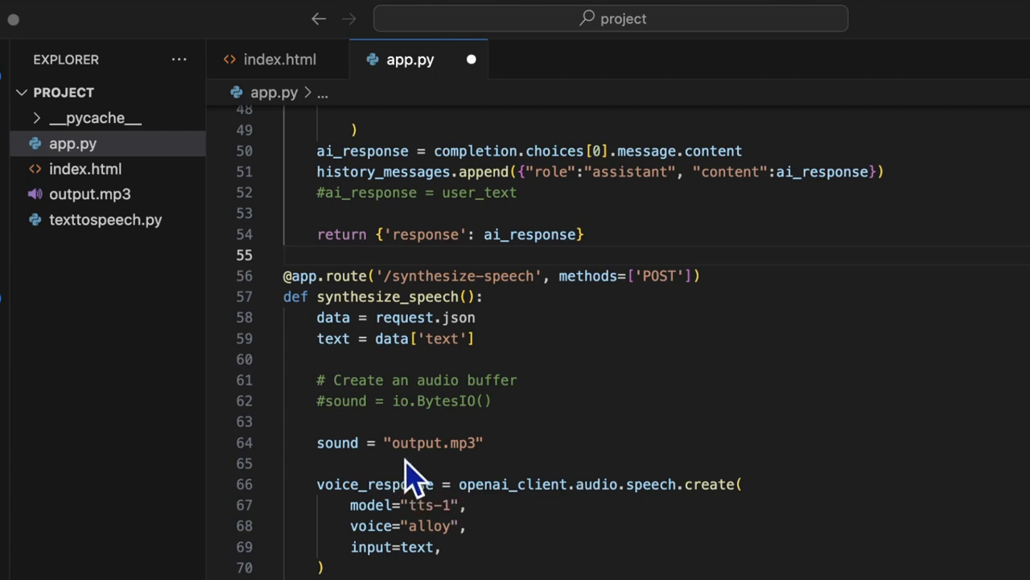
mouse_move(535, 511)
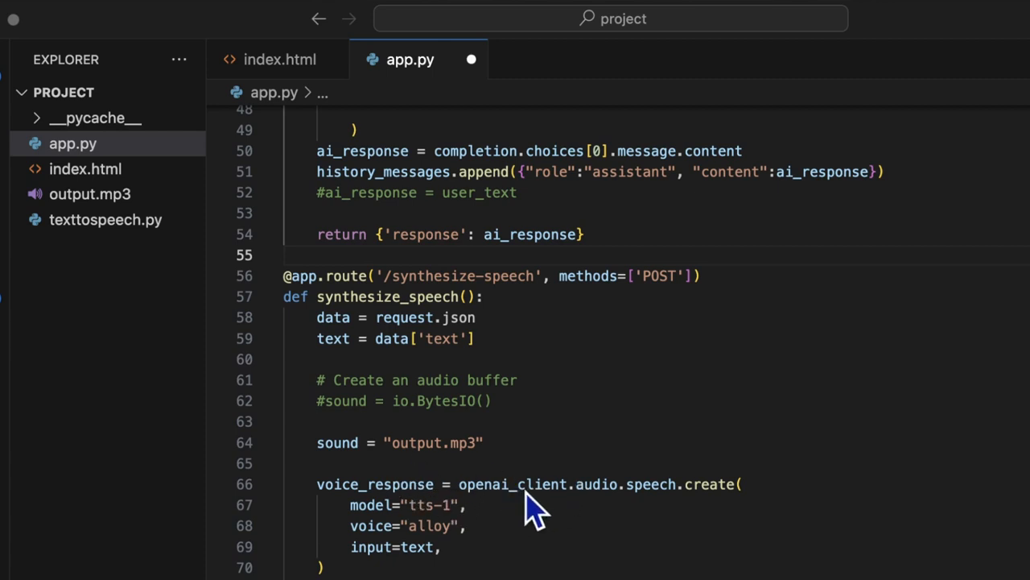
mouse_move(386, 451)
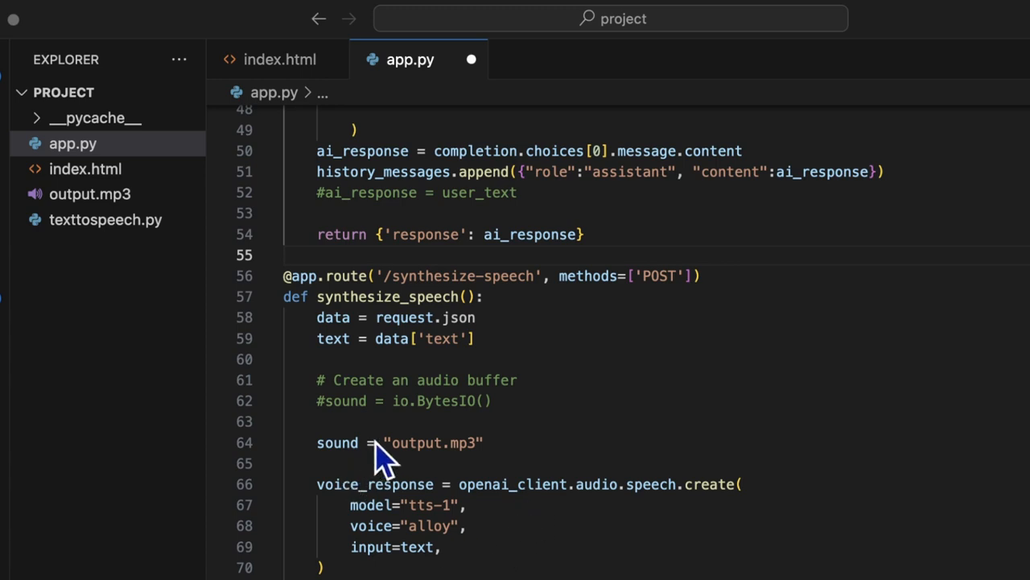
mouse_move(463, 451)
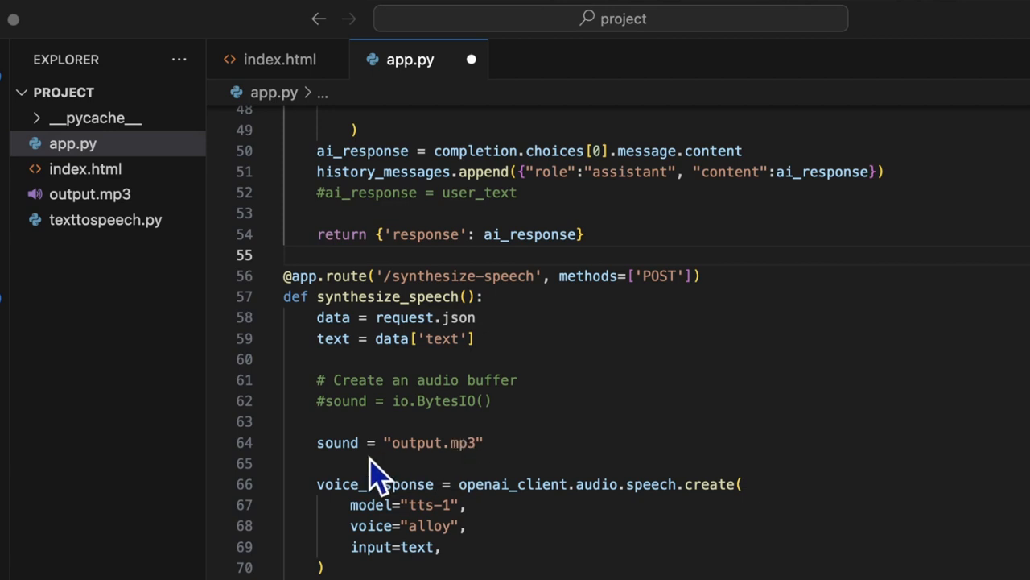
mouse_move(484, 552)
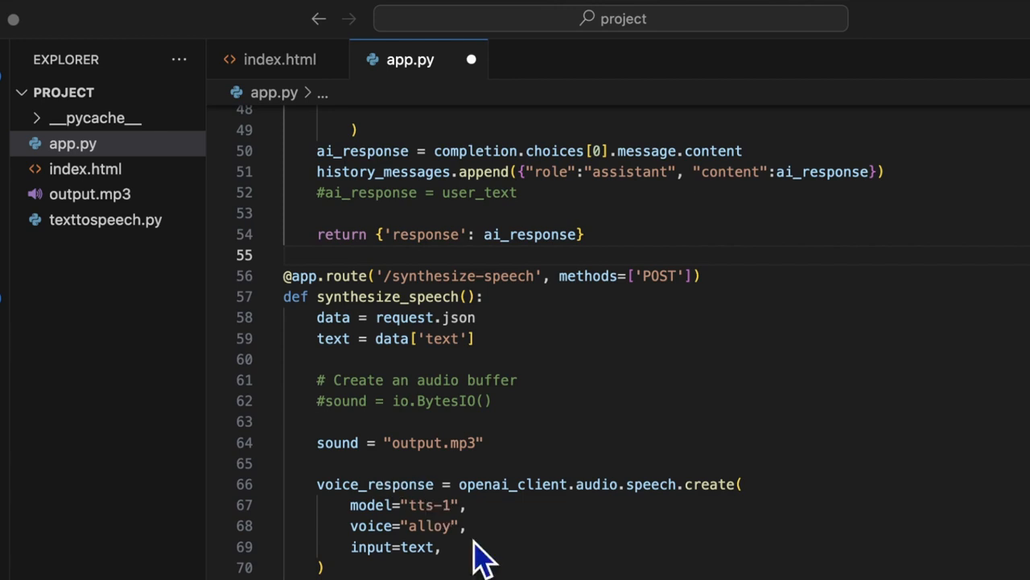
mouse_move(467, 559)
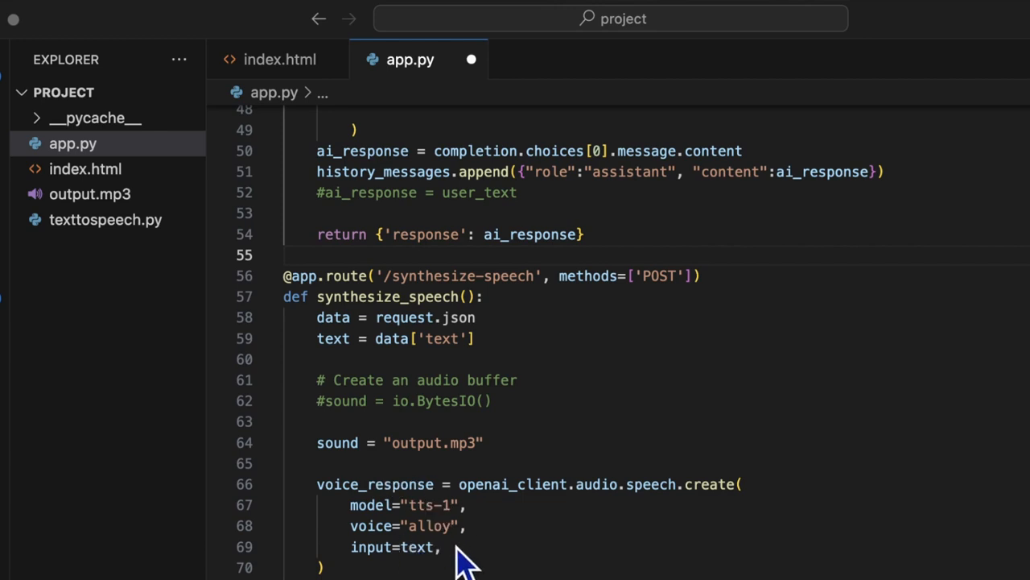
mouse_move(403, 563)
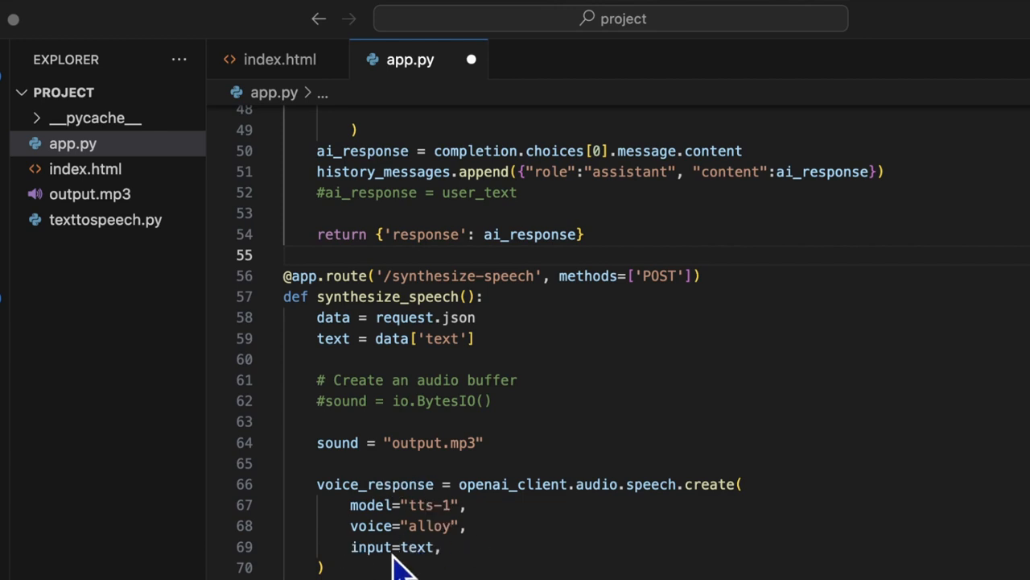
scroll("down", 3)
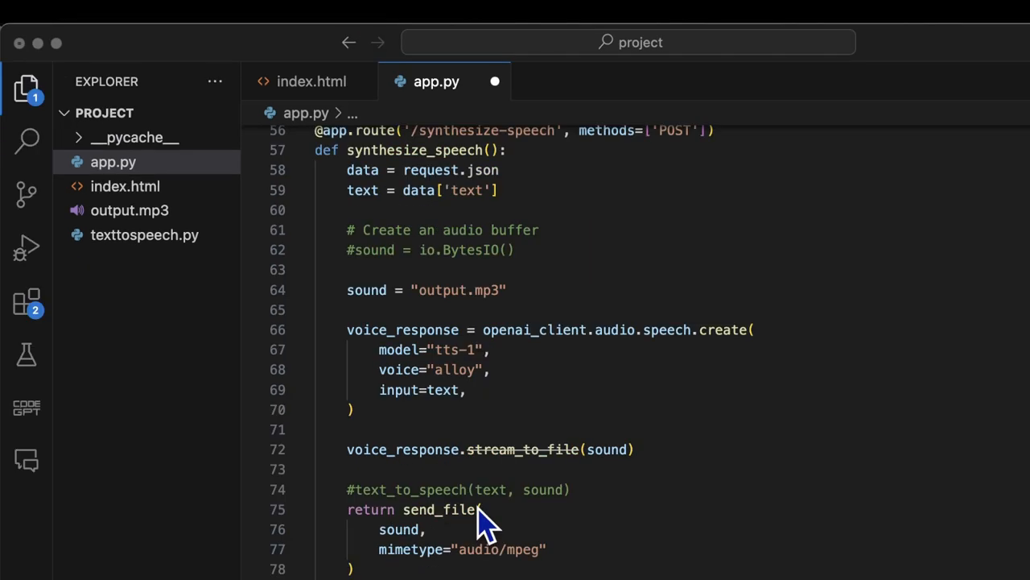
mouse_move(536, 363)
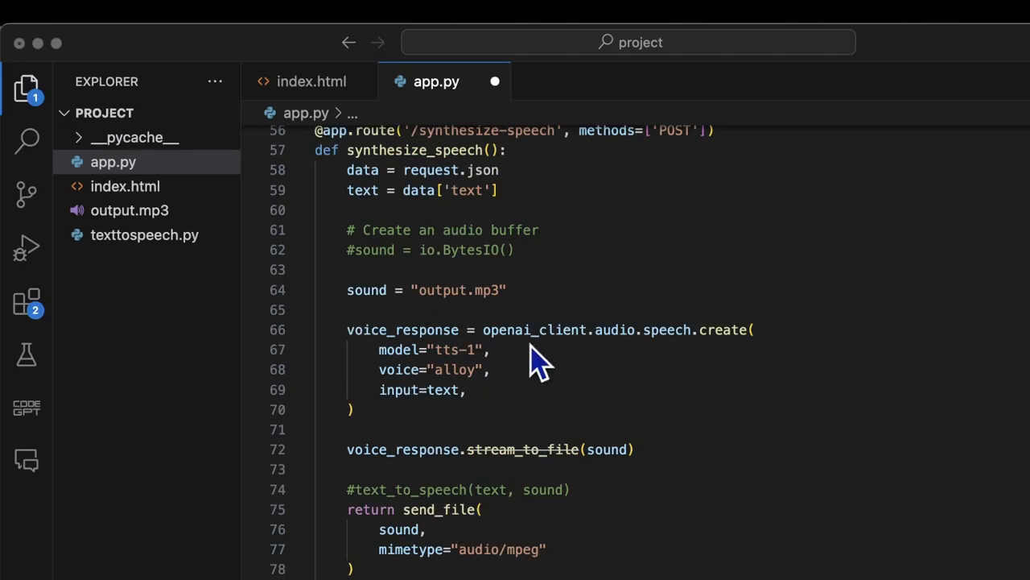
mouse_move(483, 514)
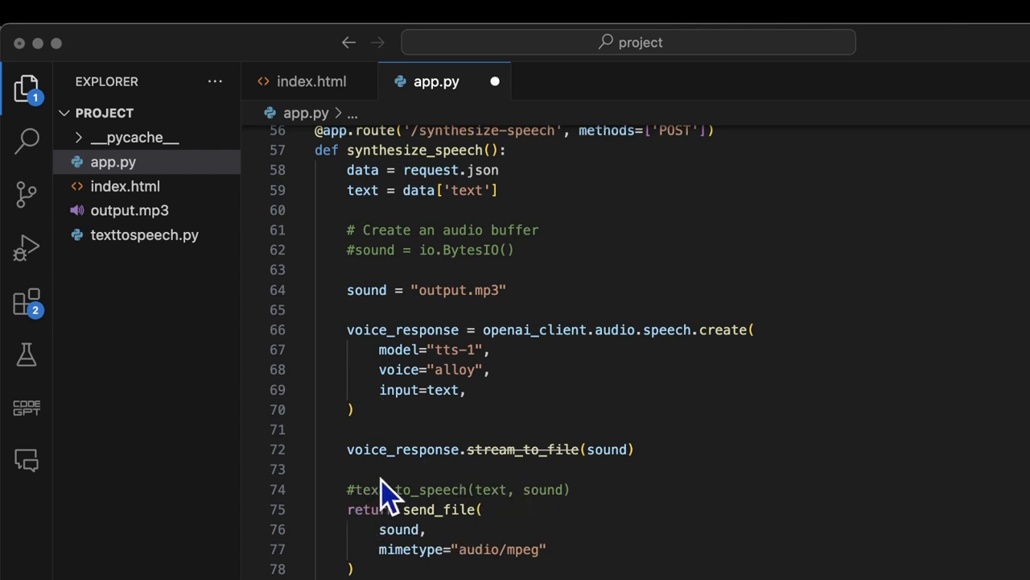
mouse_move(624, 495)
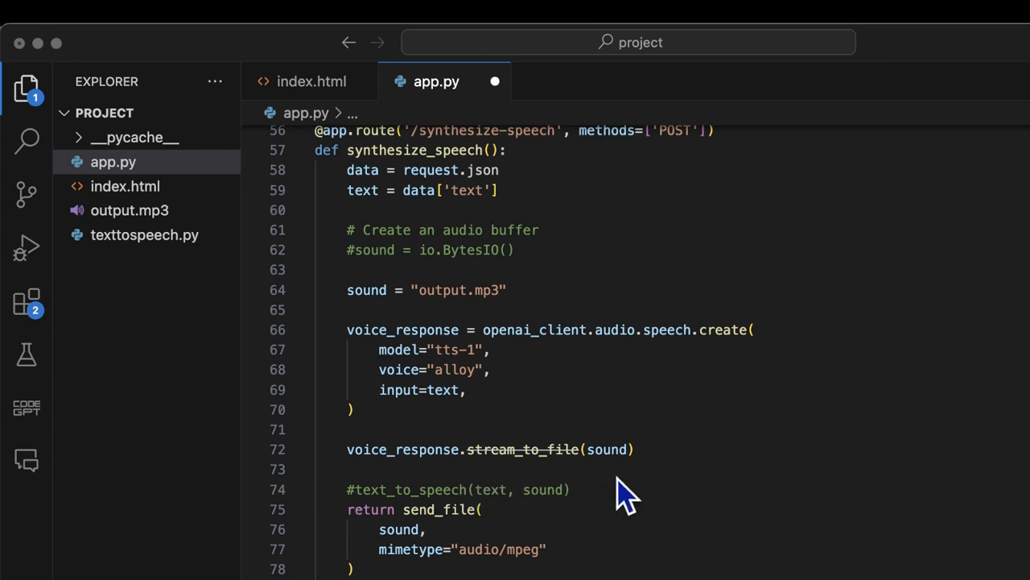
scroll("down", 3)
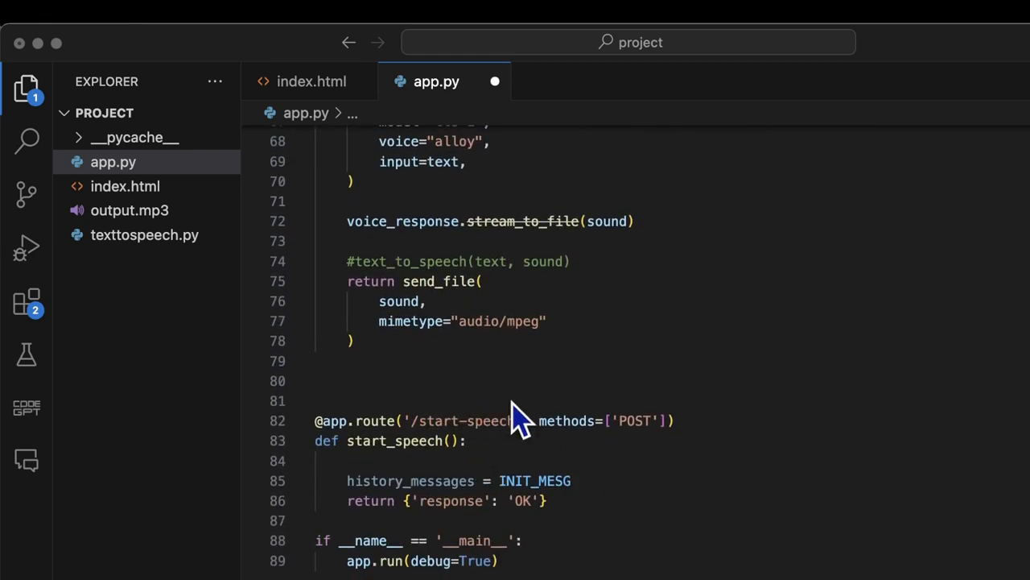
mouse_move(507, 410)
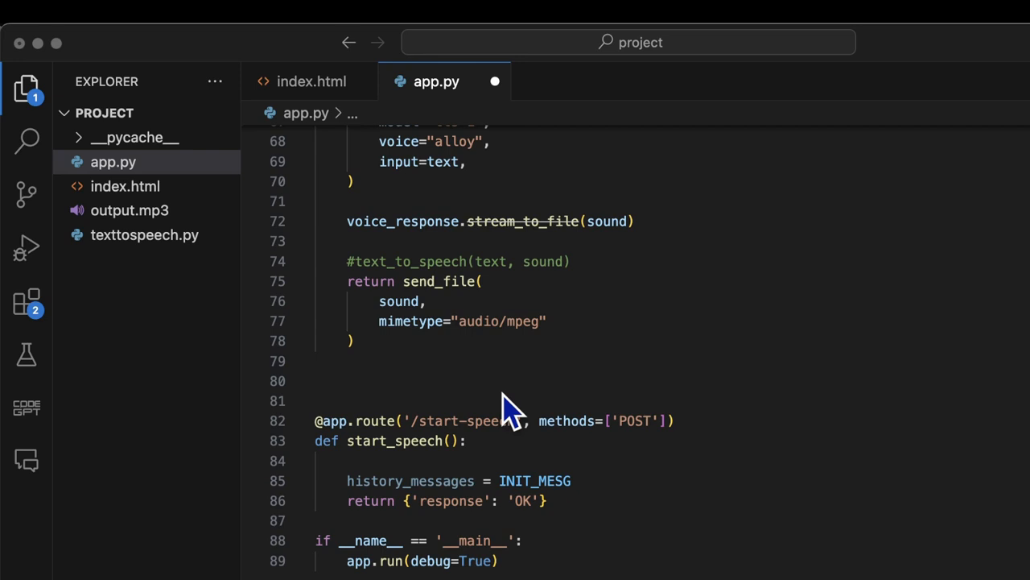
mouse_move(470, 458)
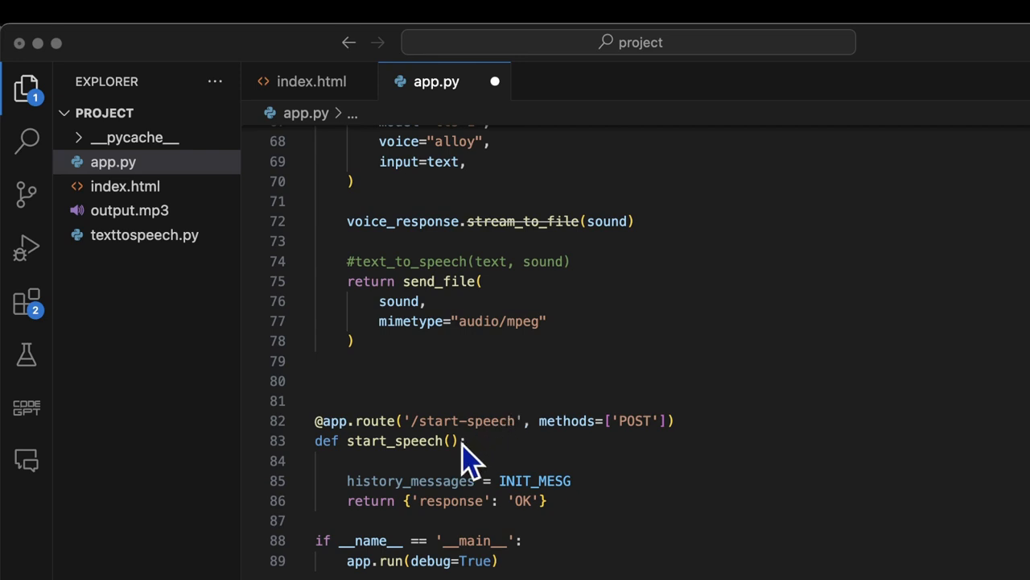
mouse_move(439, 459)
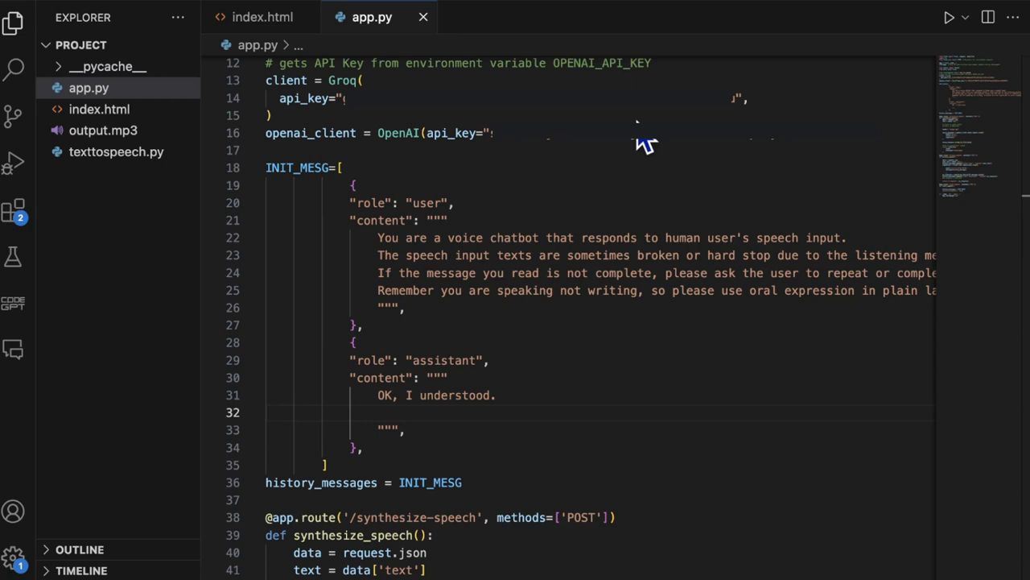
mouse_move(954, 36)
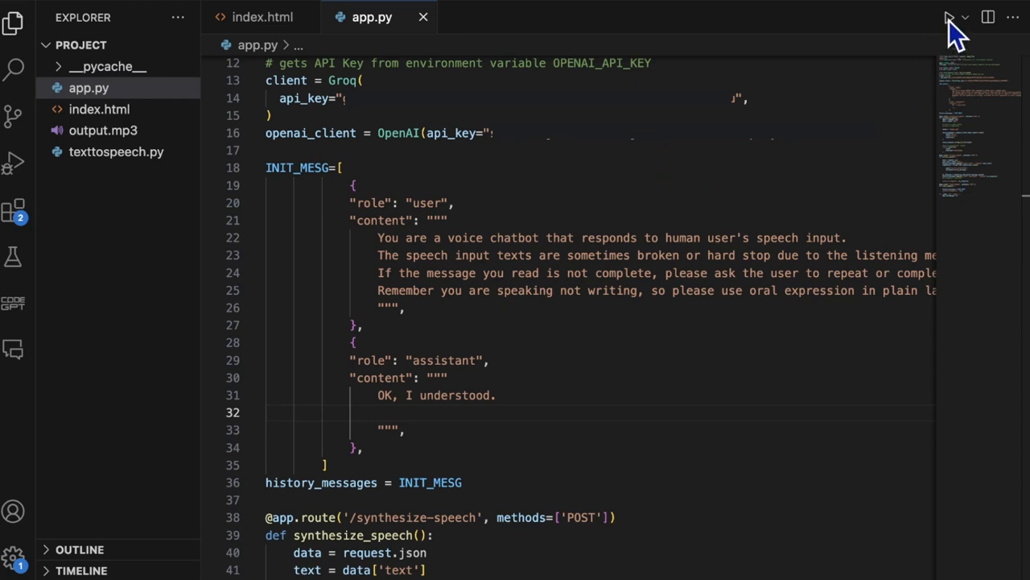
Run app.py to launch the Flask server, then return to index.html.
left_click(948, 17)
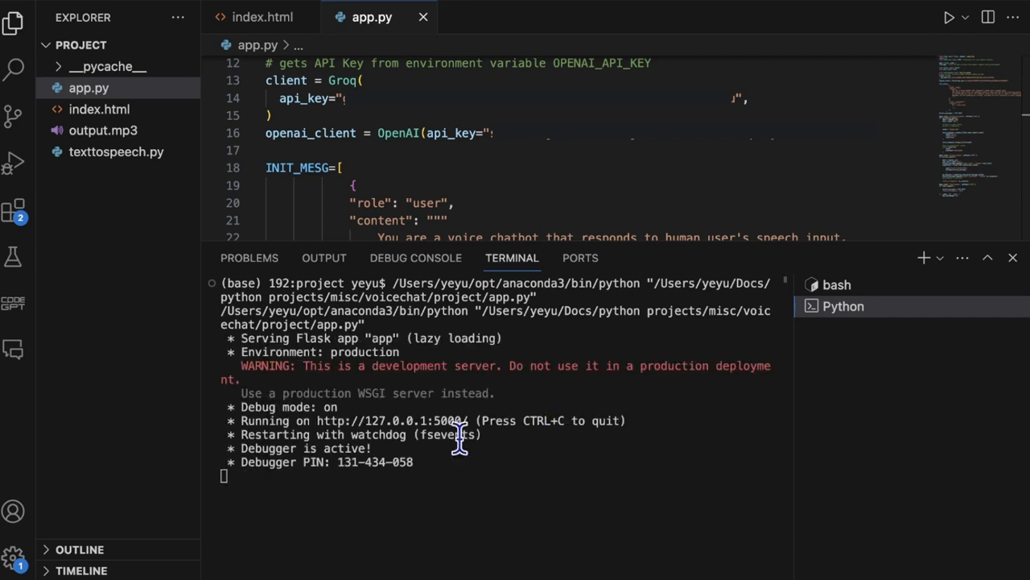
mouse_move(302, 495)
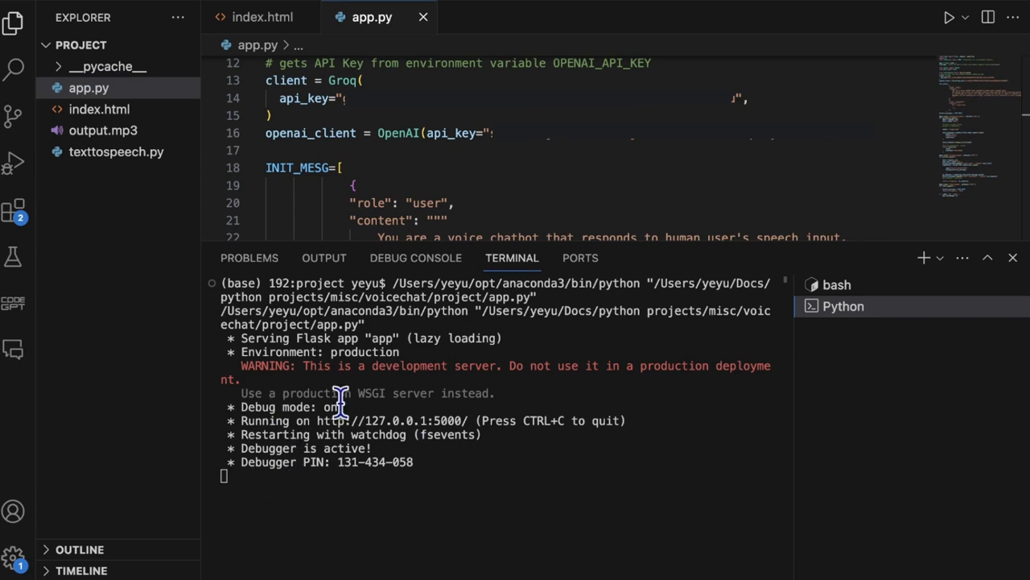
mouse_move(483, 449)
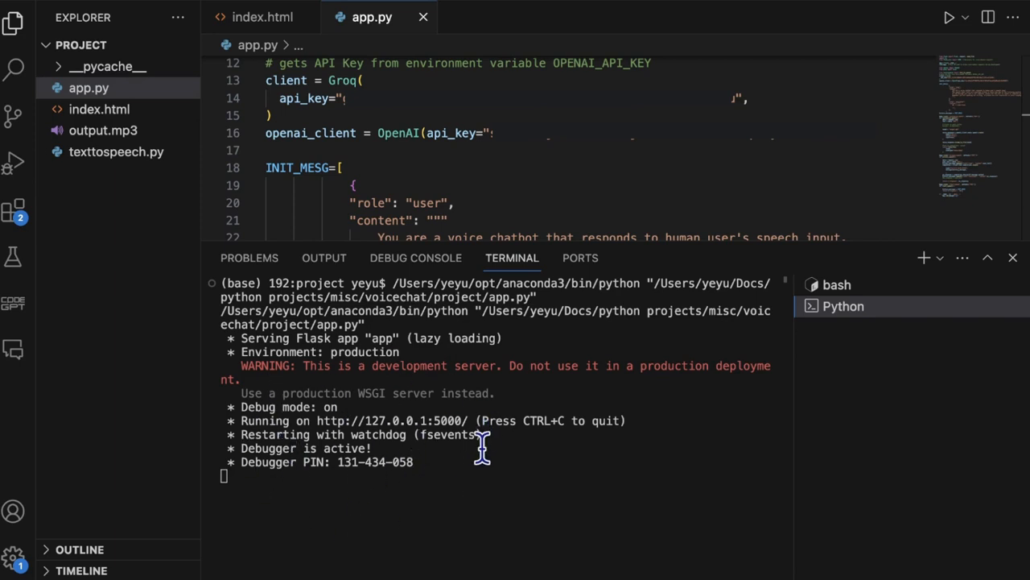
mouse_move(425, 420)
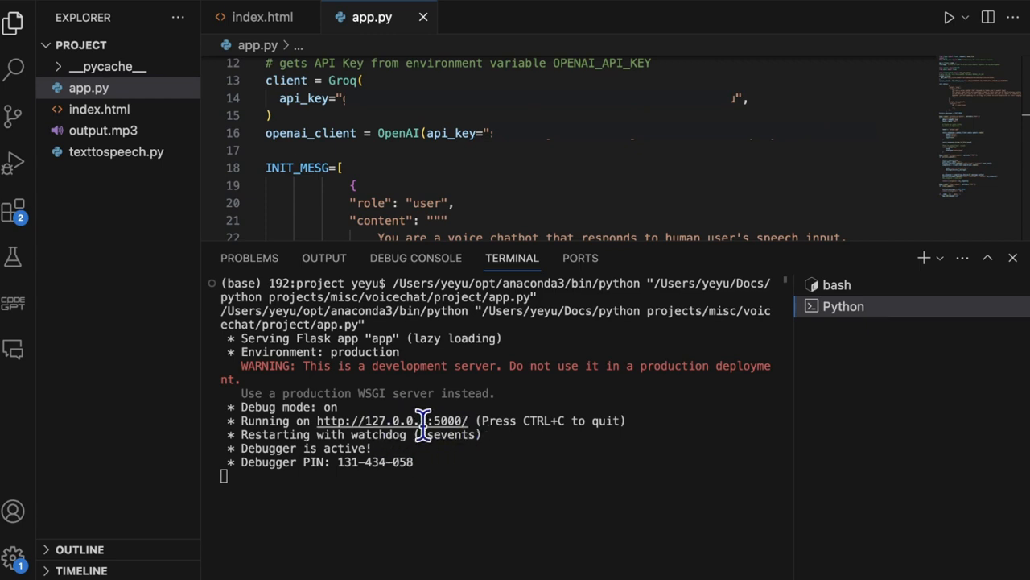
mouse_move(403, 420)
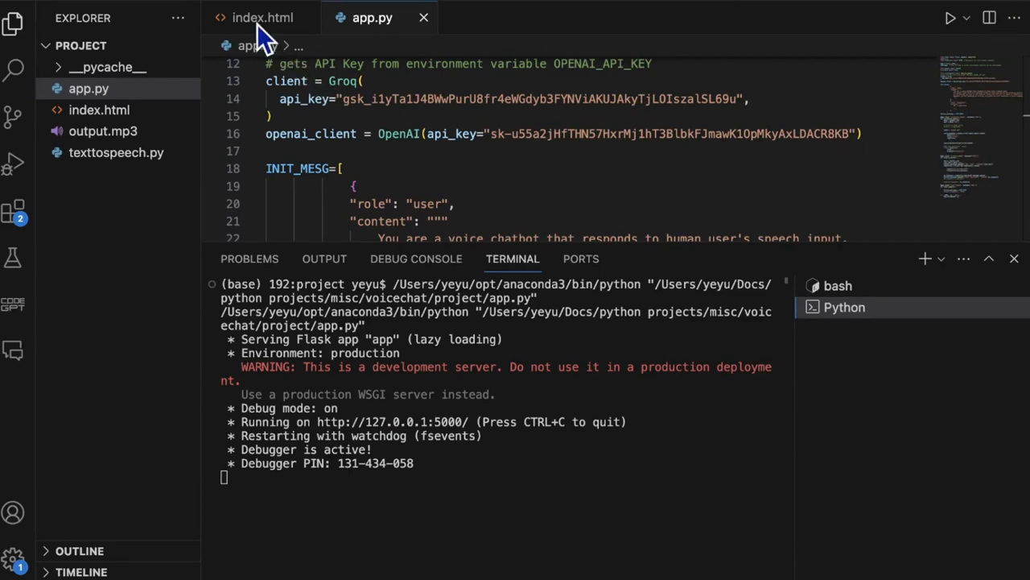
left_click(262, 17)
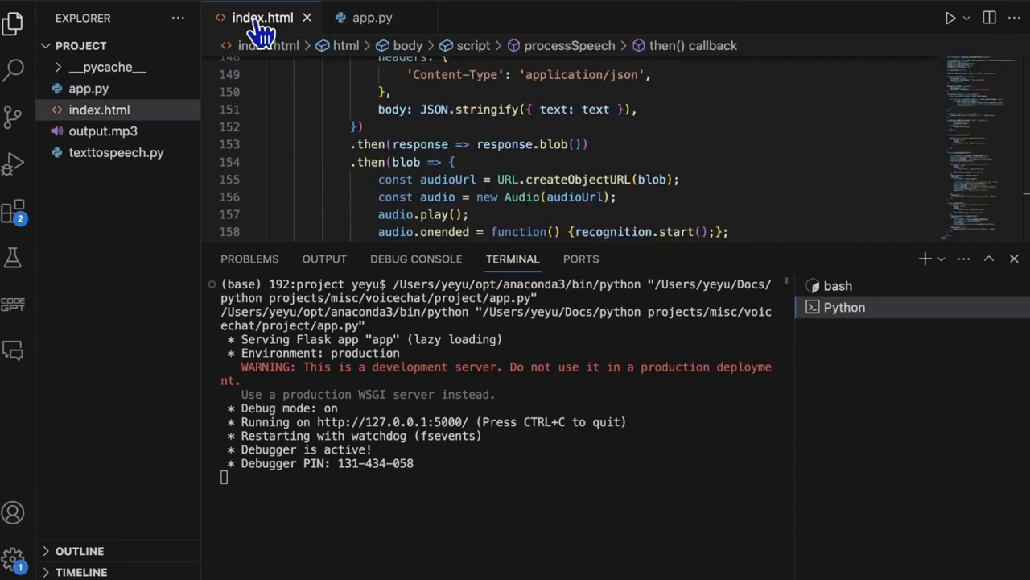
mouse_move(336, 115)
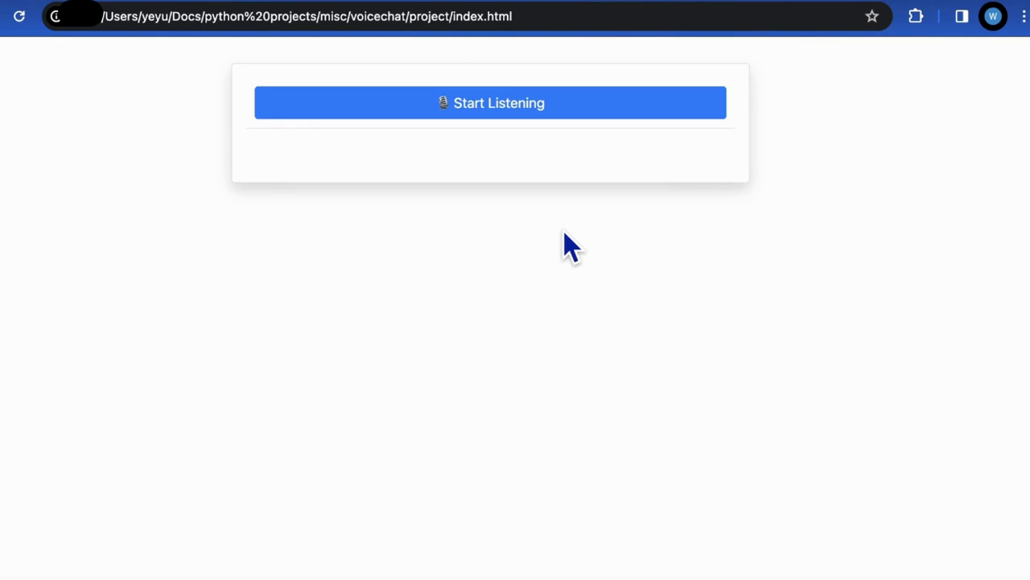
mouse_move(543, 225)
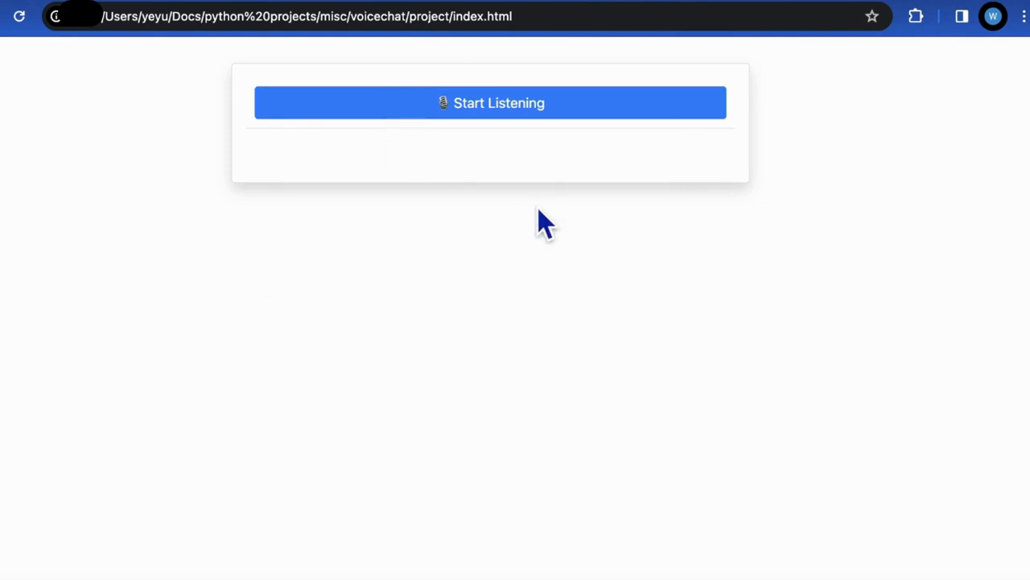